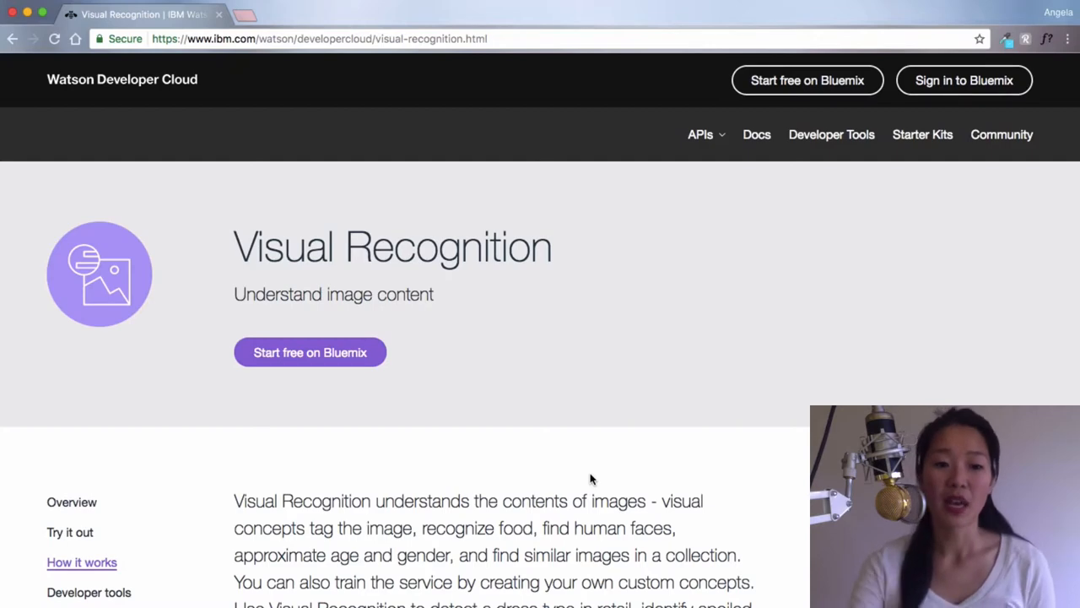
# - Review the Visual Recognition free and standard pricing plans, then start free on Bluemix
pyautogui.scroll(-3)
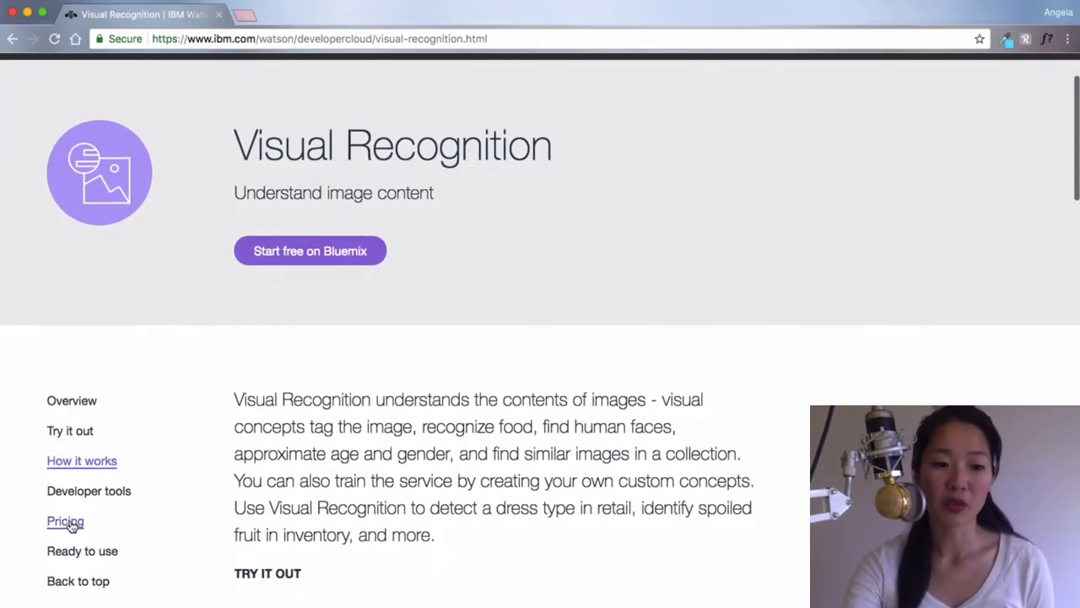
pyautogui.click(65, 520)
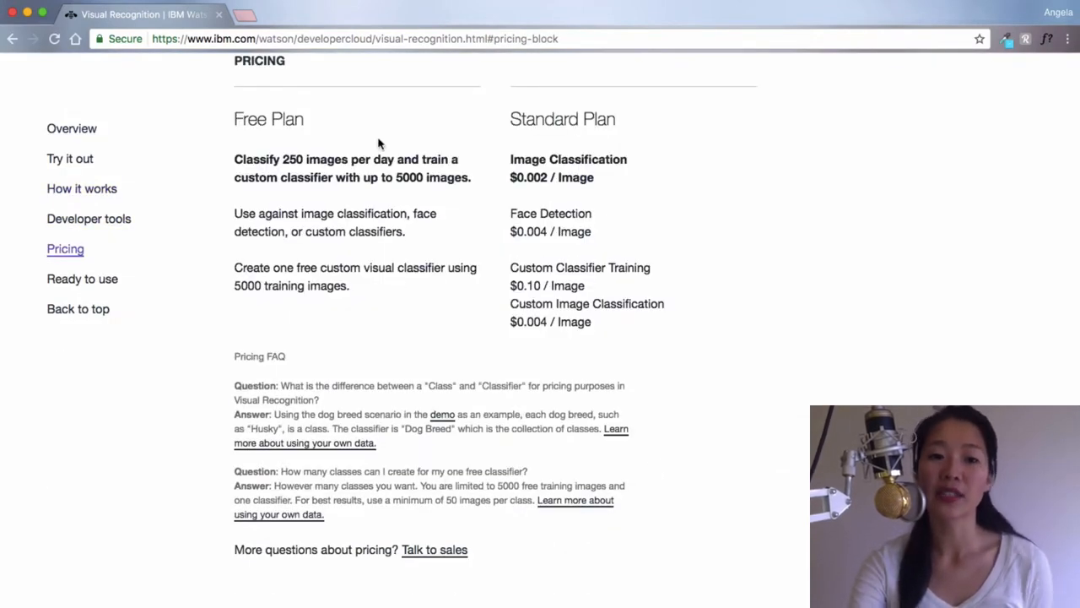
pyautogui.moveTo(333, 142)
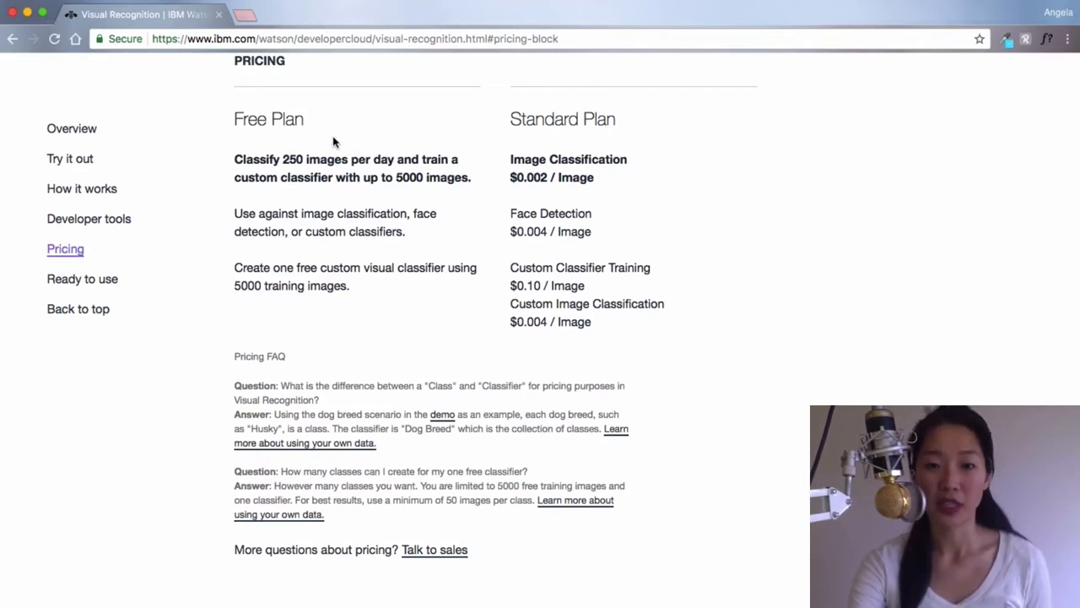
pyautogui.moveTo(375, 139)
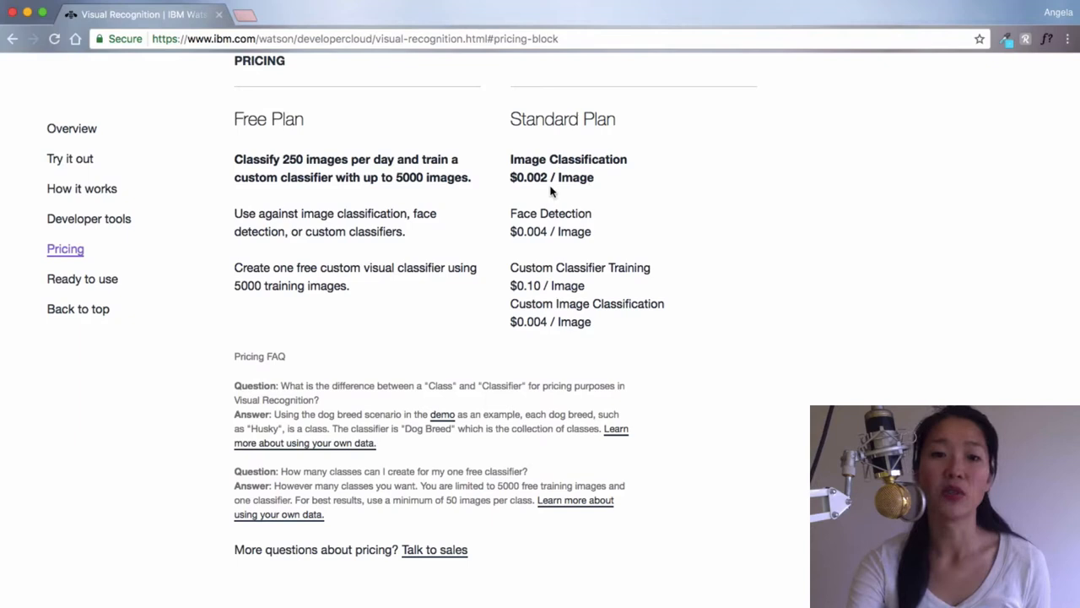
pyautogui.moveTo(363, 158)
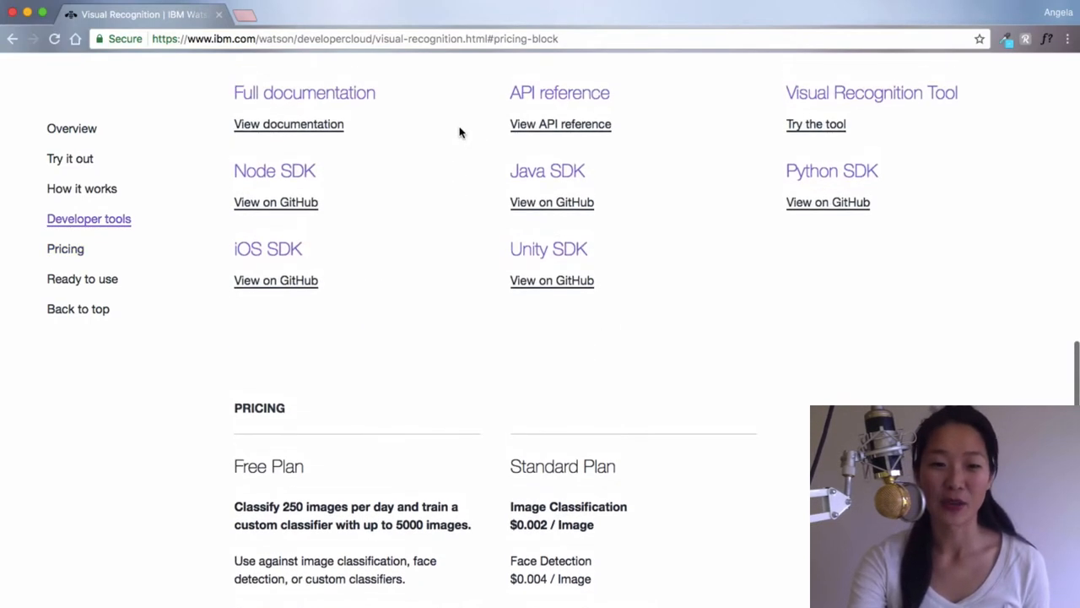
pyautogui.scroll(3)
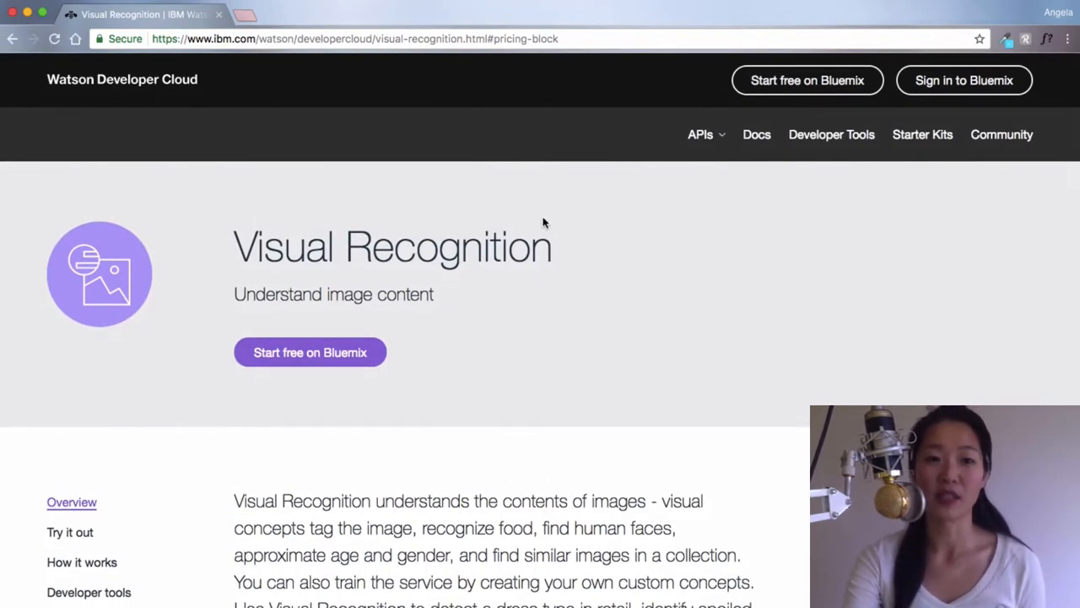
pyautogui.moveTo(782, 239)
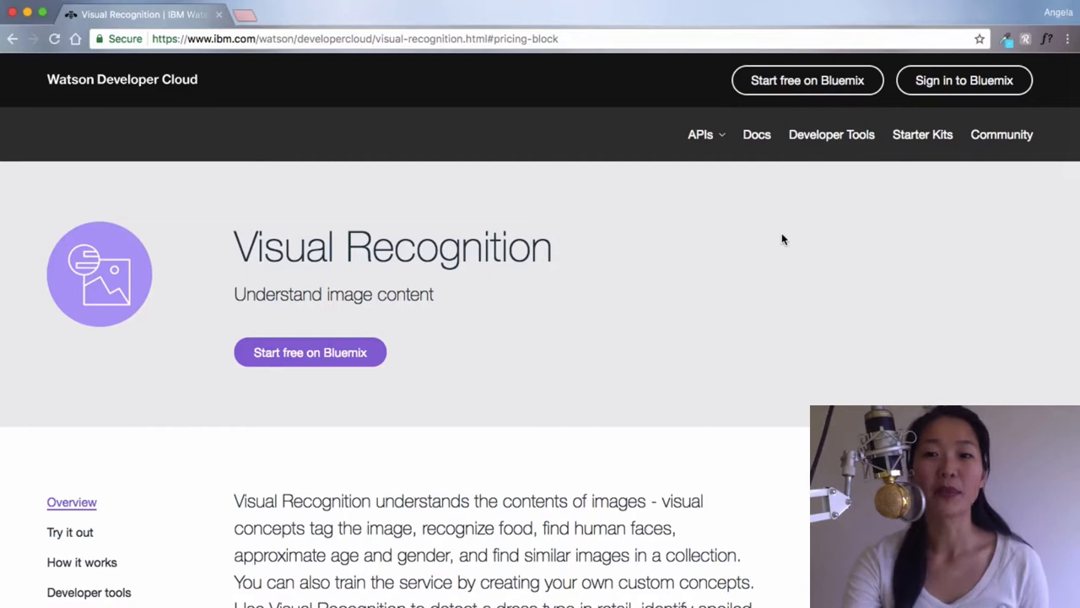
pyautogui.click(310, 352)
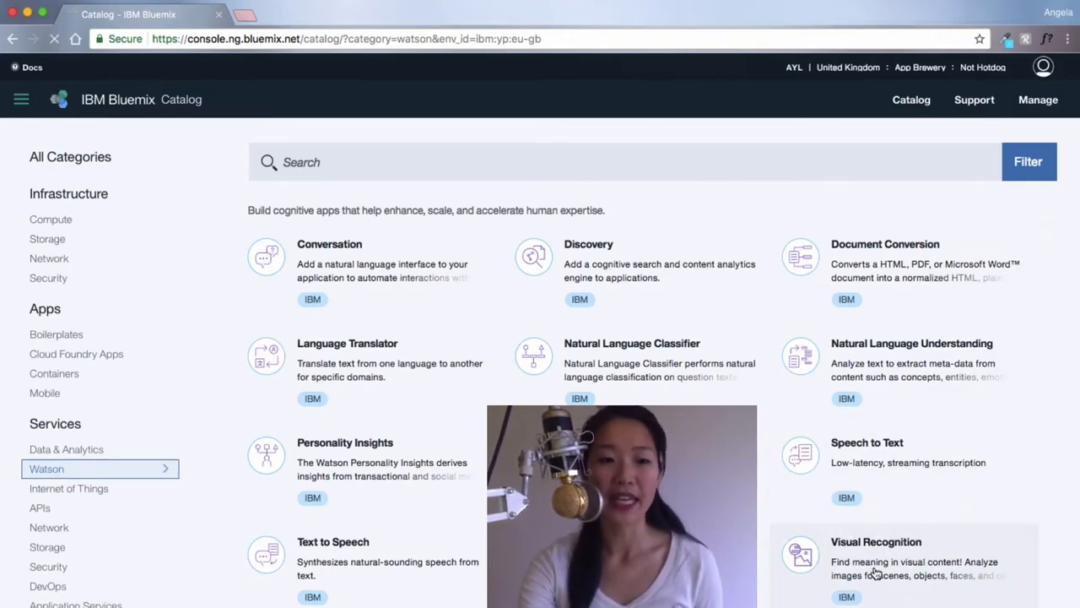
# - Create a Free-plan Visual Recognition service from the Watson catalog and view All Services
pyautogui.click(876, 541)
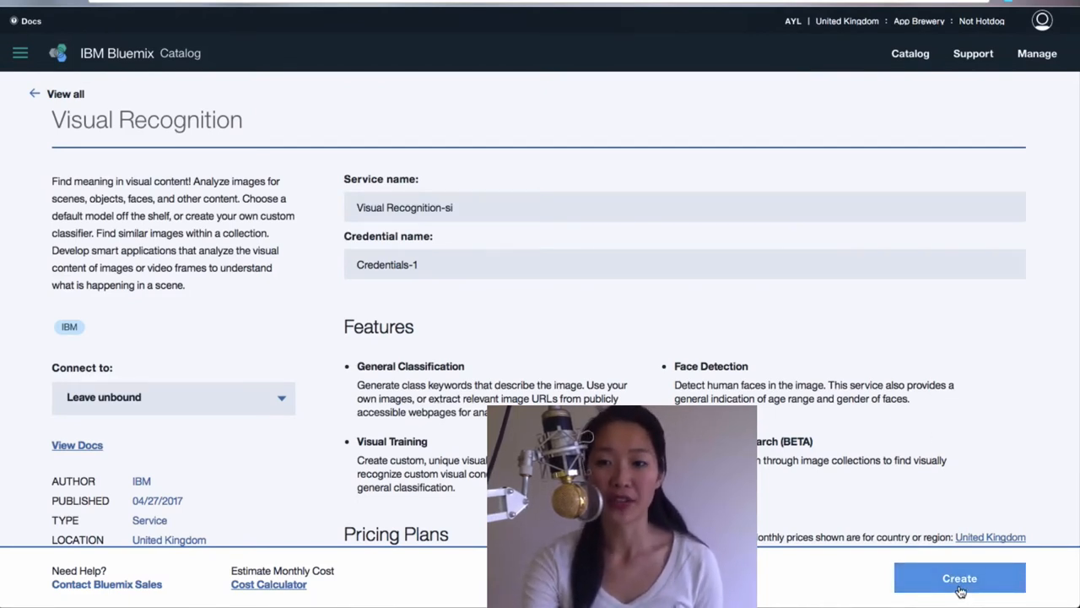
pyautogui.click(959, 578)
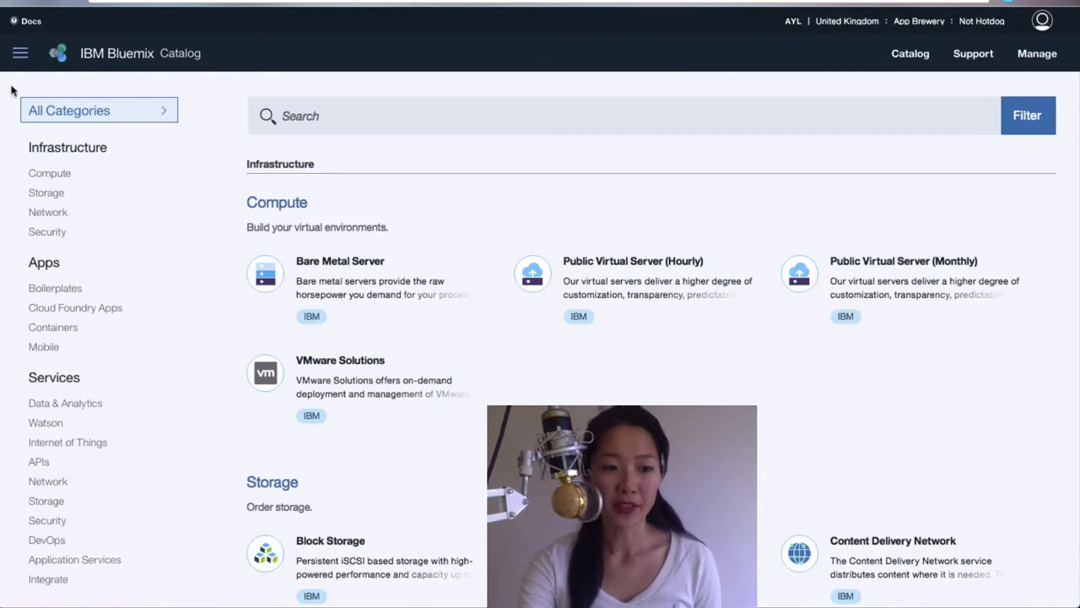
pyautogui.click(19, 53)
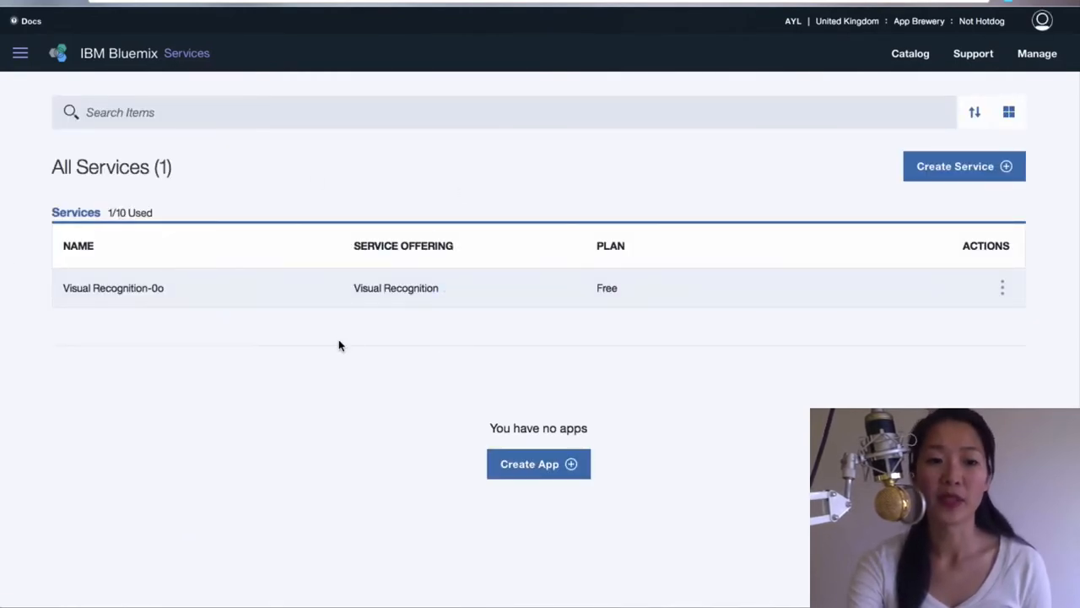
pyautogui.moveTo(361, 220)
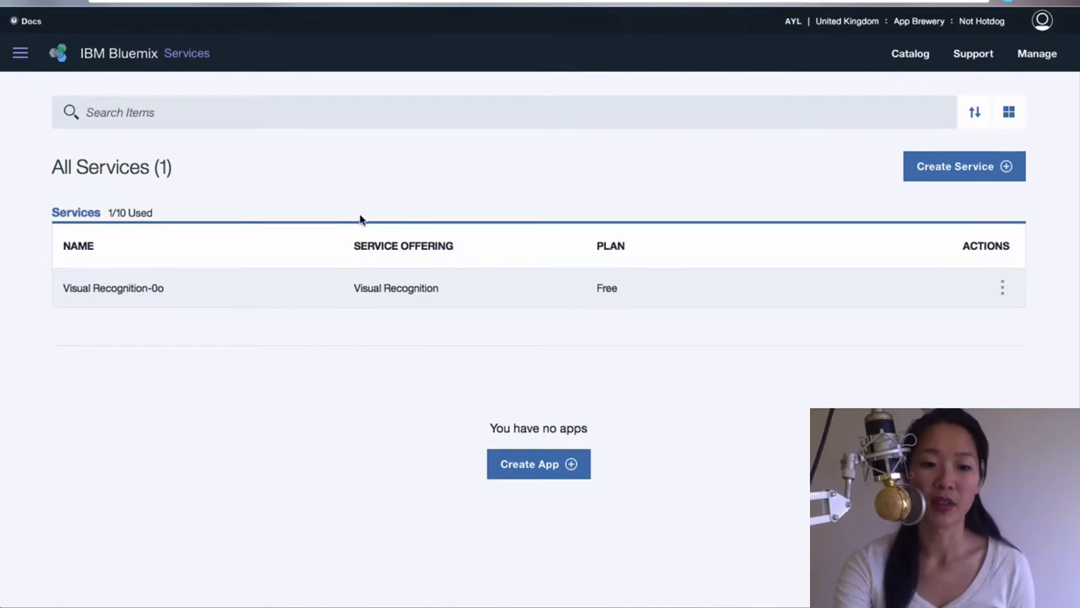
# - Open Visual Recognition-0o's service credentials and reveal Credentials-1 url and api_key
pyautogui.click(396, 288)
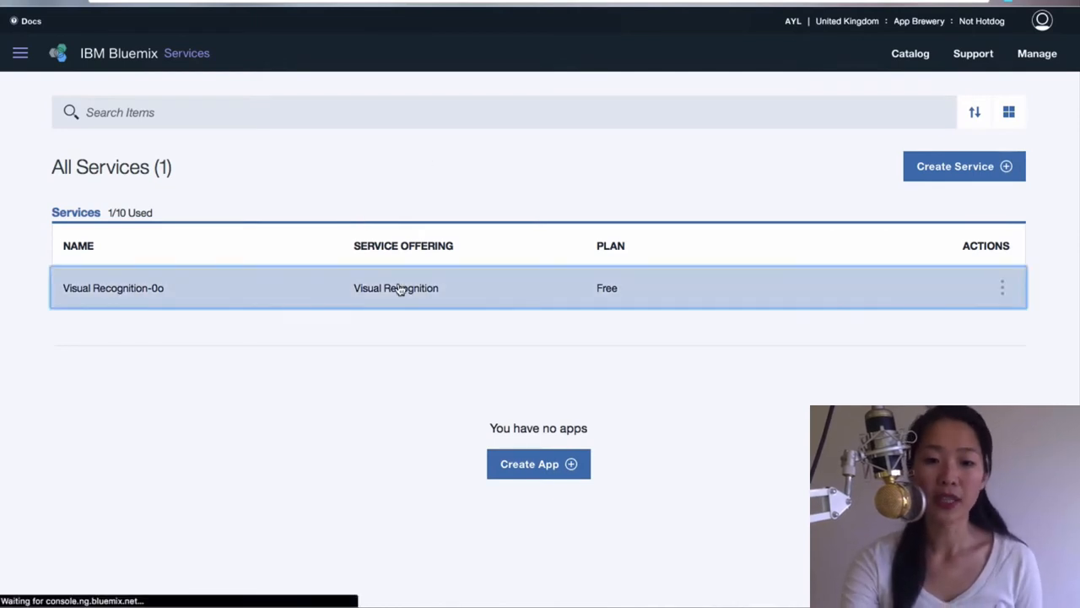
pyautogui.click(113, 288)
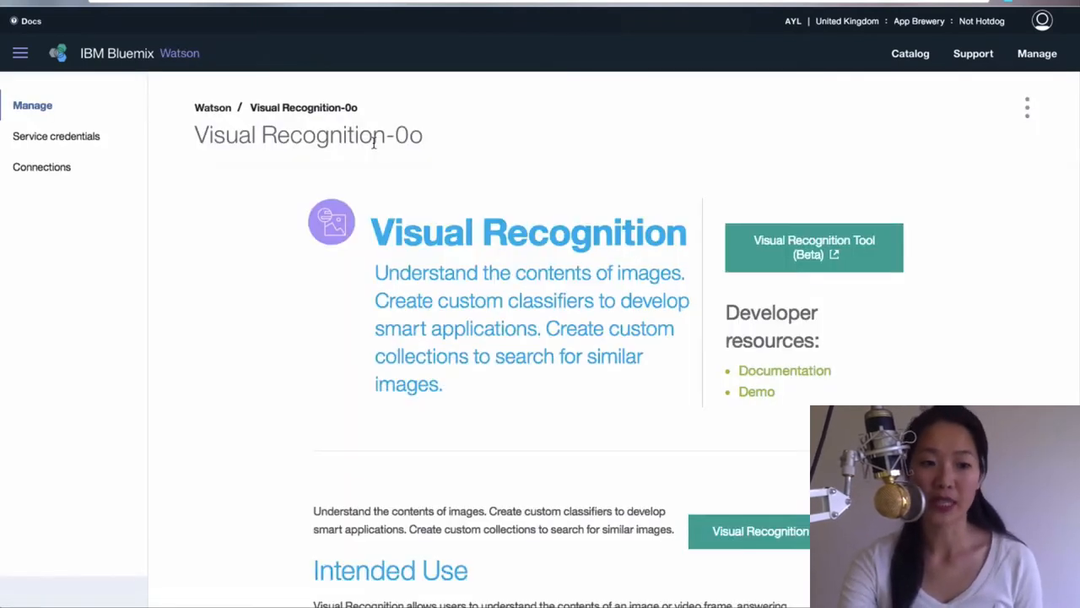
pyautogui.click(55, 136)
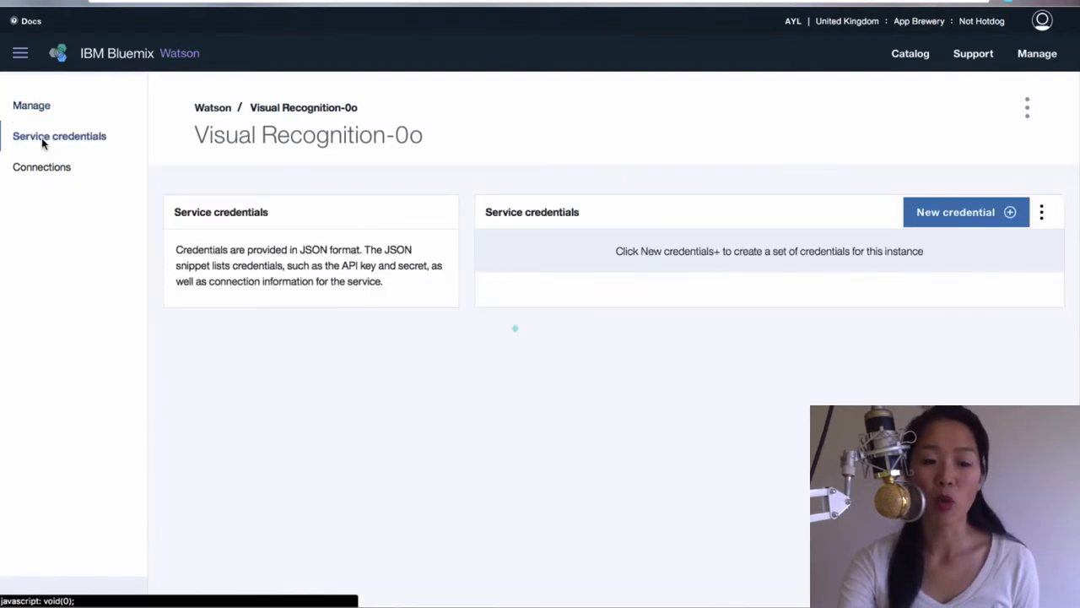
pyautogui.click(965, 212)
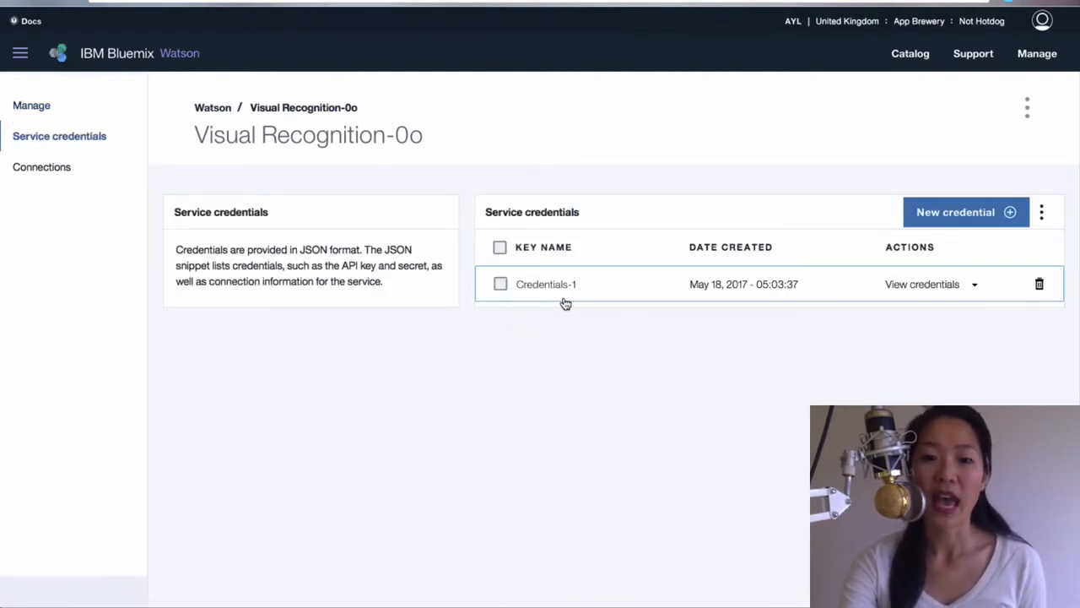
pyautogui.click(921, 284)
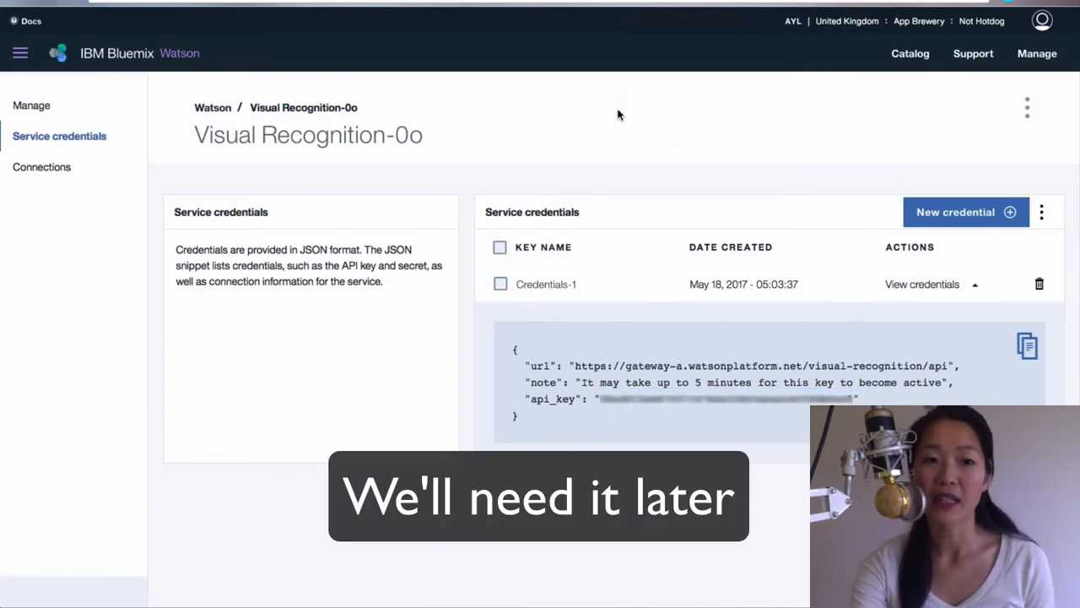
pyautogui.click(311, 14)
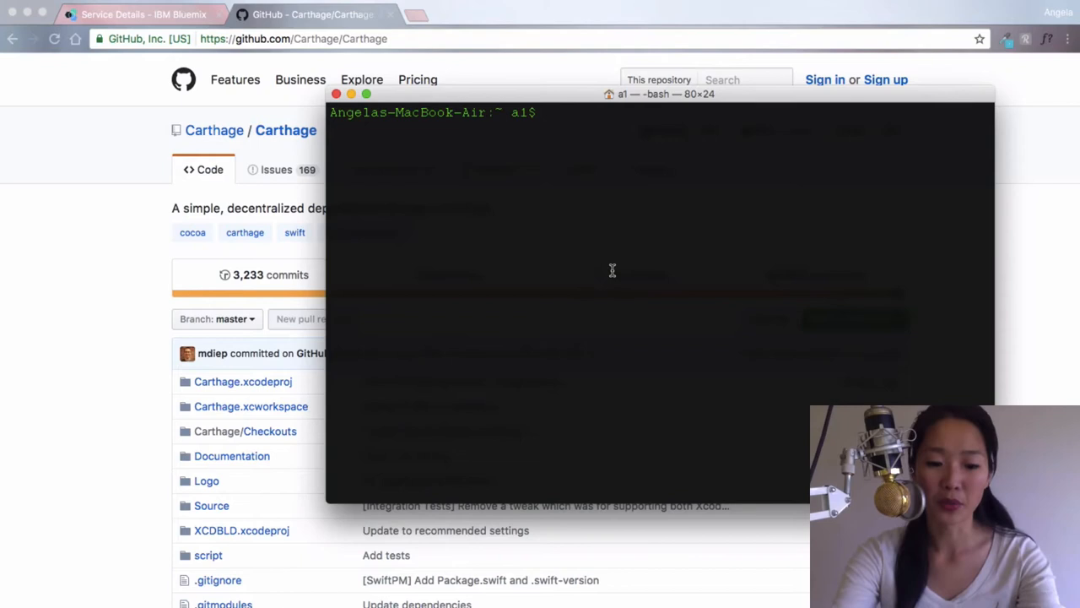
# - Run brew update and brew install carthage, which reports Carthage 0.22.0 already installed
pyautogui.write('brew')
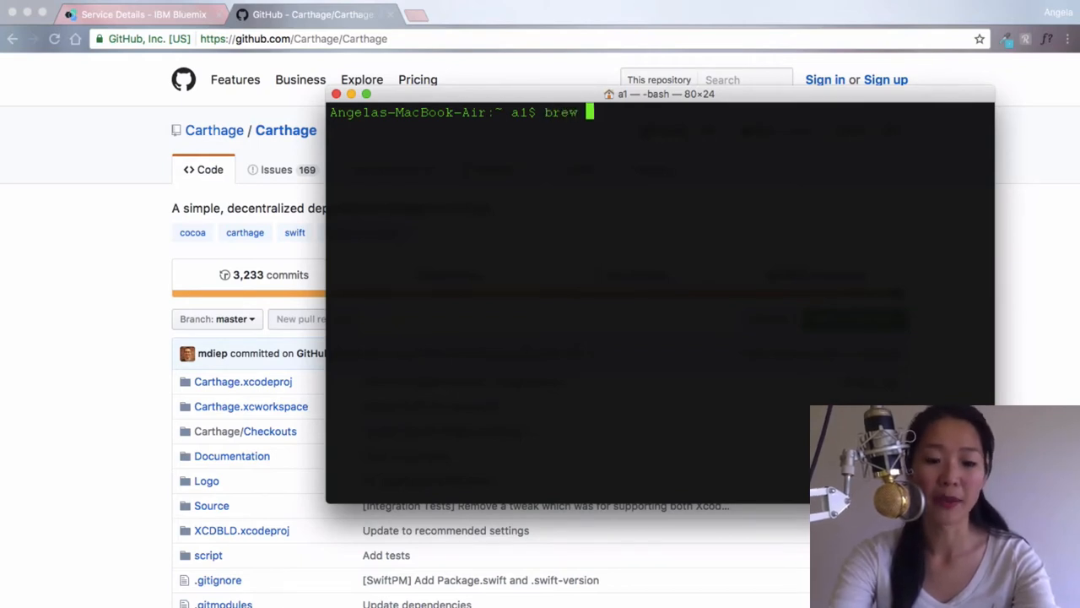
pyautogui.write('update')
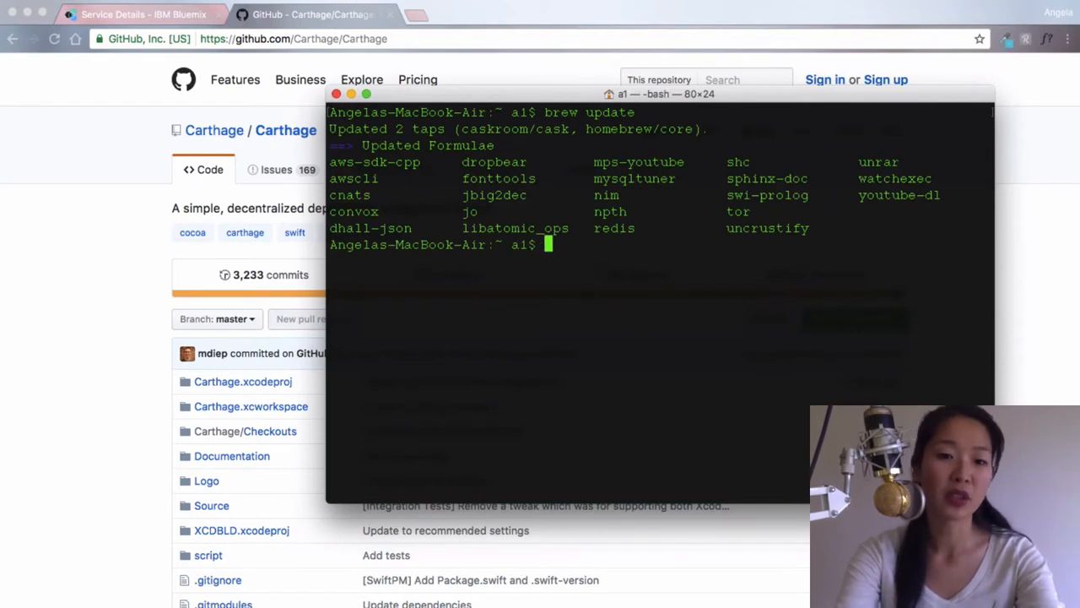
pyautogui.write('brew')
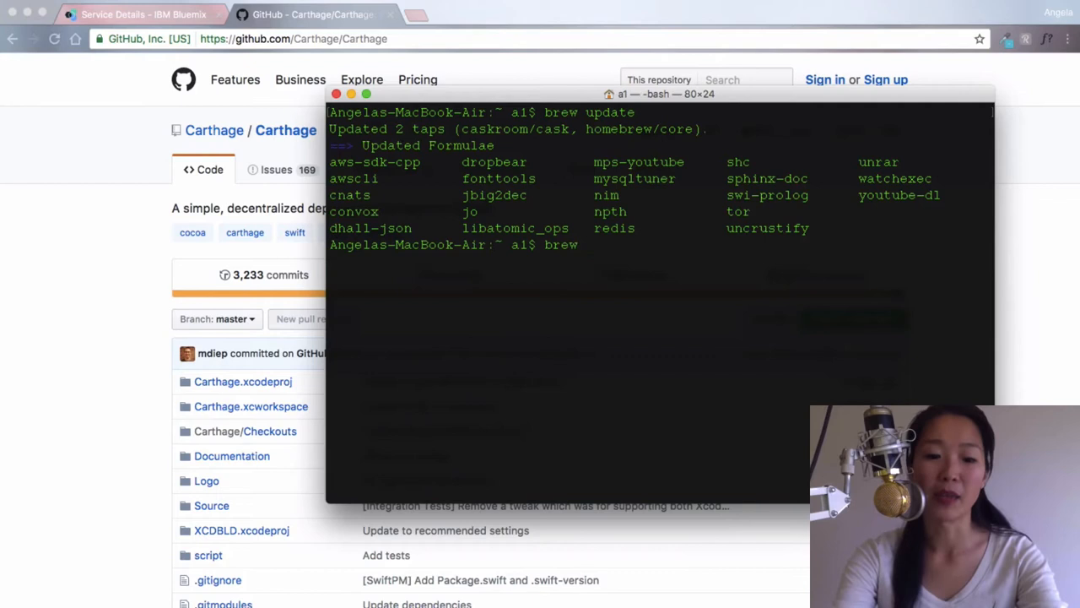
pyautogui.write('install carthage')
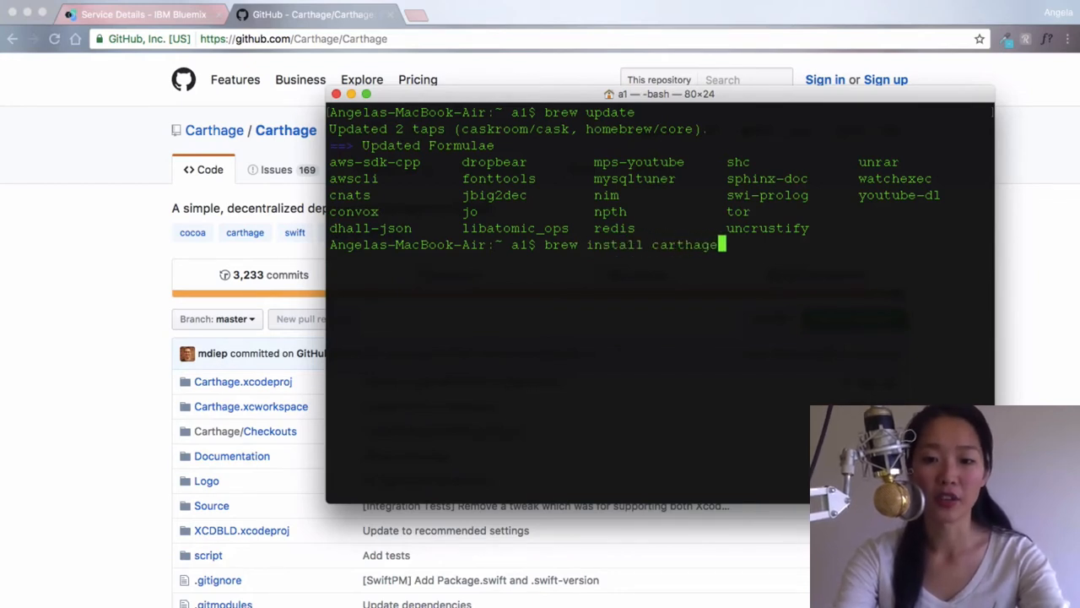
pyautogui.press('Return')
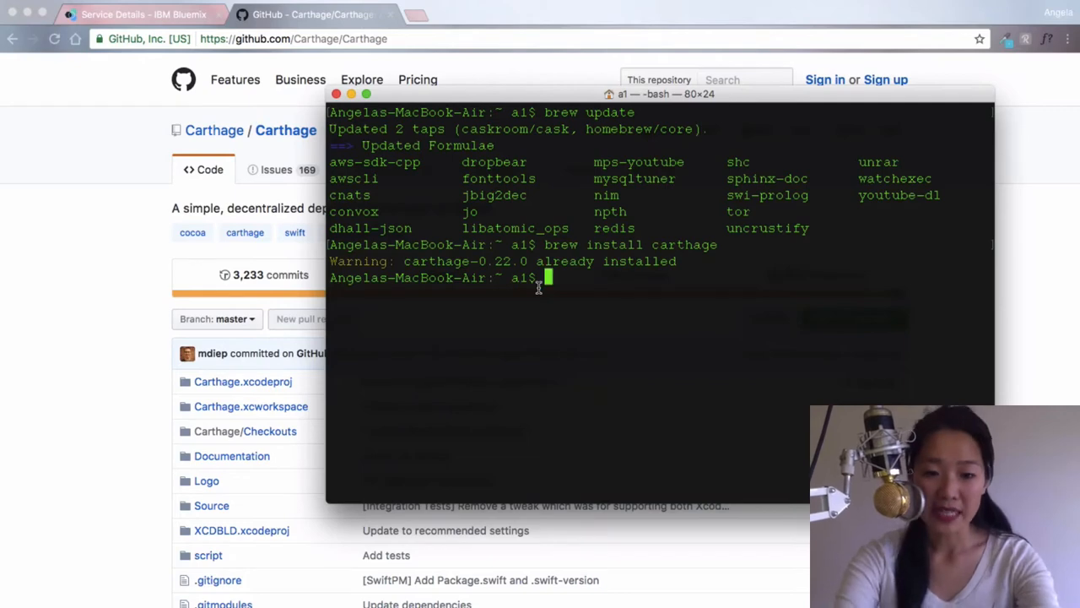
pyautogui.write('t')
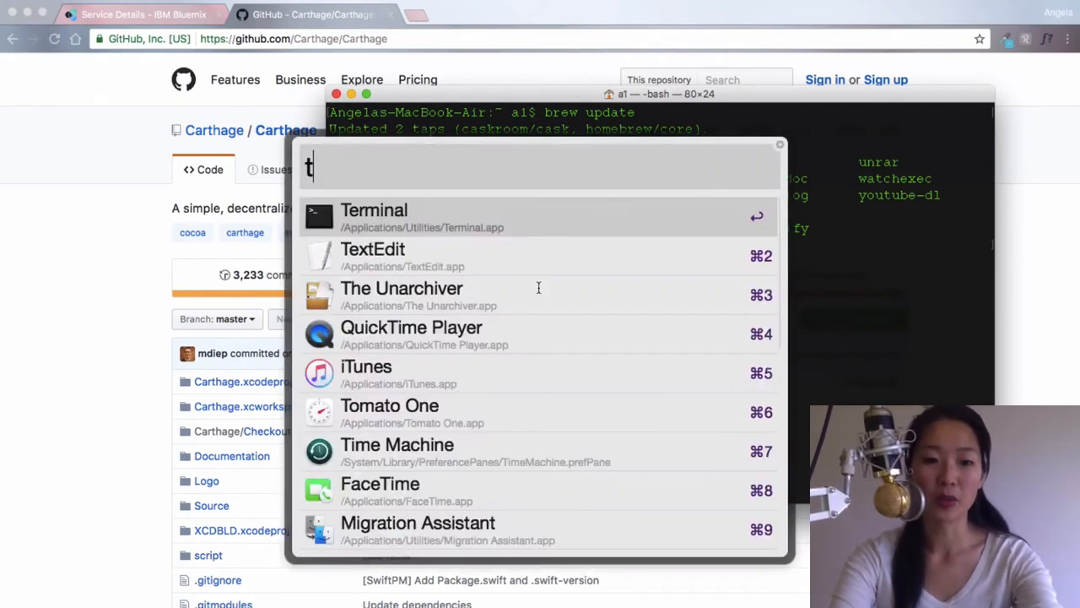
# - Search GitHub for 'watson swift sdk' from the Carthage repository page
pyautogui.click(373, 256)
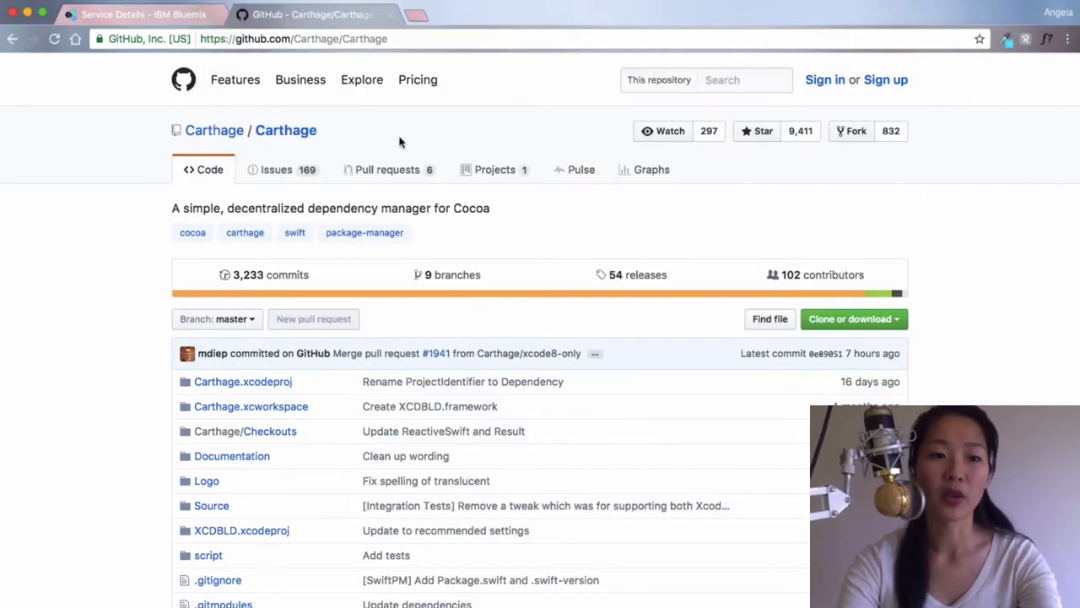
pyautogui.click(744, 79)
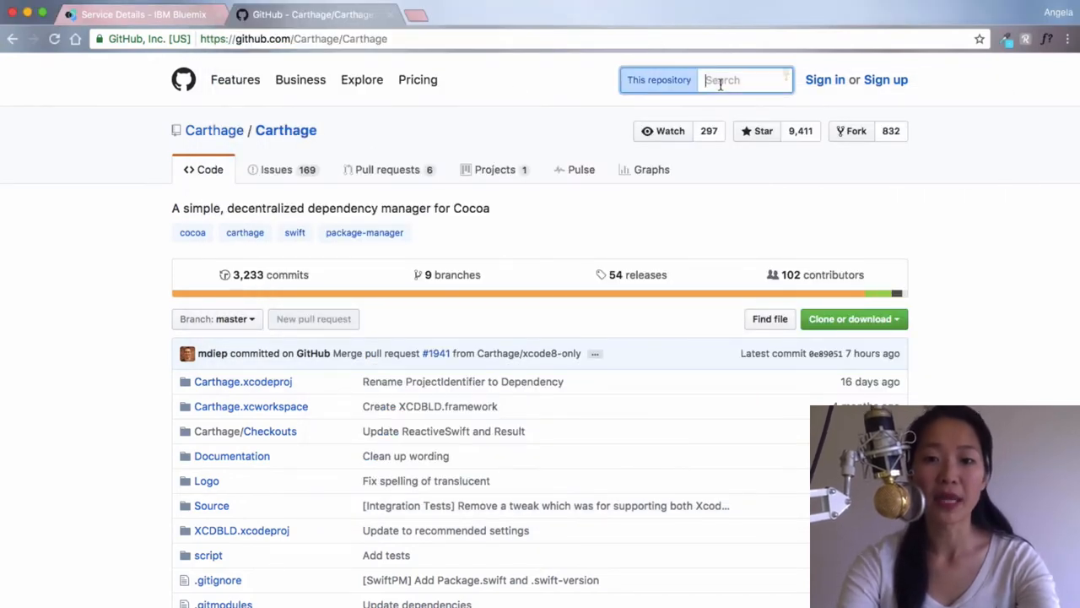
pyautogui.write('watson swift sdk')
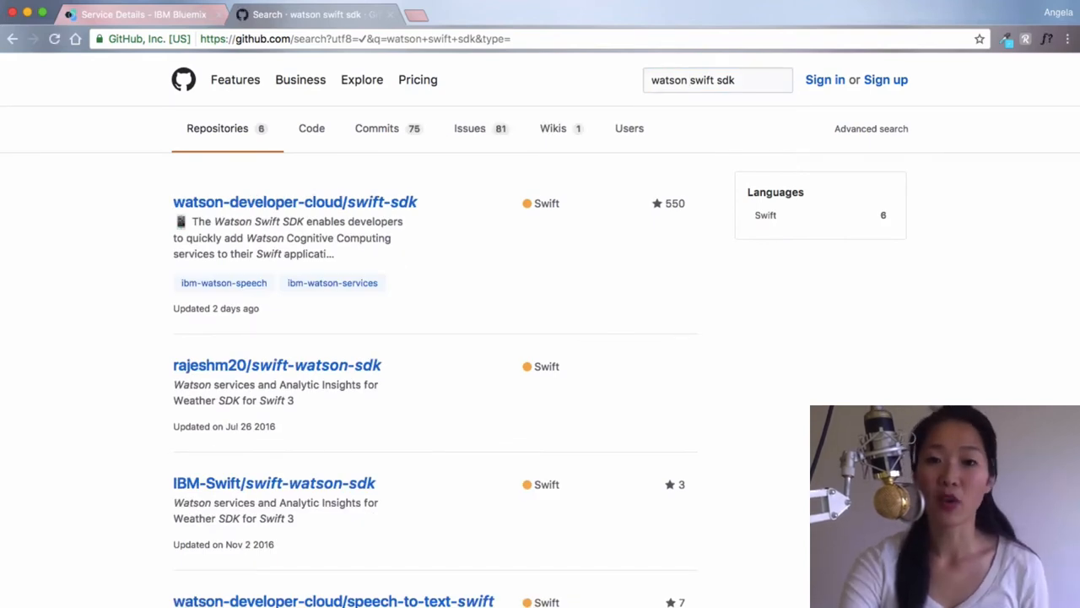
pyautogui.moveTo(405, 209)
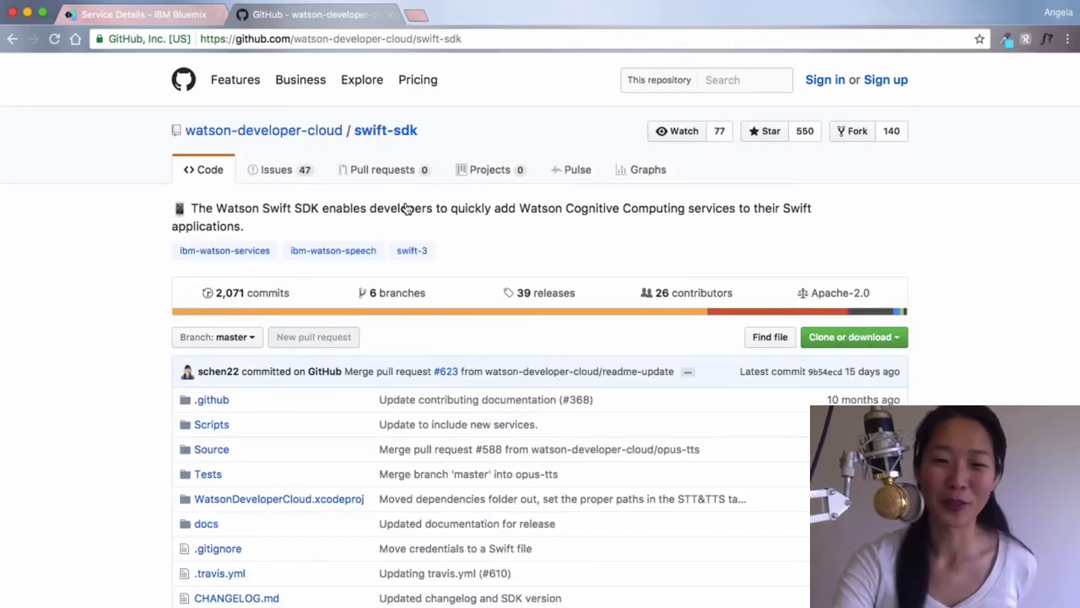
# - Scroll the swift-sdk README down to the Carthage Installation > Dependency Management line
pyautogui.scroll(-3)
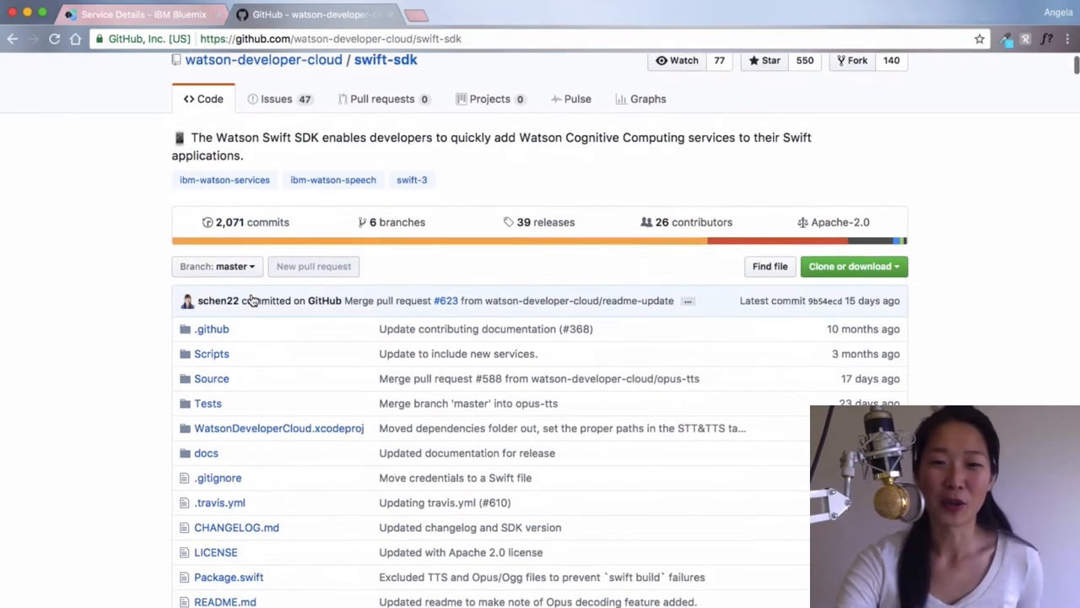
pyautogui.scroll(3)
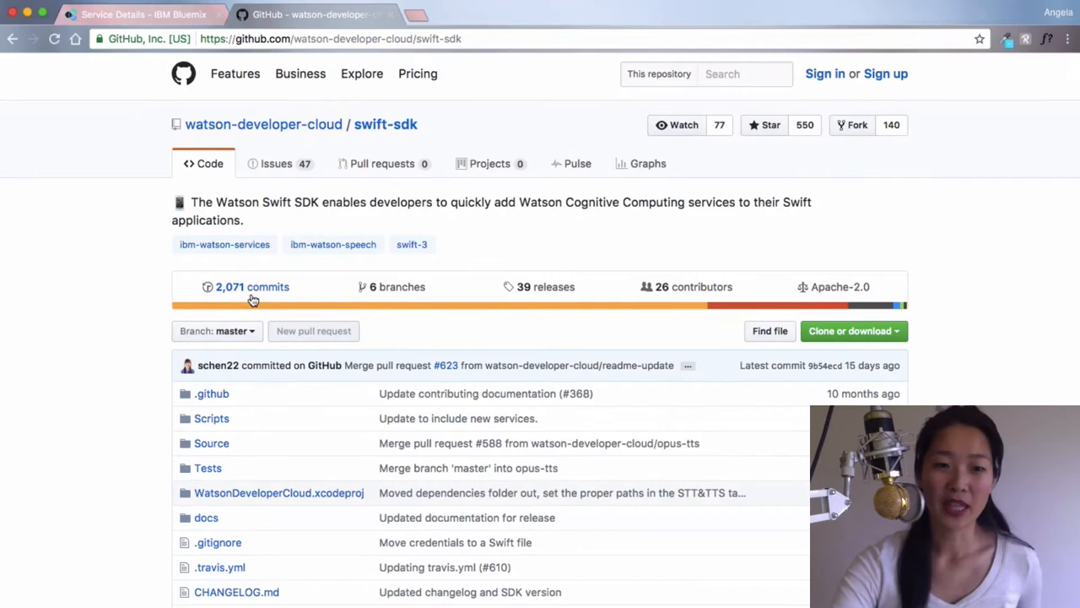
pyautogui.scroll(-3)
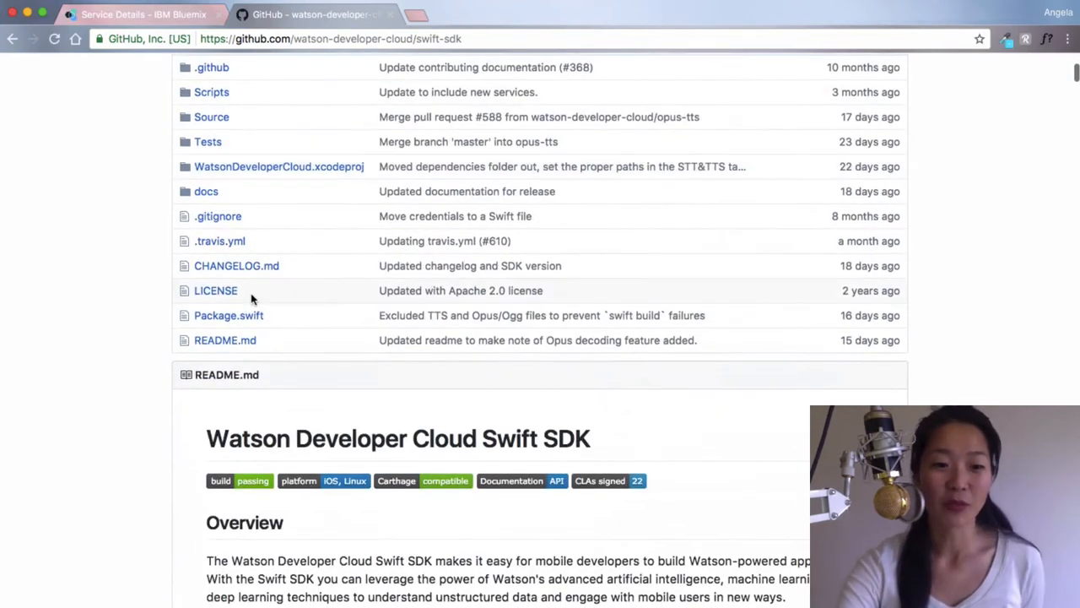
pyautogui.scroll(-3)
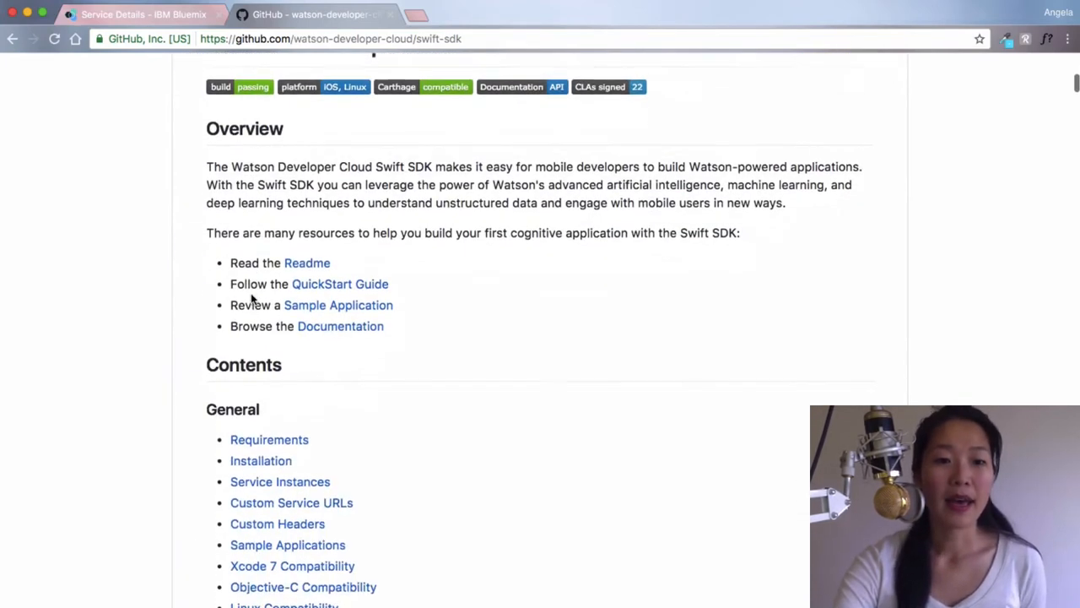
pyautogui.scroll(-3)
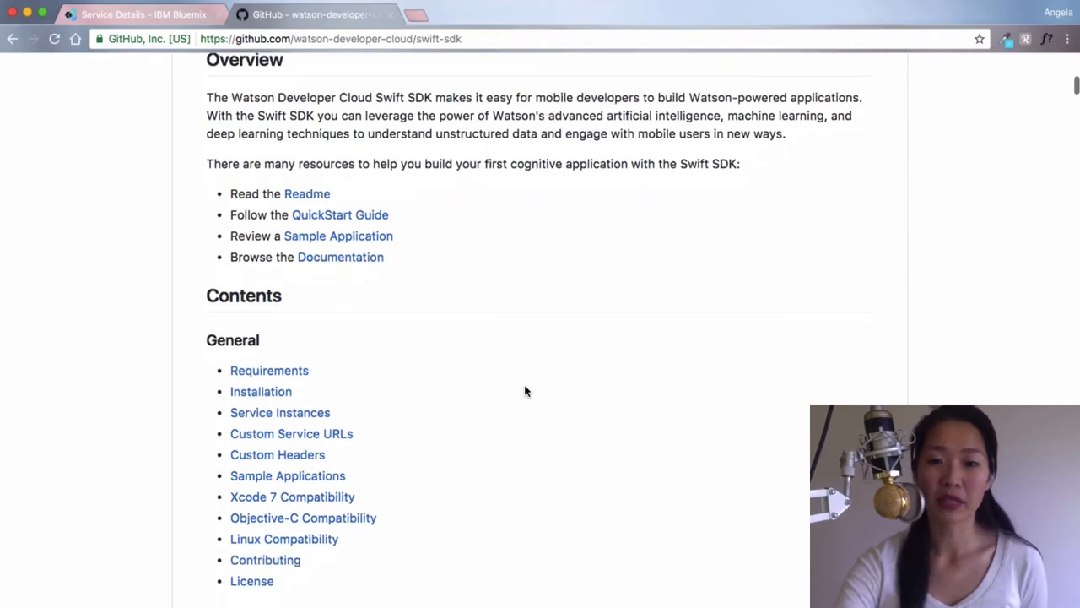
pyautogui.scroll(-3)
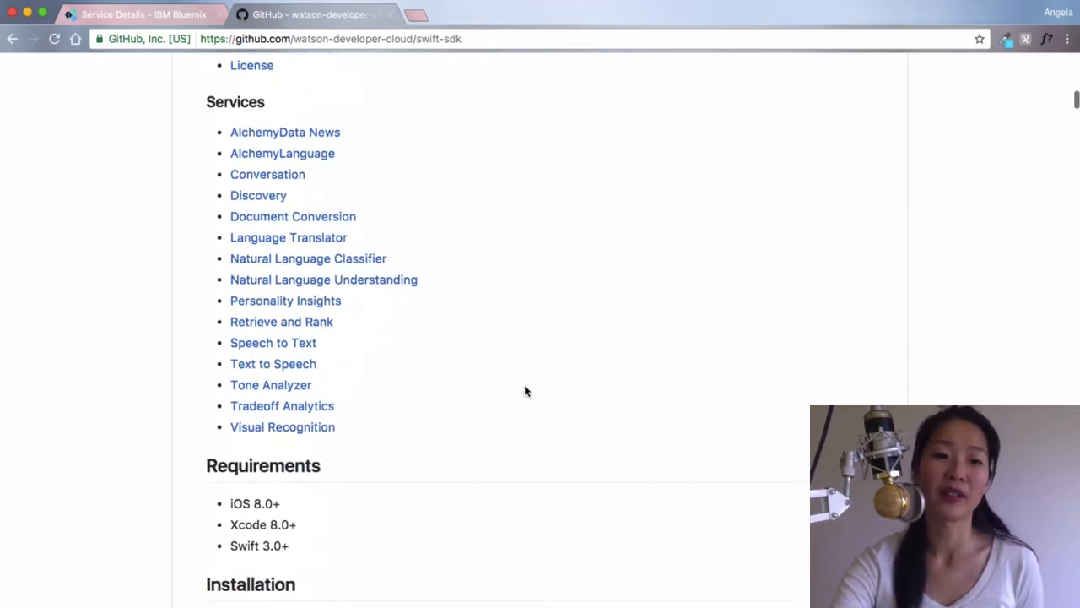
pyautogui.scroll(-3)
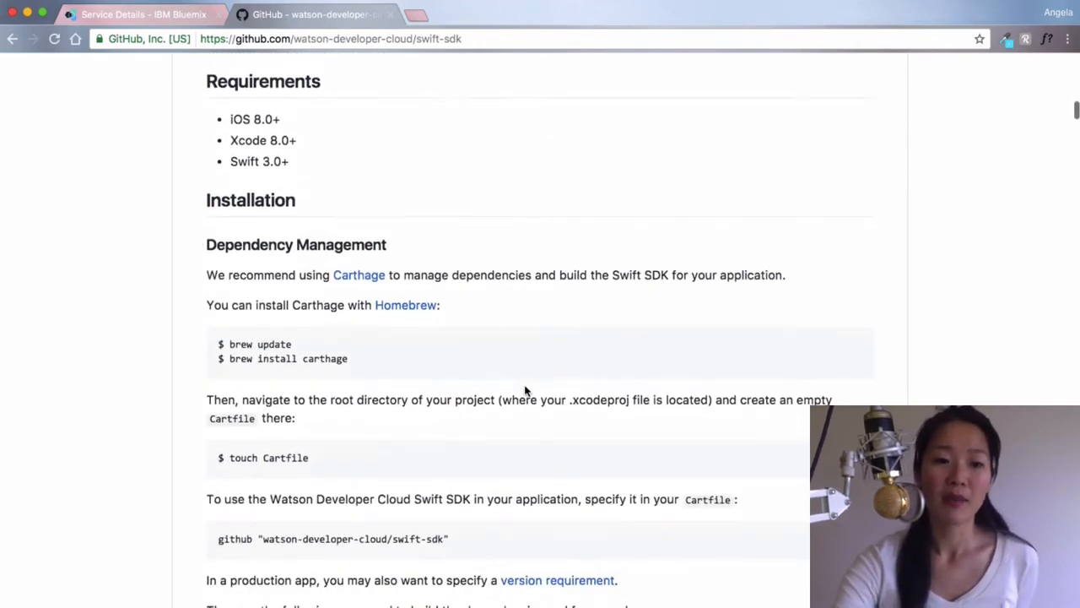
pyautogui.scroll(-3)
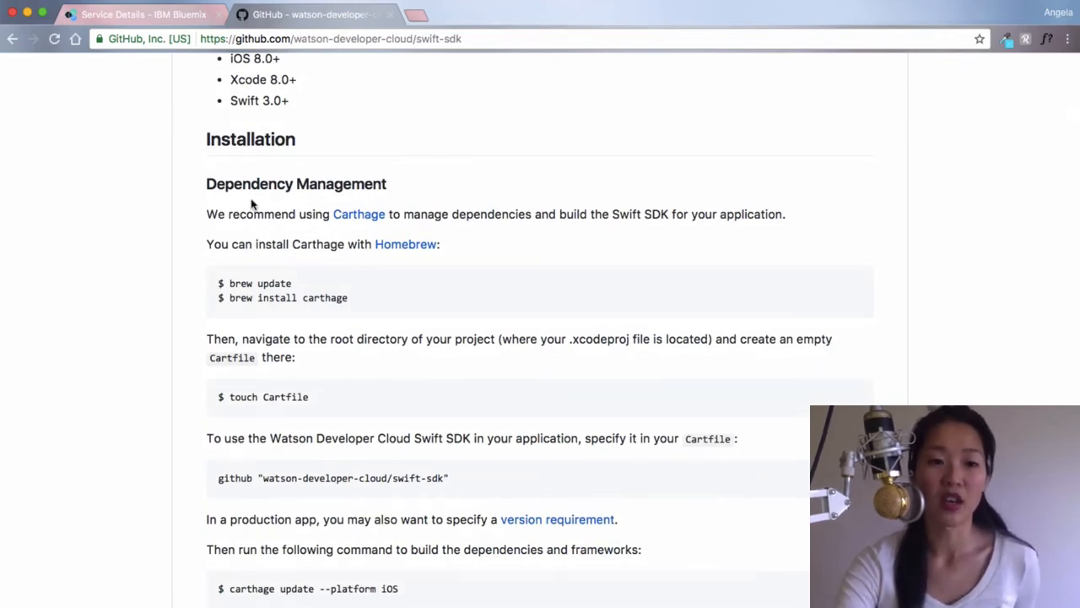
pyautogui.scroll(-3)
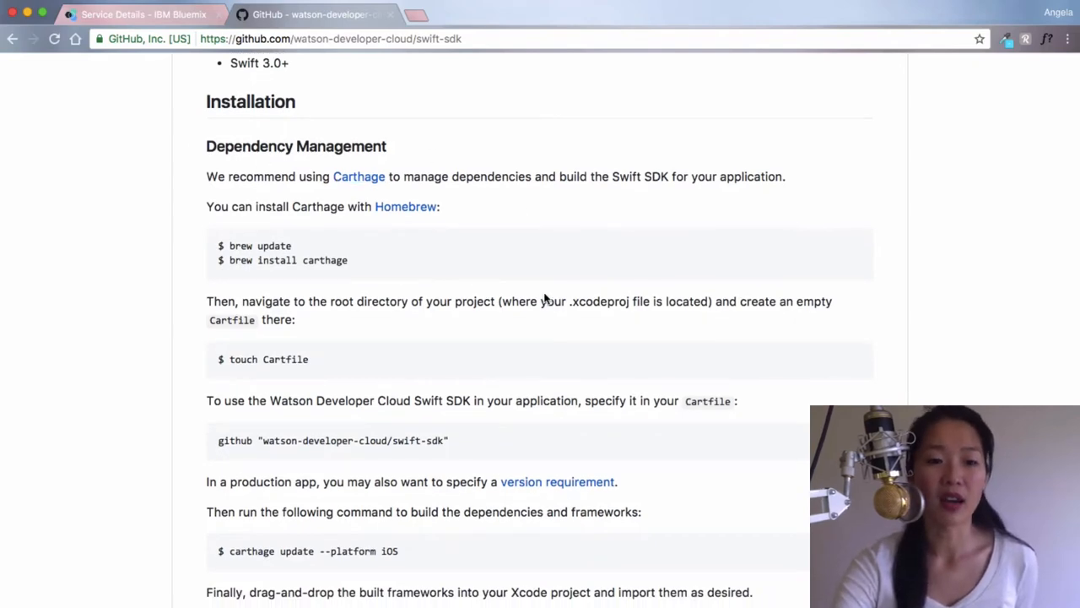
pyautogui.scroll(-3)
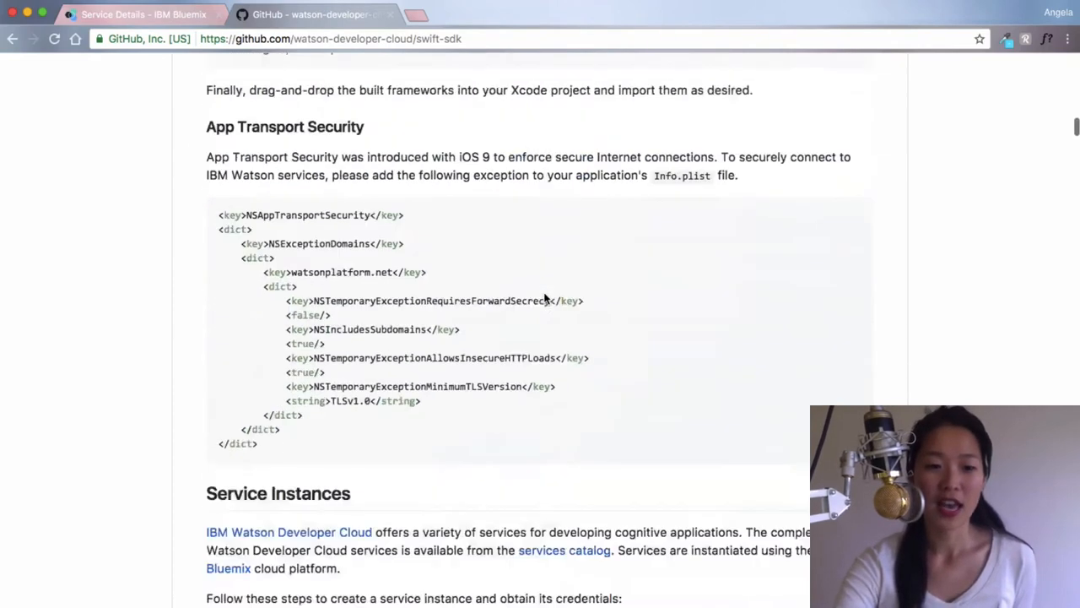
pyautogui.scroll(3)
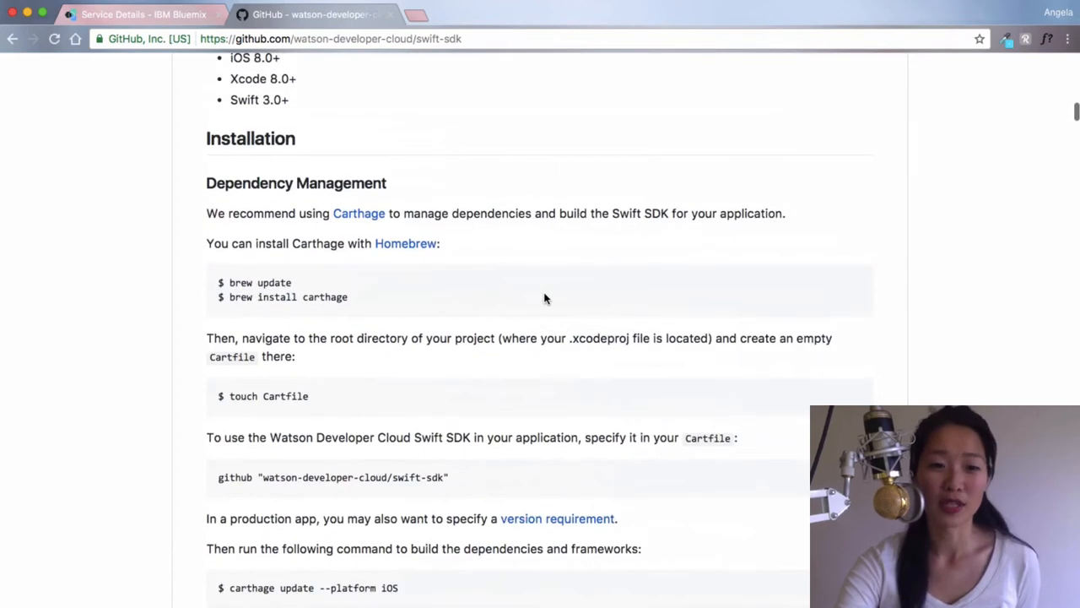
pyautogui.scroll(-3)
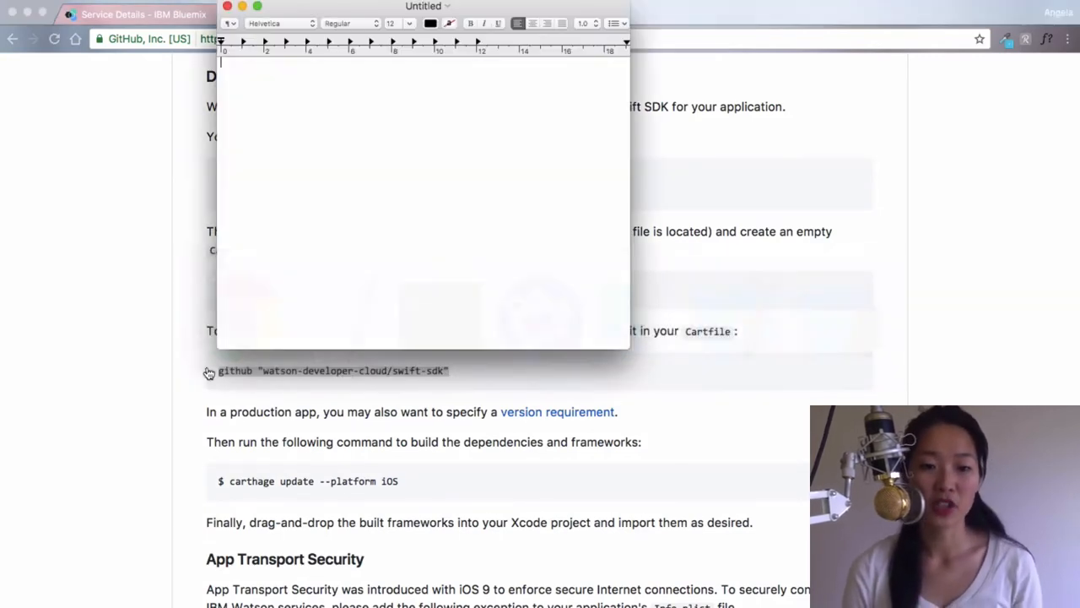
# - Enter github "watson-developer-cloud/swift-sdk" in a TextEdit document and convert it to plain text
pyautogui.write('github "watson-developer-cloud/swift-sdk"')
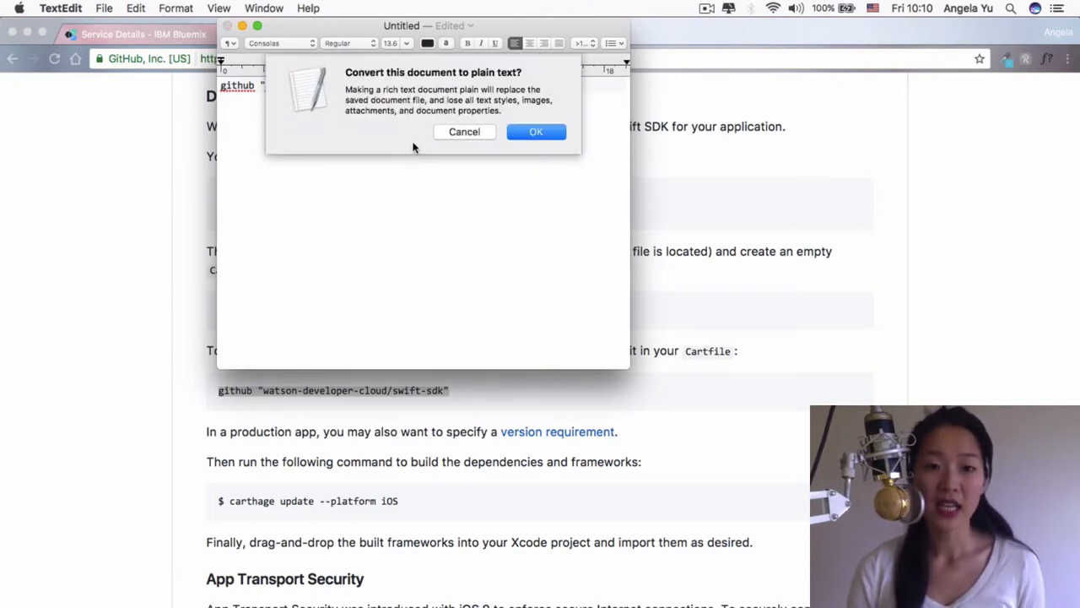
pyautogui.moveTo(467, 137)
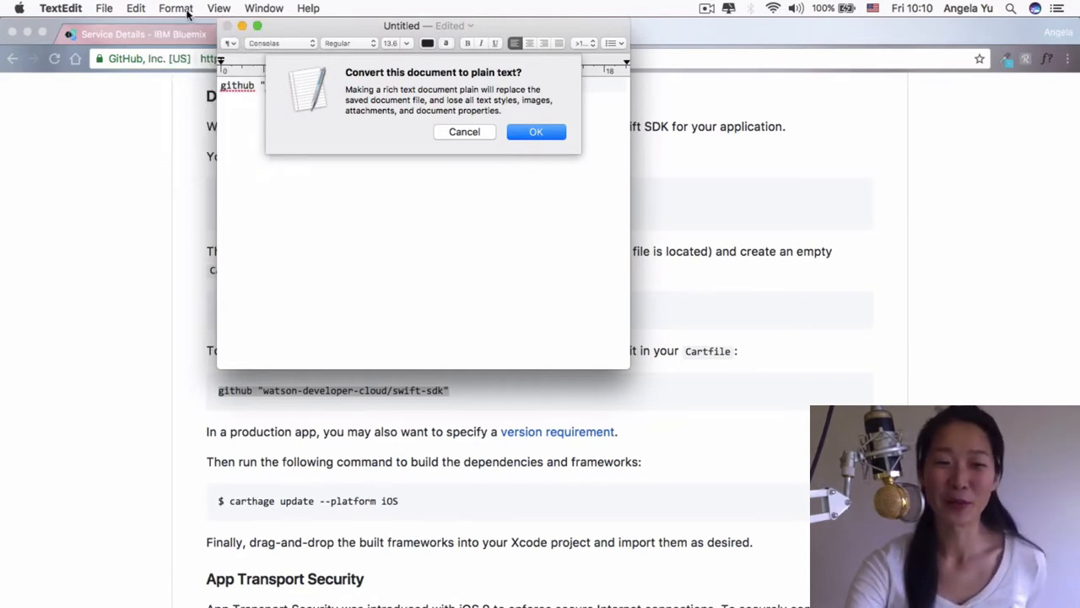
pyautogui.click(175, 8)
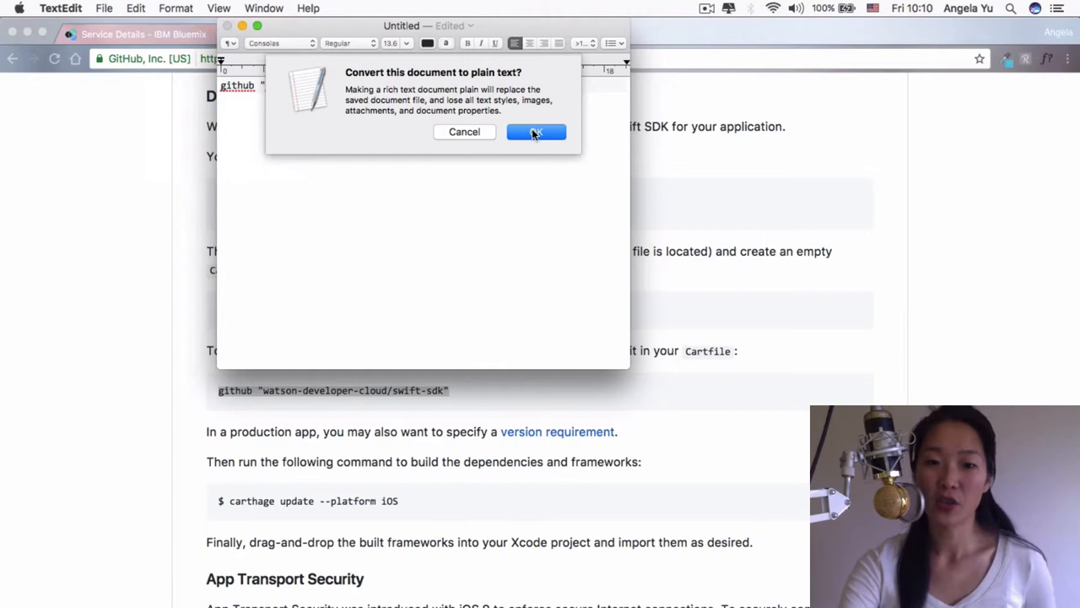
pyautogui.click(535, 132)
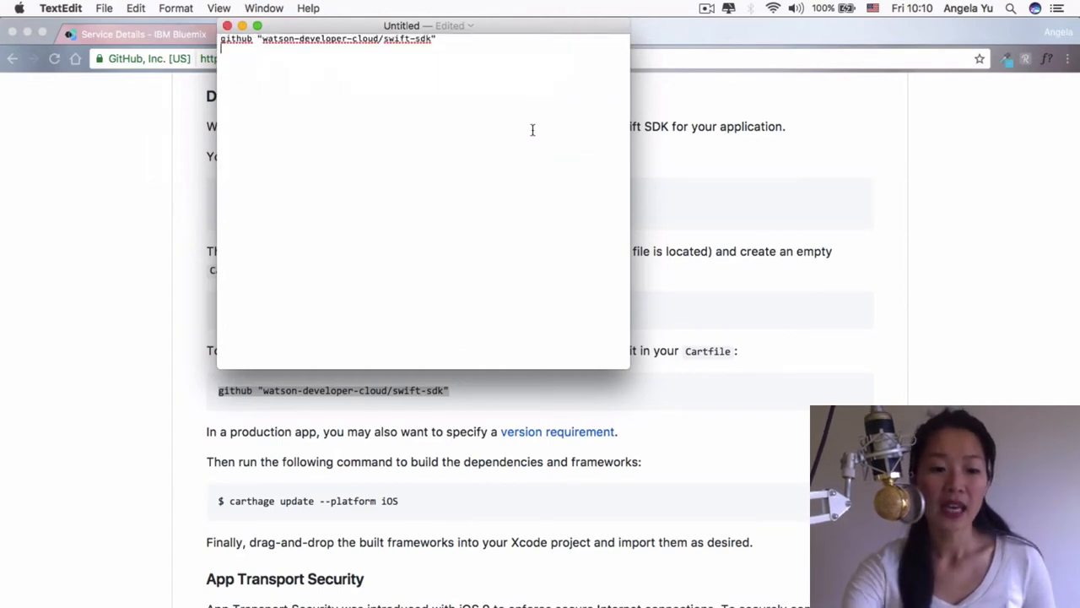
# - Save the document as 'Cartfile' on the Desktop with no .txt extension
pyautogui.press('cmd+s')
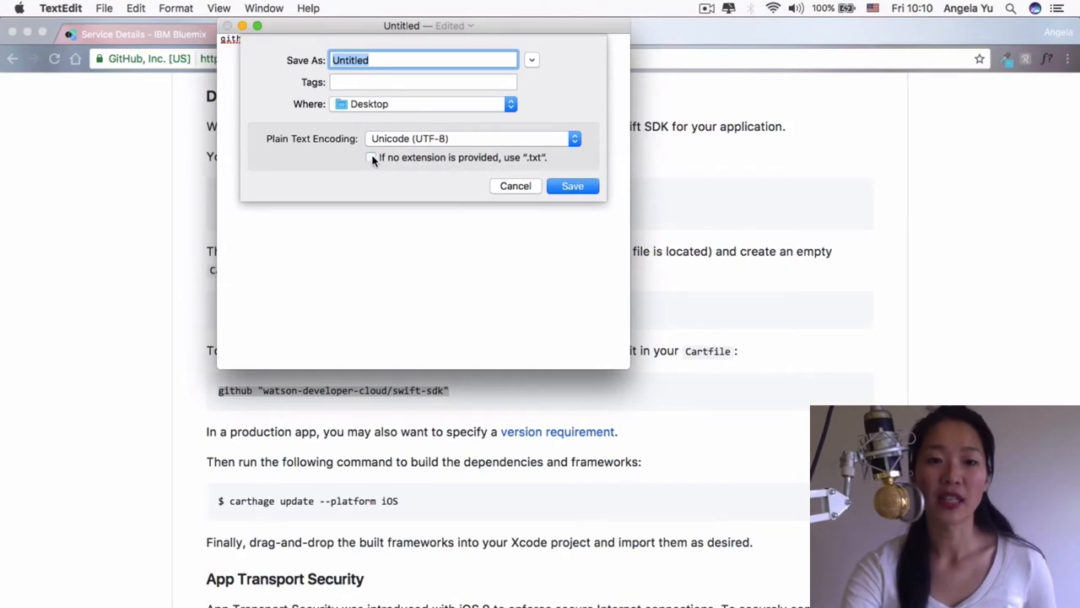
pyautogui.moveTo(557, 152)
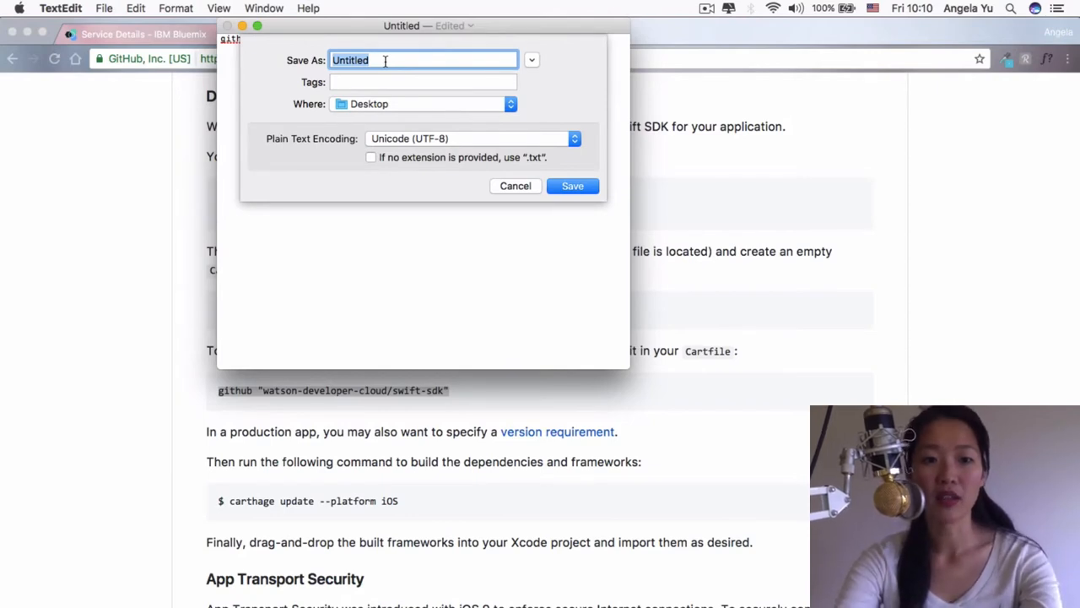
pyautogui.write('Cartf')
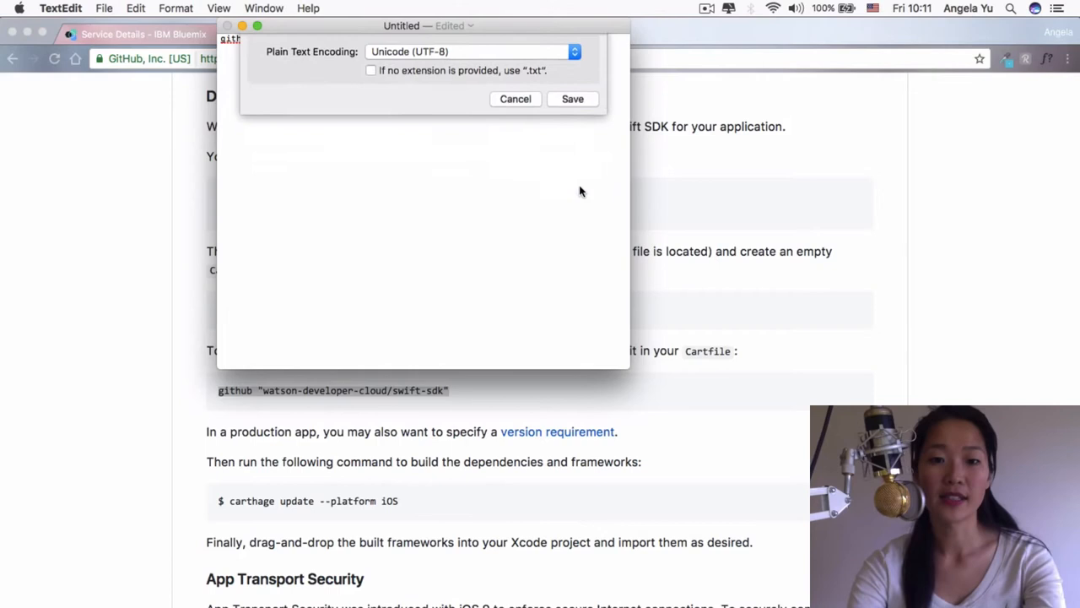
pyautogui.click(572, 99)
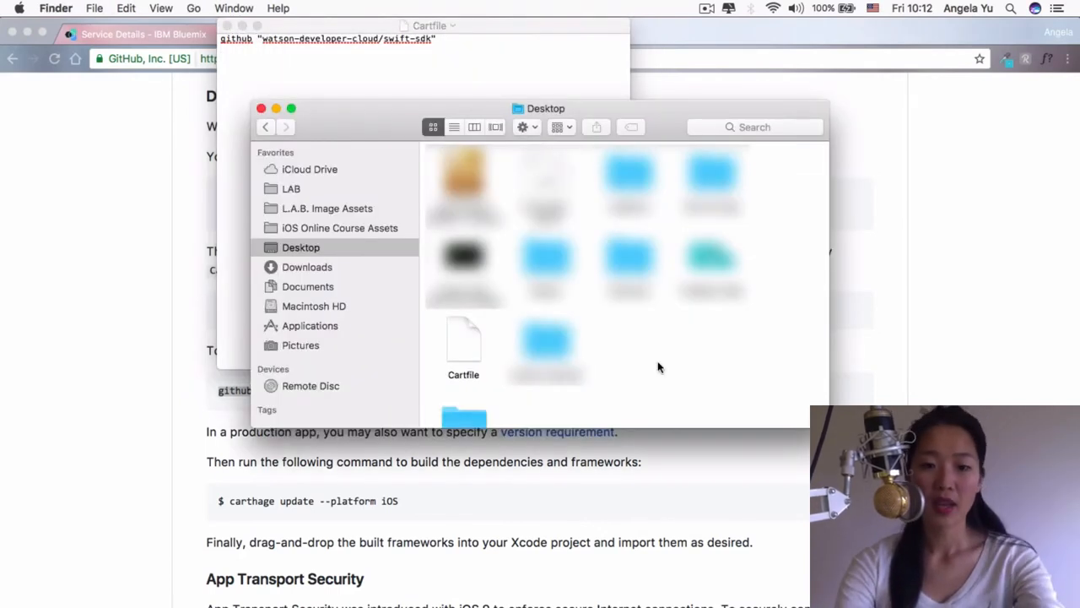
# - Make a new Desktop folder beside Cartfile and name it 'SeeFood'
pyautogui.rightClick(684, 369)
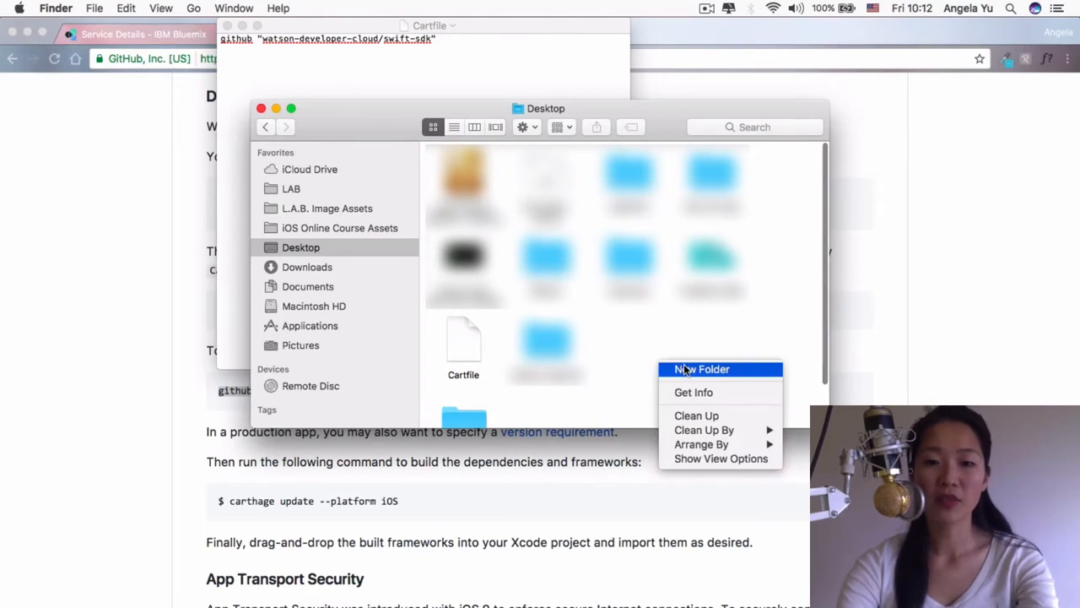
pyautogui.click(701, 368)
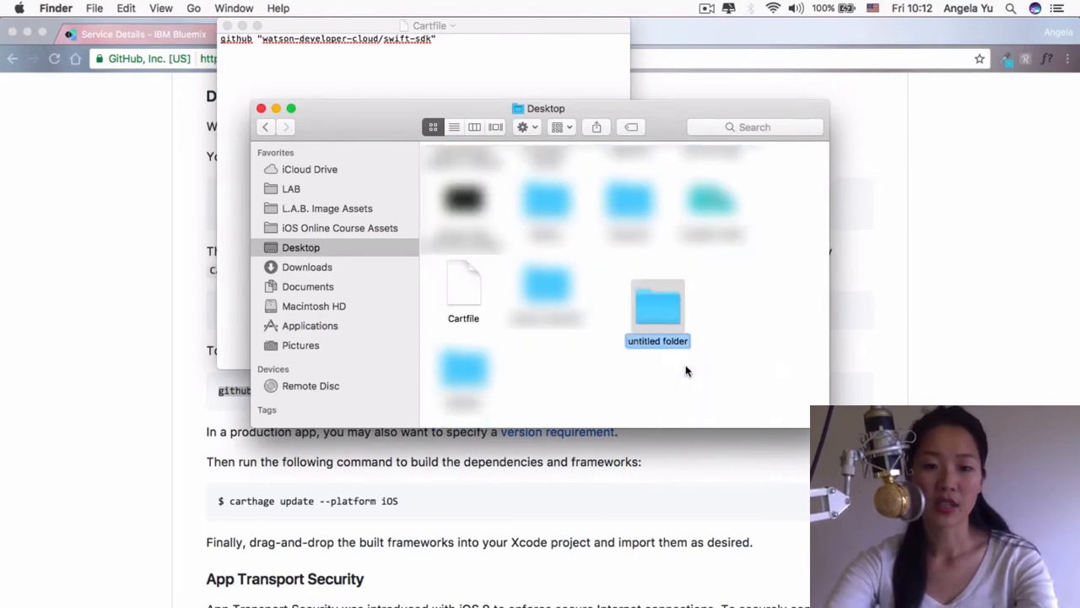
pyautogui.write('SeeFood')
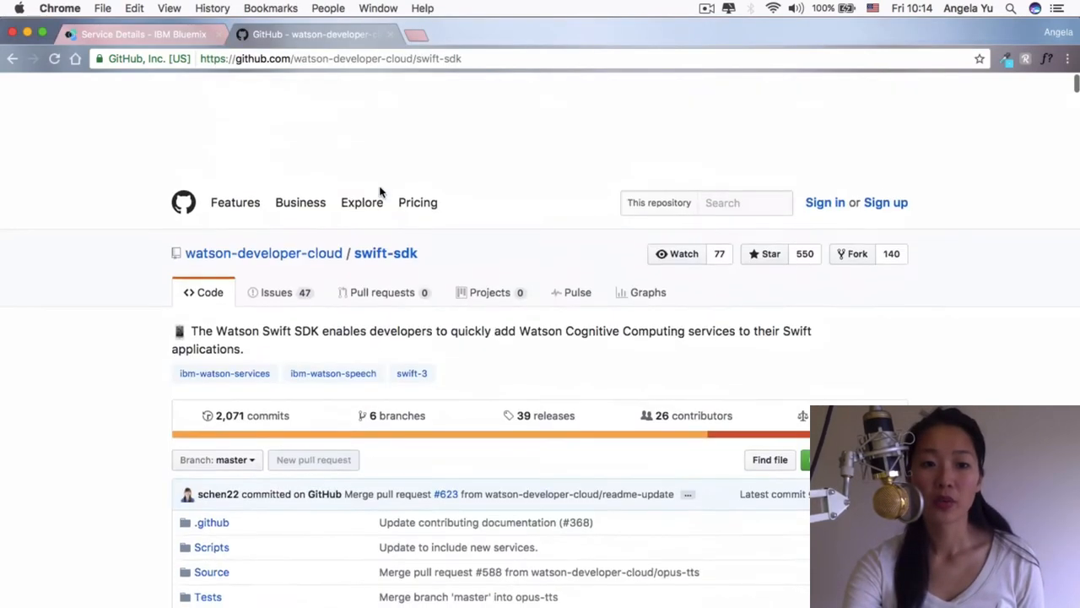
# - Search GitHub for 'svprogresshud', open SVProgressHUD/SVProgressHUD, and scroll to its Carthage instructions
pyautogui.scroll(3)
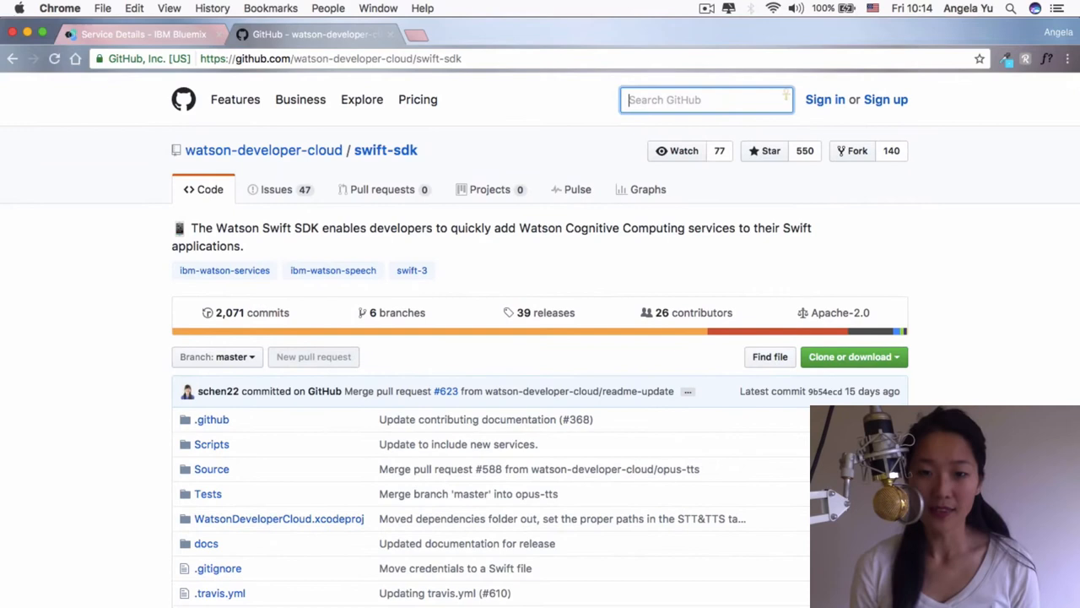
pyautogui.write('svprogresshud')
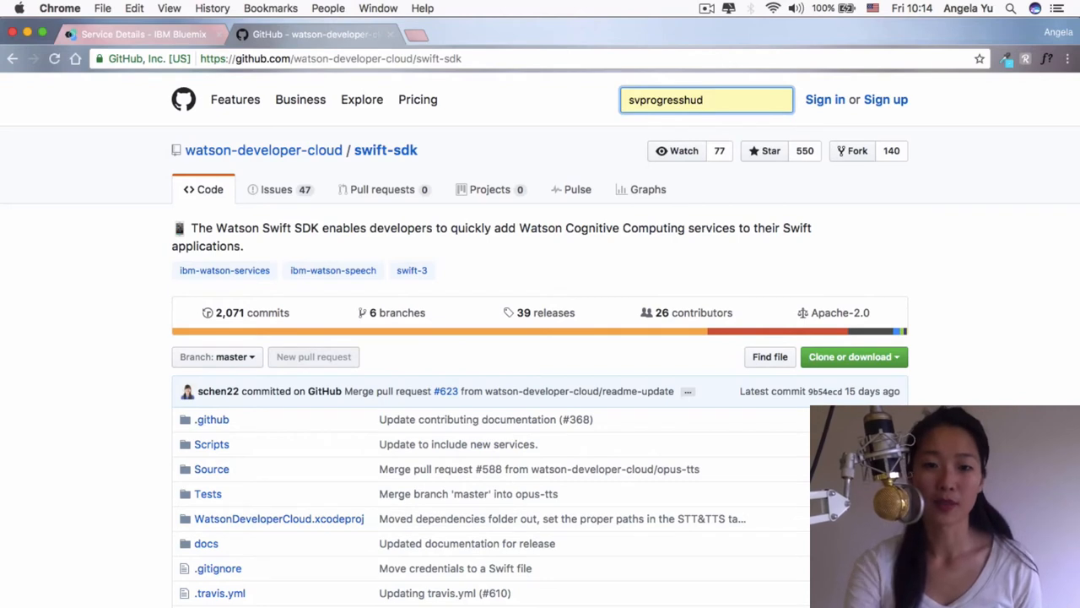
pyautogui.press('Return')
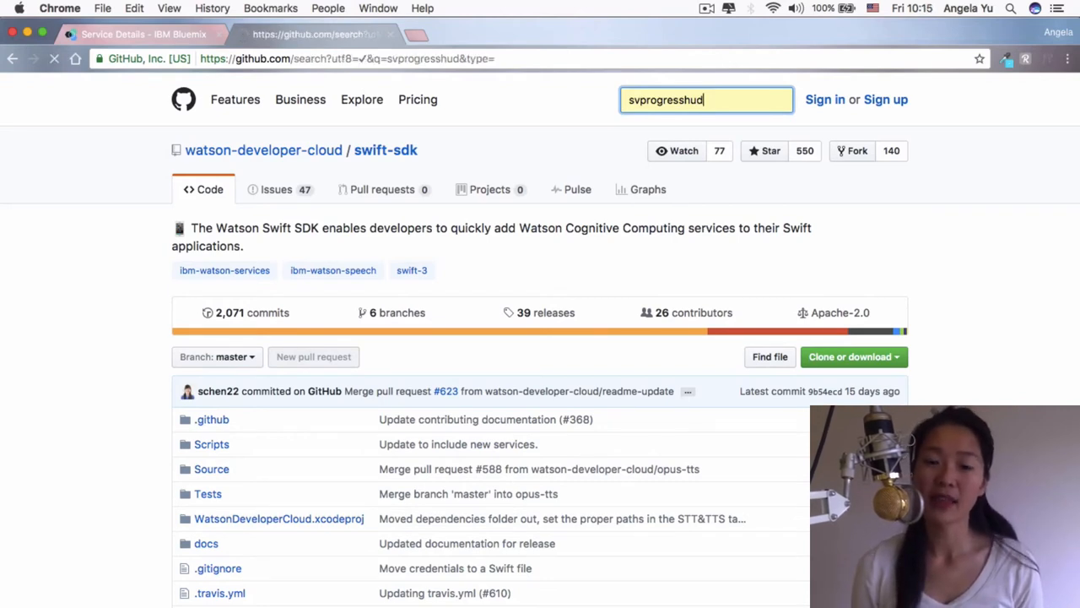
pyautogui.press('Return')
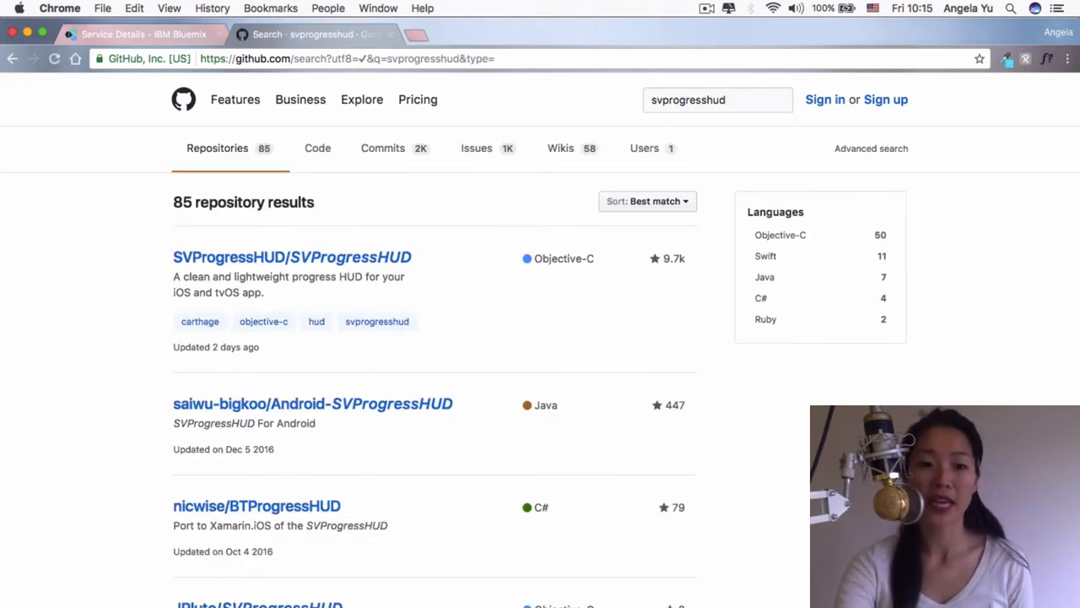
pyautogui.click(291, 256)
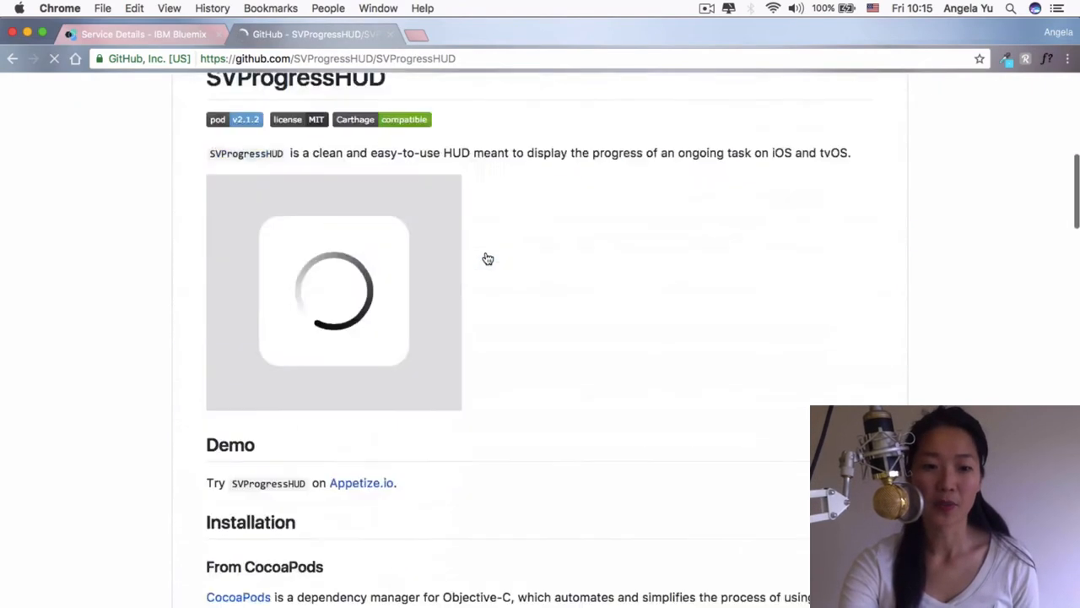
pyautogui.scroll(-3)
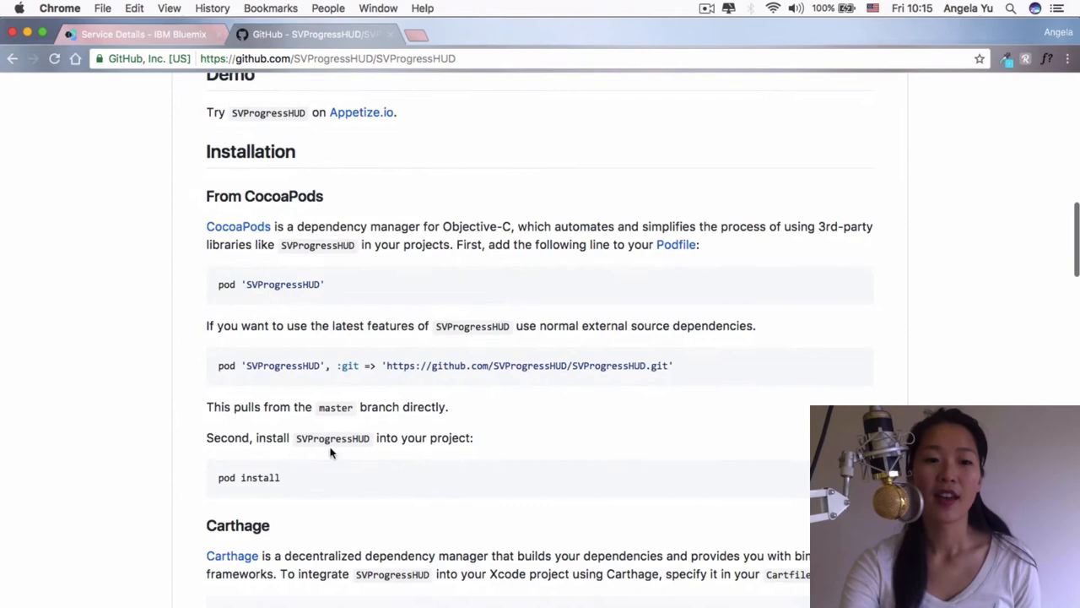
pyautogui.scroll(-3)
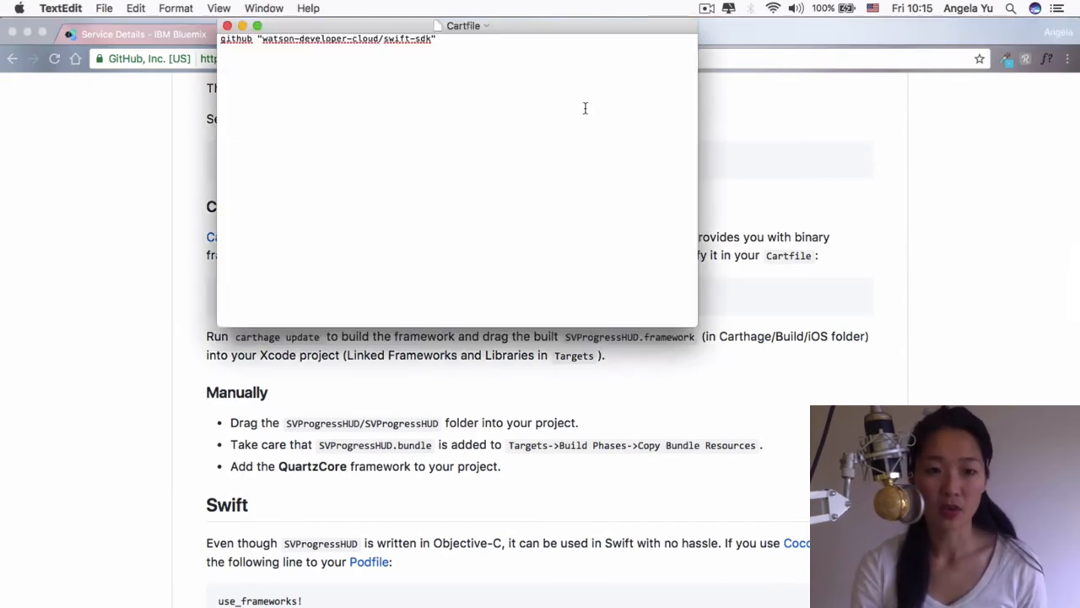
# - Type github "SVProgressHUD/SVProgressHUD" as the Cartfile's second line
pyautogui.write('github "SVProgressHUD/SVProgressHUD"')
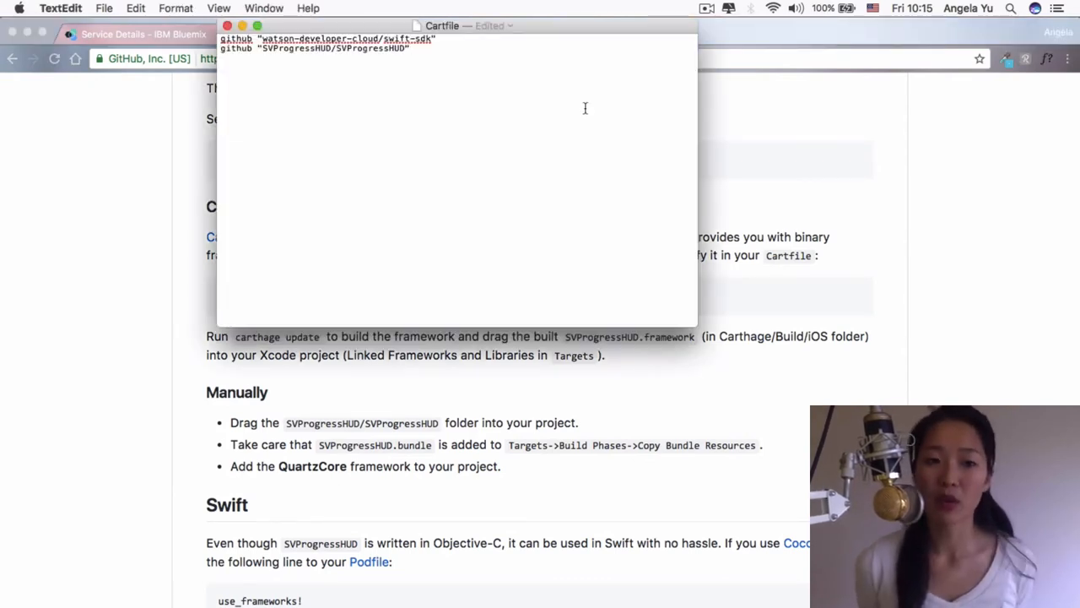
pyautogui.write('"')
pyautogui.write('c')
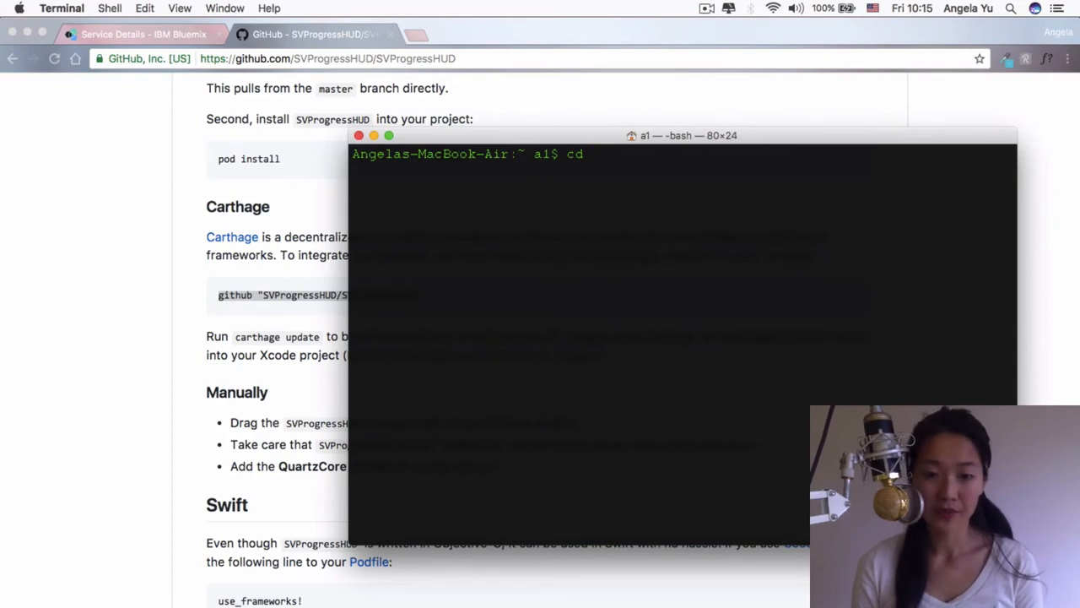
# - Change into desktop/seefood and run carthage update to fetch swift-sdk and SVProgressHUD
pyautogui.write('desktop/see')
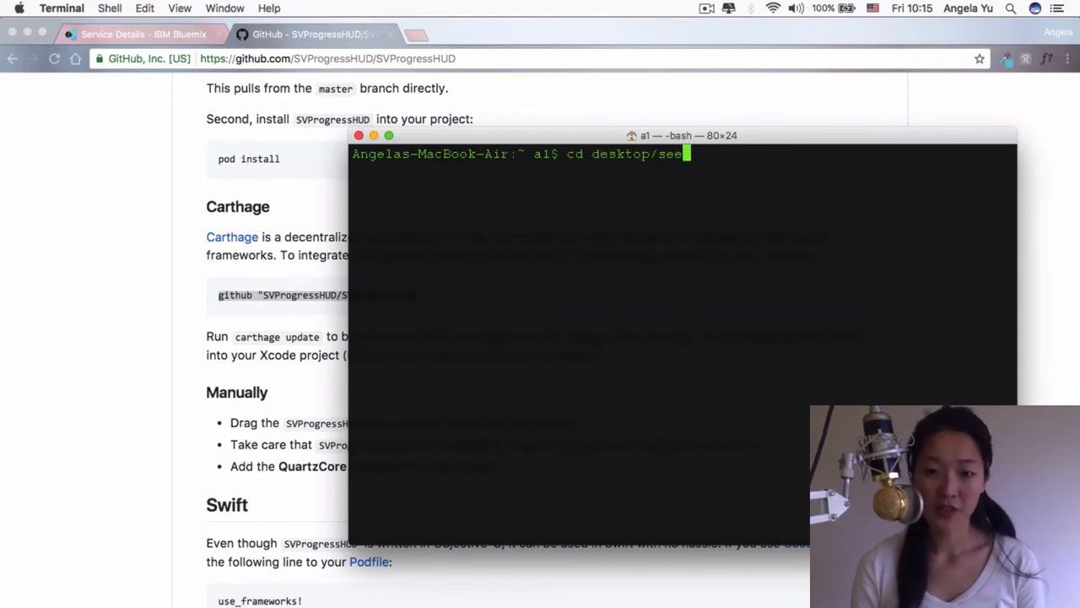
pyautogui.press('Return')
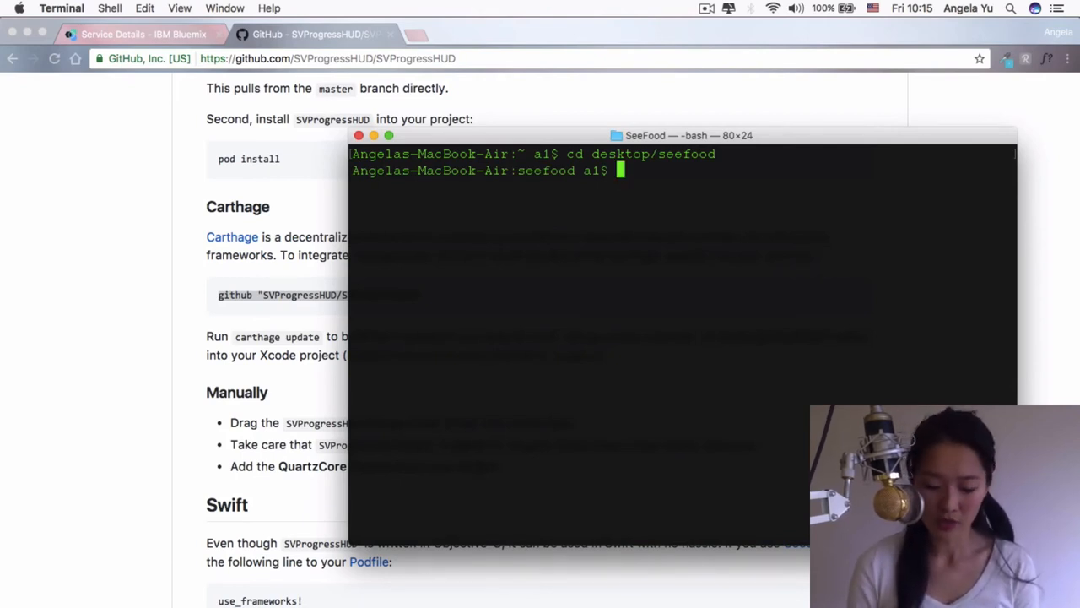
pyautogui.write('carthage')
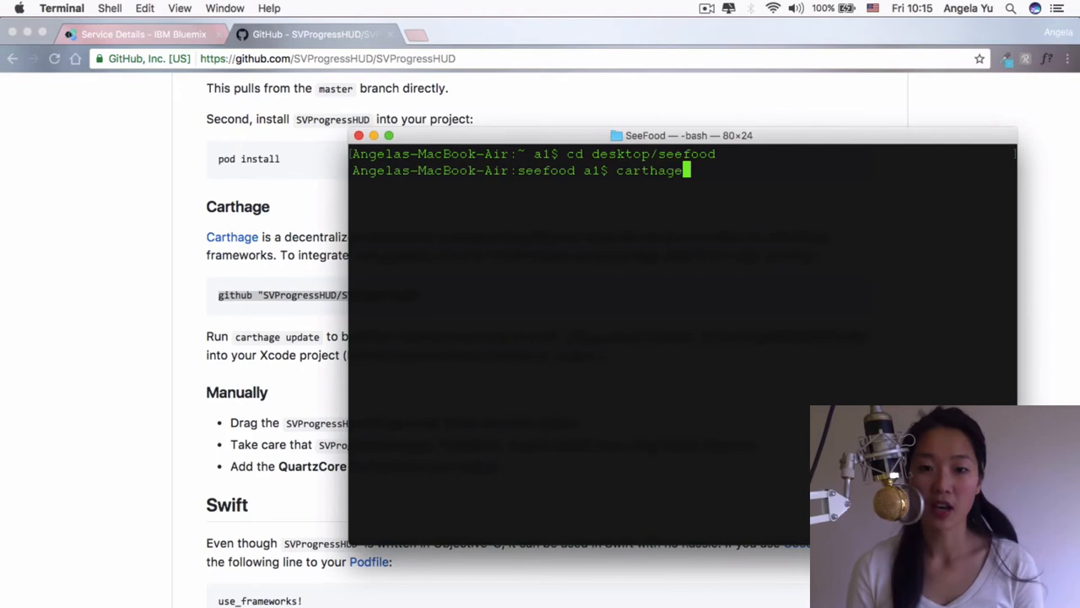
pyautogui.write('update')
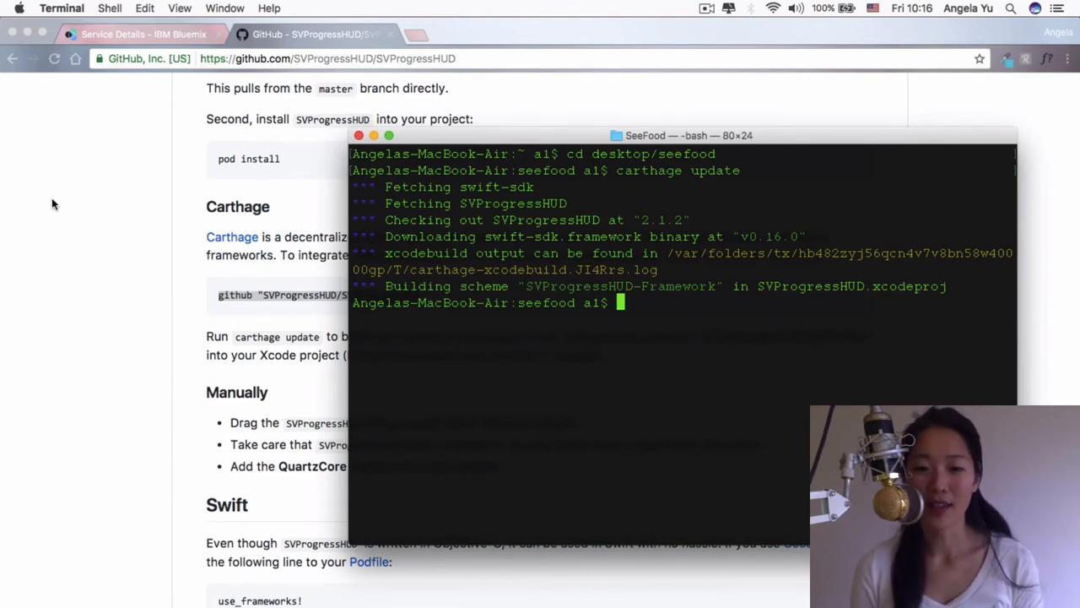
pyautogui.moveTo(528, 355)
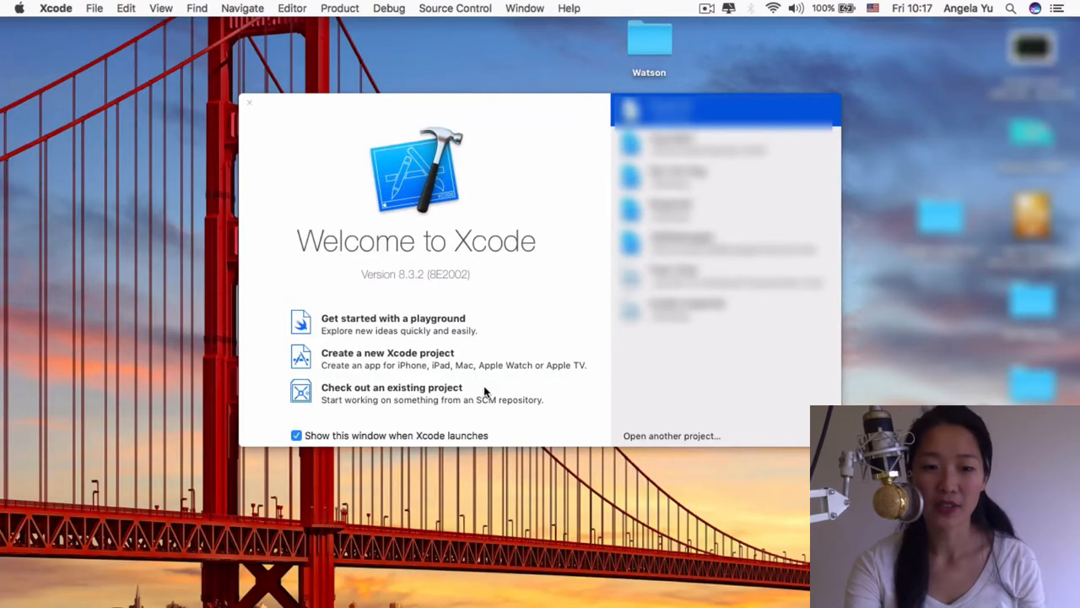
pyautogui.moveTo(454, 353)
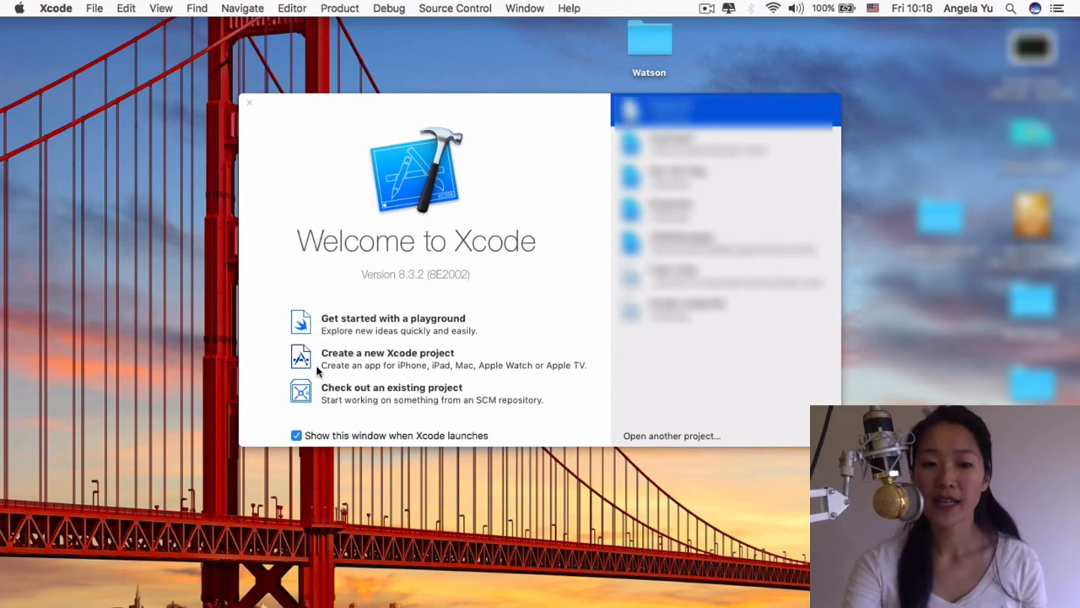
# - Create a new Xcode project from the Welcome to Xcode screen
pyautogui.click(387, 358)
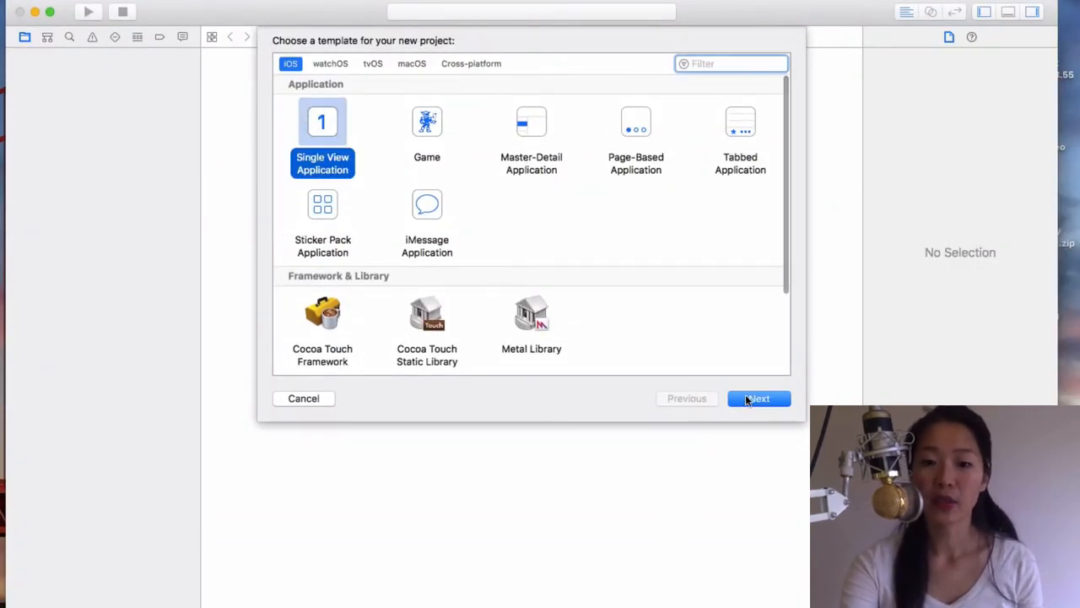
# - Accept Single View Application, name the product SeeFood, and edit the com.londonappbrewery identifier
pyautogui.click(758, 398)
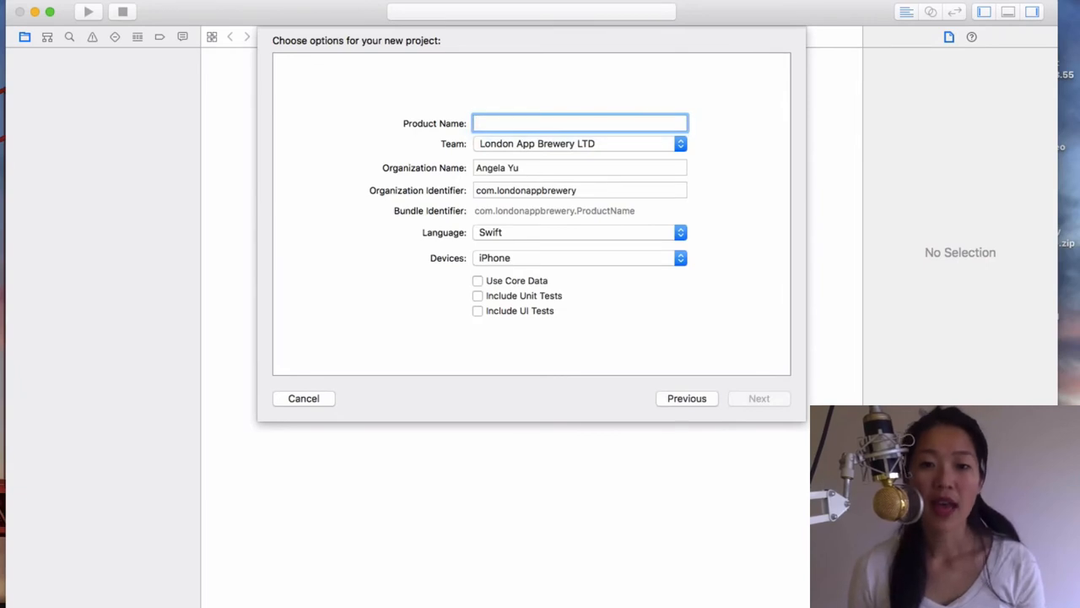
pyautogui.write('SeeFood')
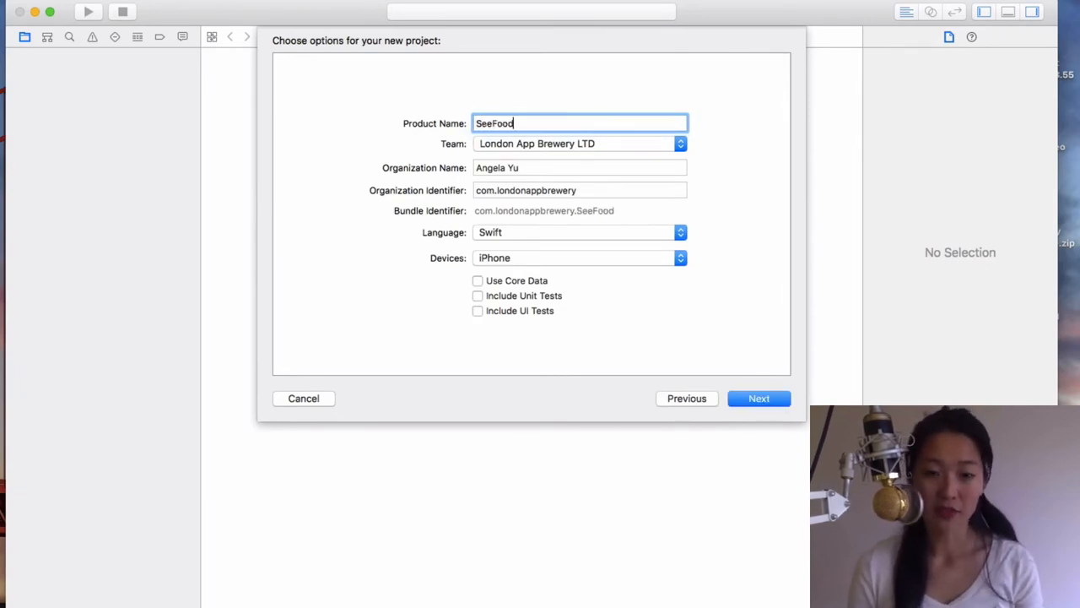
pyautogui.moveTo(745, 342)
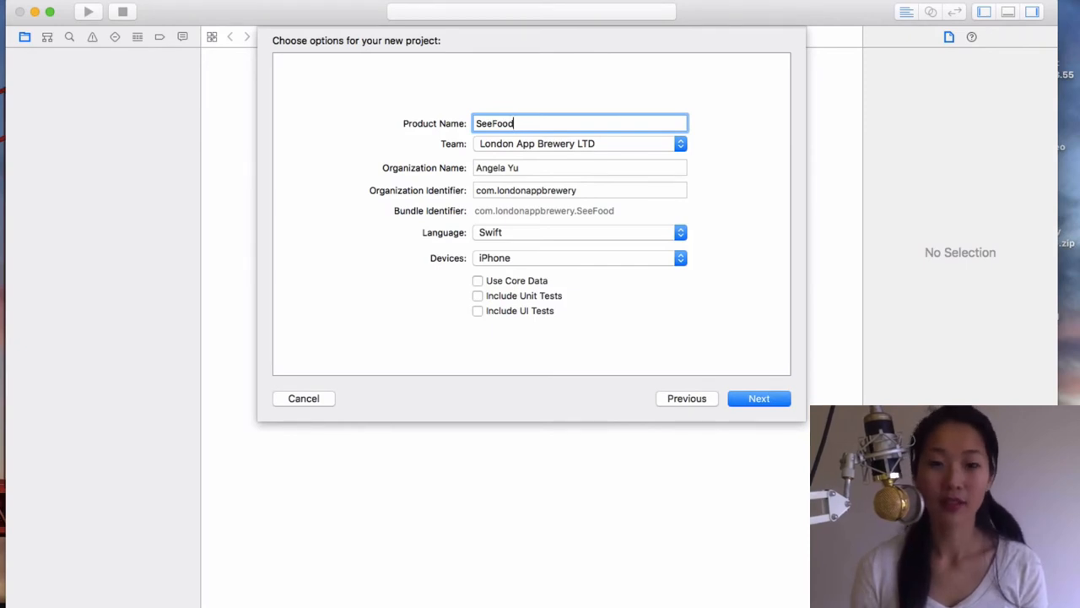
pyautogui.moveTo(528, 155)
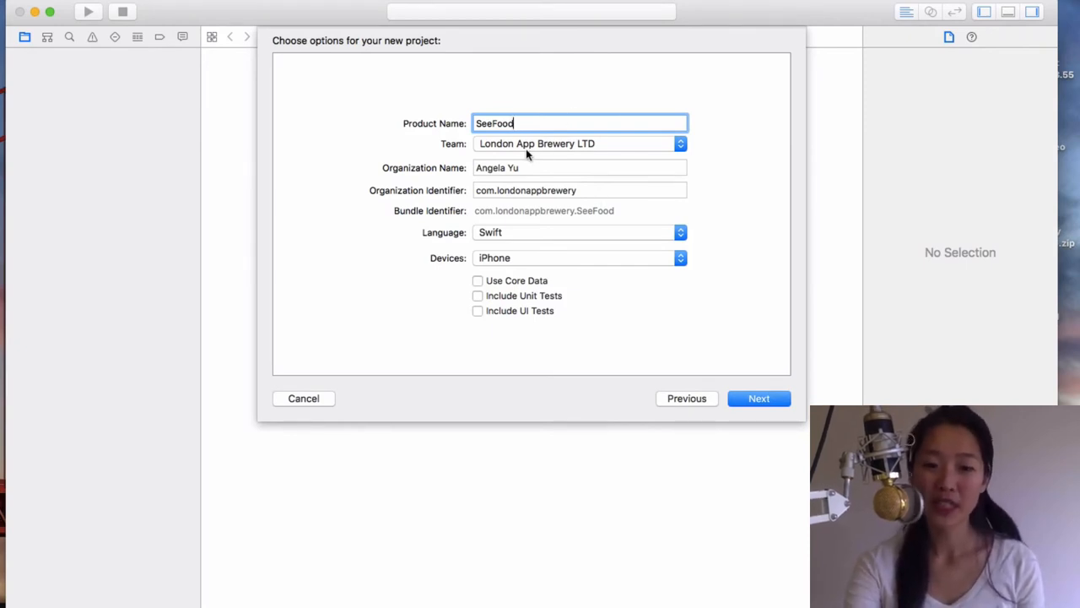
pyautogui.moveTo(529, 142)
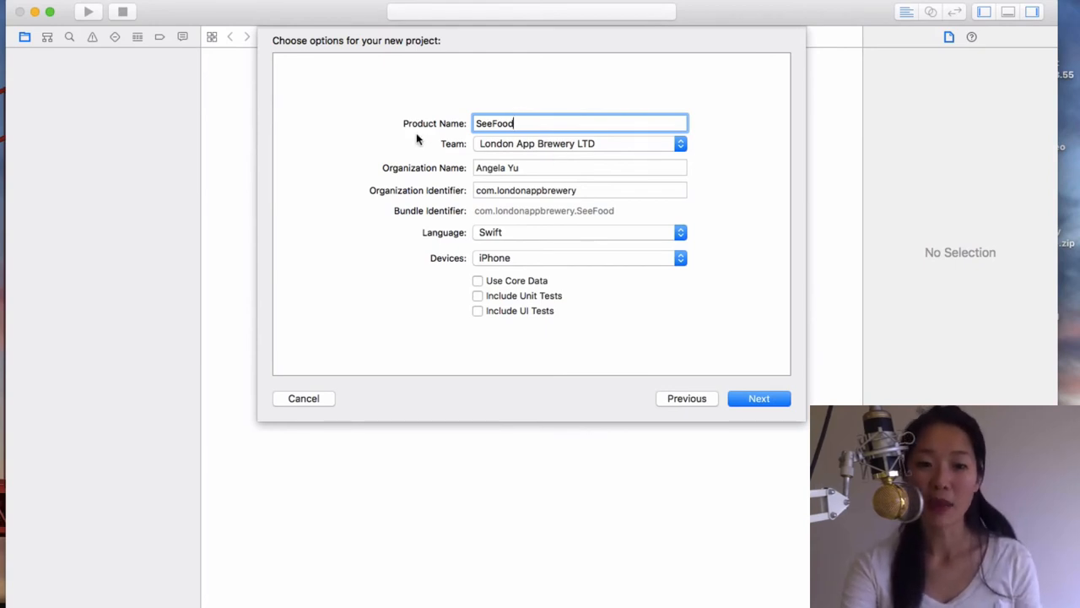
pyautogui.moveTo(508, 172)
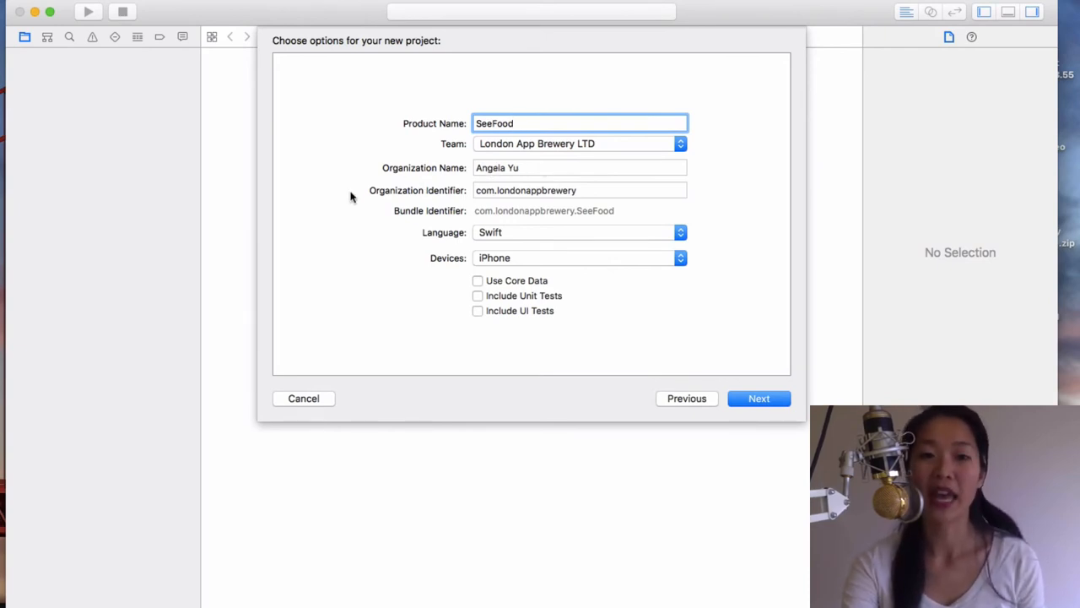
pyautogui.click(580, 190)
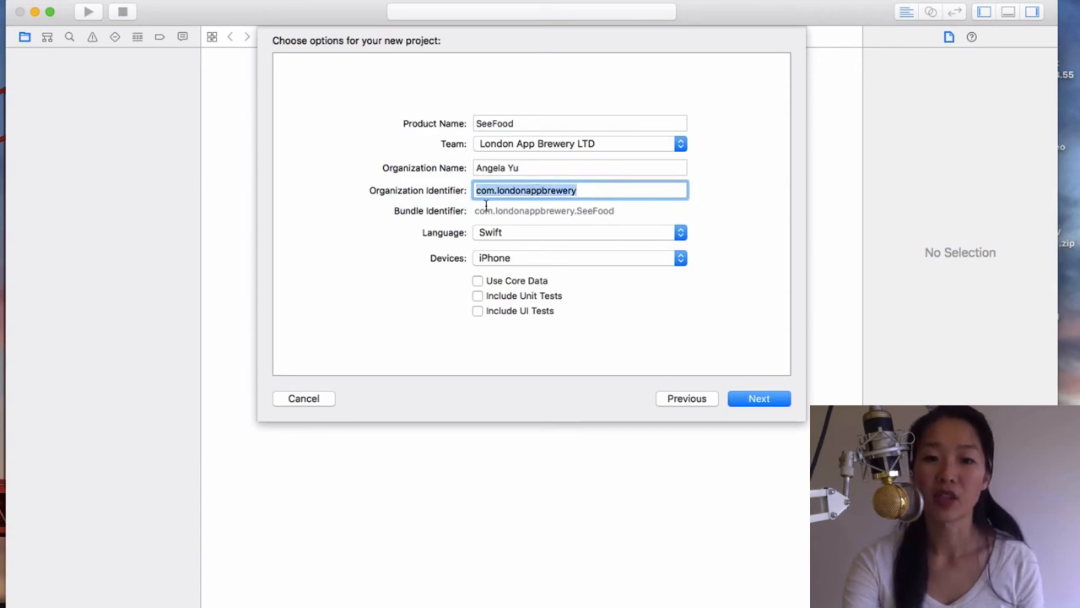
pyautogui.click(580, 189)
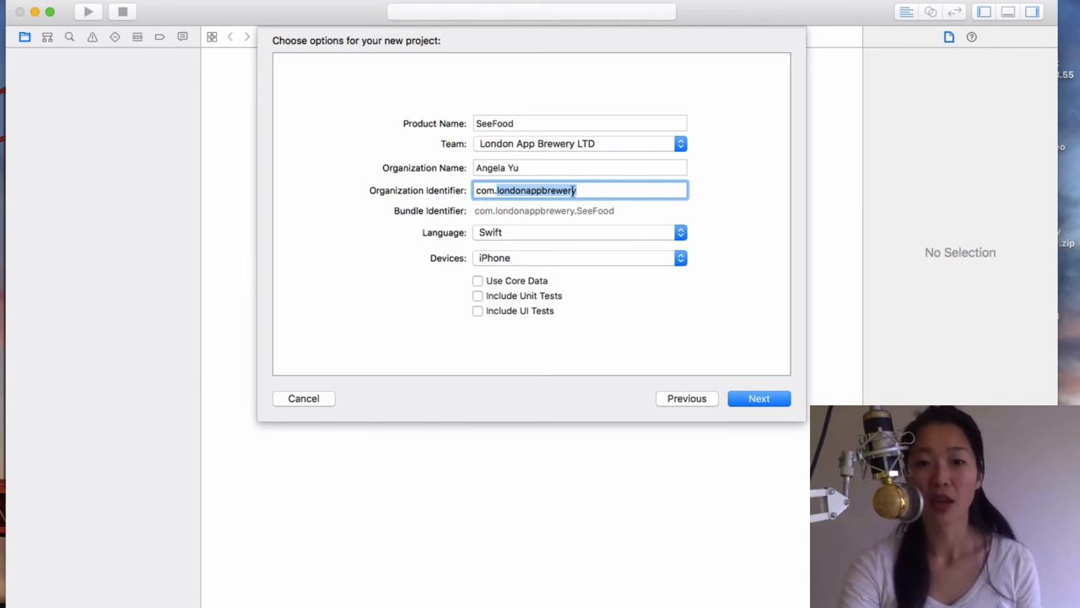
pyautogui.moveTo(768, 190)
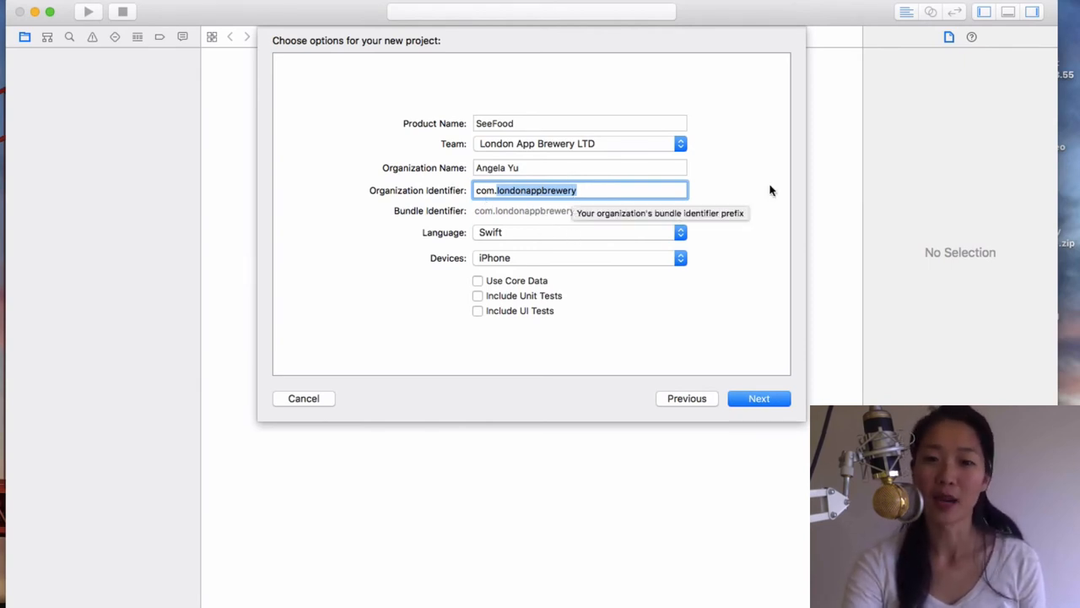
pyautogui.moveTo(757, 206)
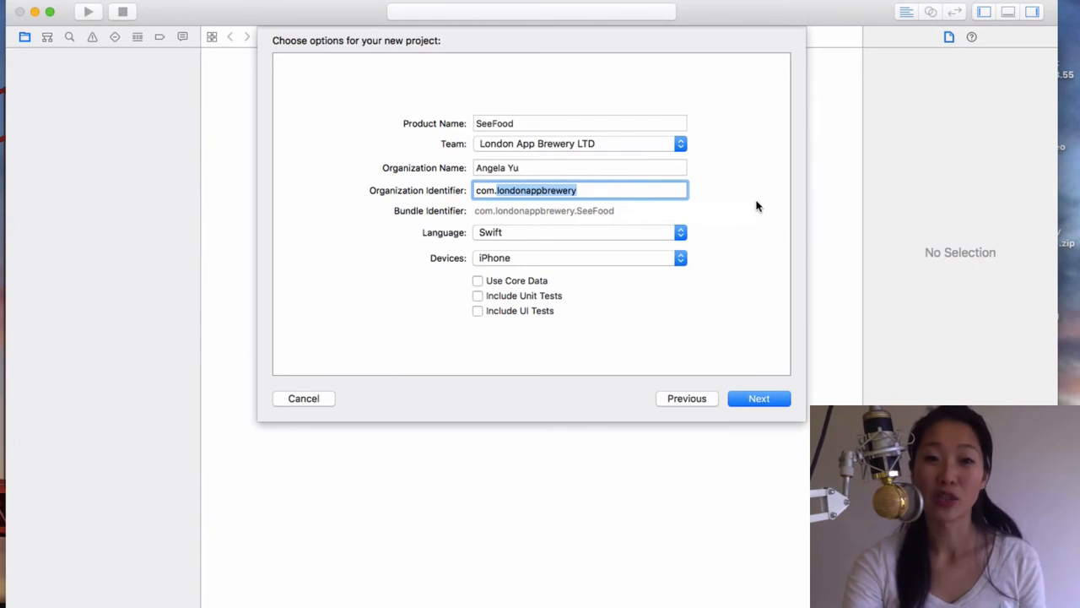
pyautogui.moveTo(492, 234)
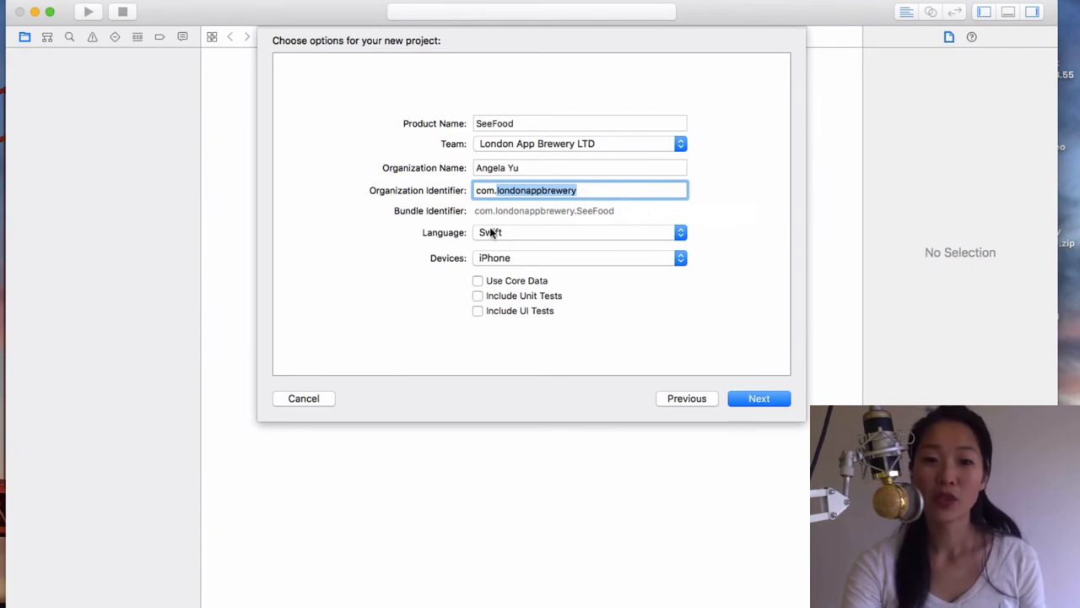
pyautogui.moveTo(517, 263)
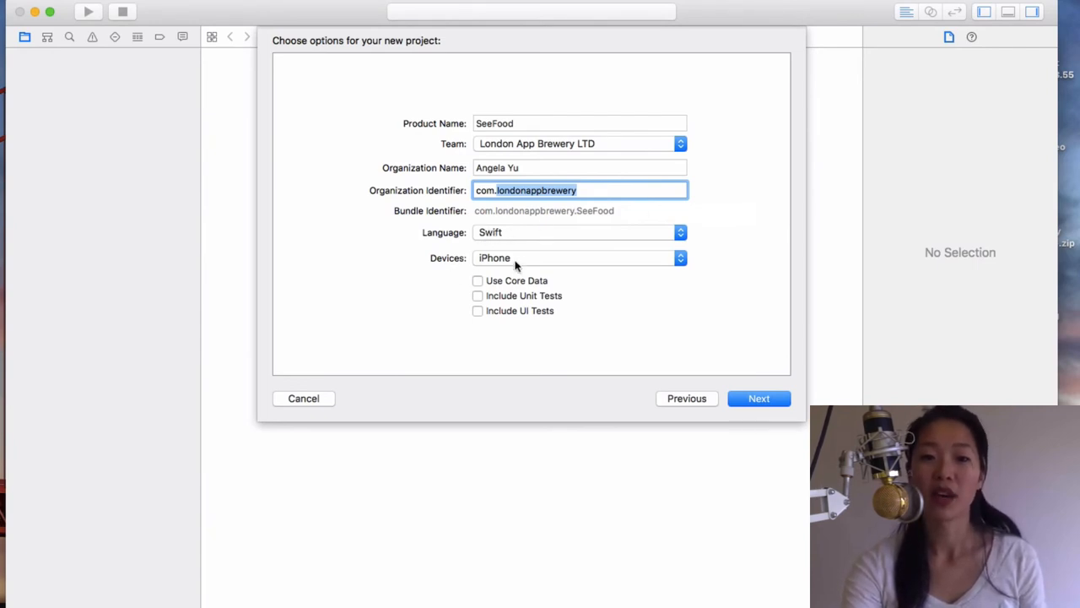
pyautogui.moveTo(511, 332)
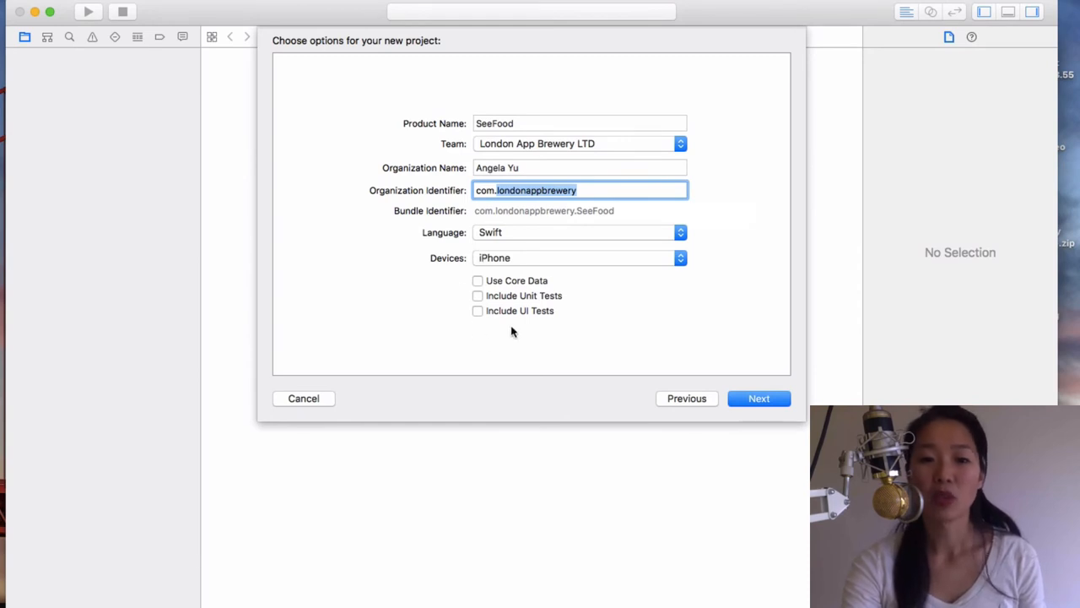
pyautogui.moveTo(534, 278)
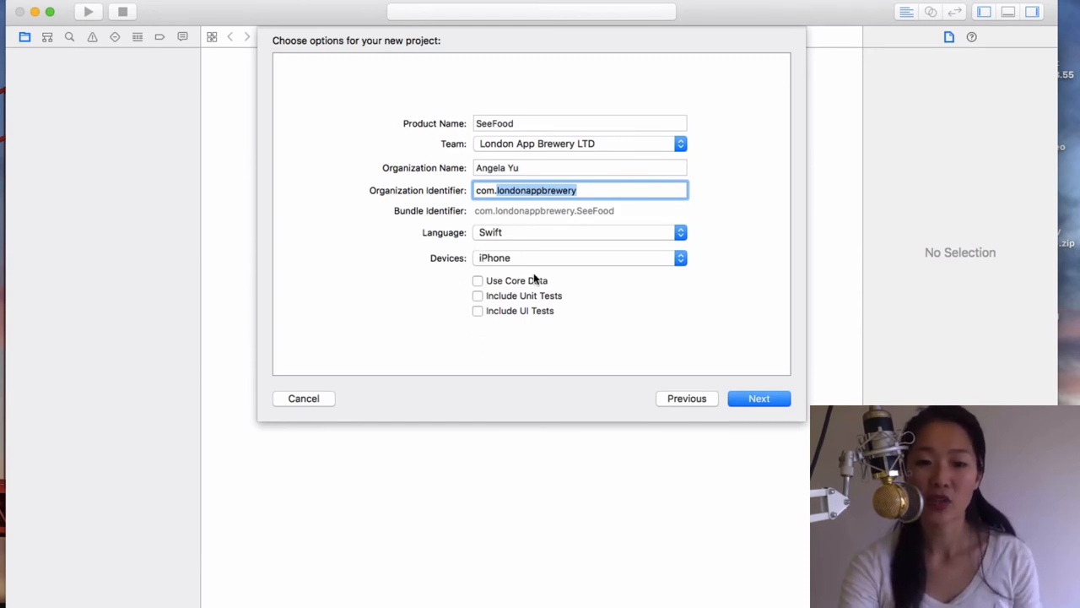
pyautogui.moveTo(707, 384)
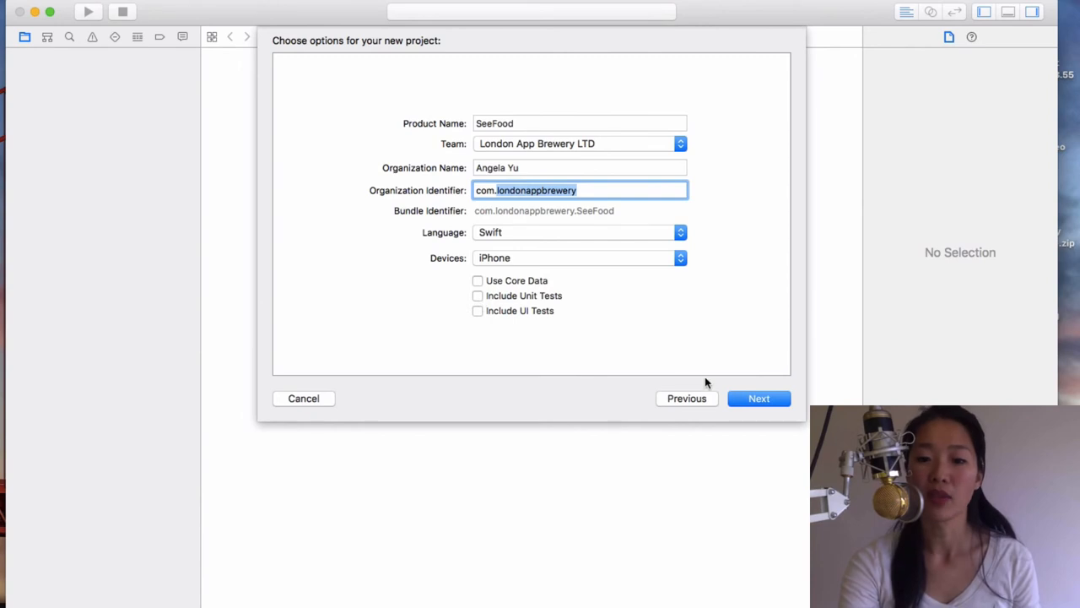
# - Save the project into the Desktop's SeeFood folder and create it
pyautogui.click(758, 397)
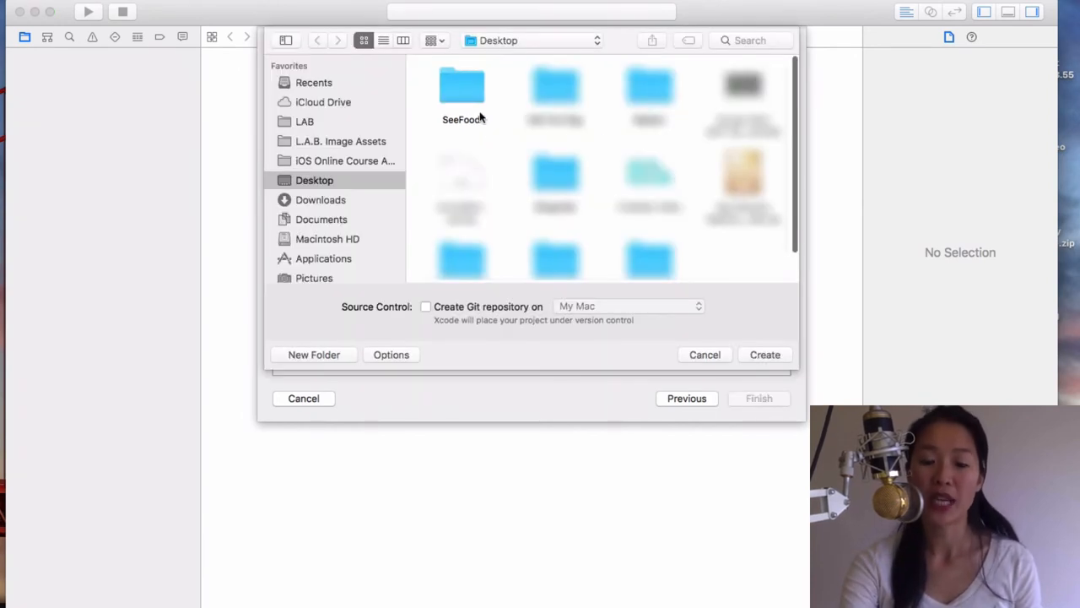
pyautogui.doubleClick(462, 93)
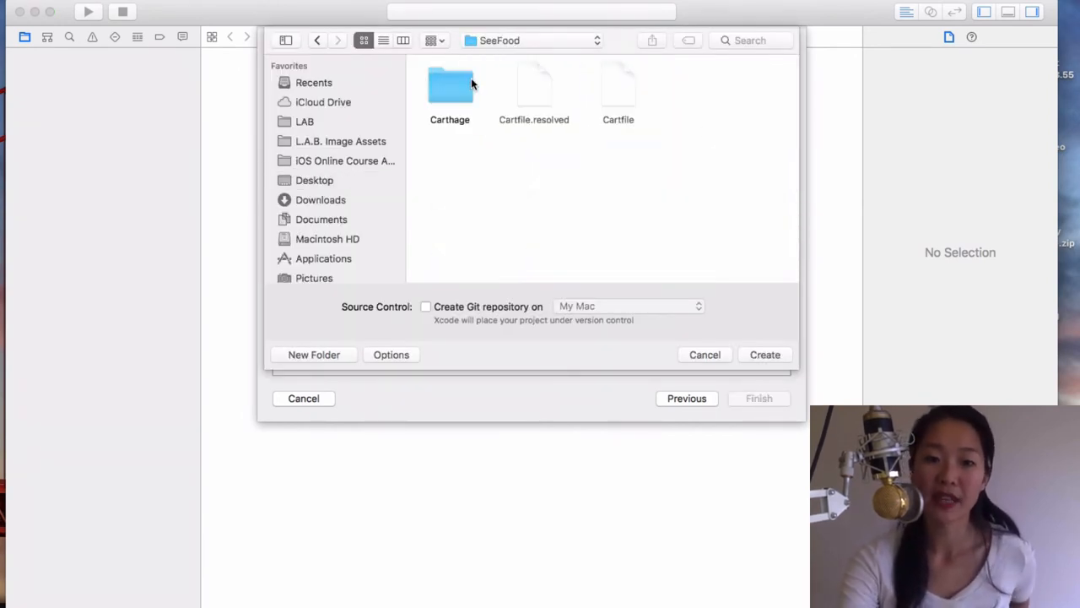
pyautogui.moveTo(519, 133)
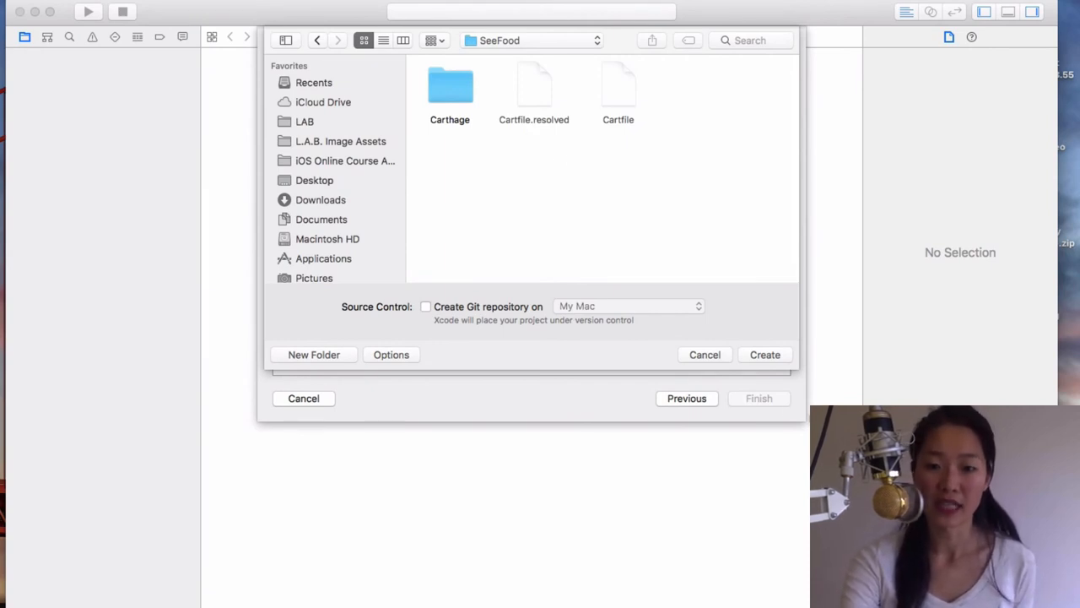
pyautogui.click(764, 353)
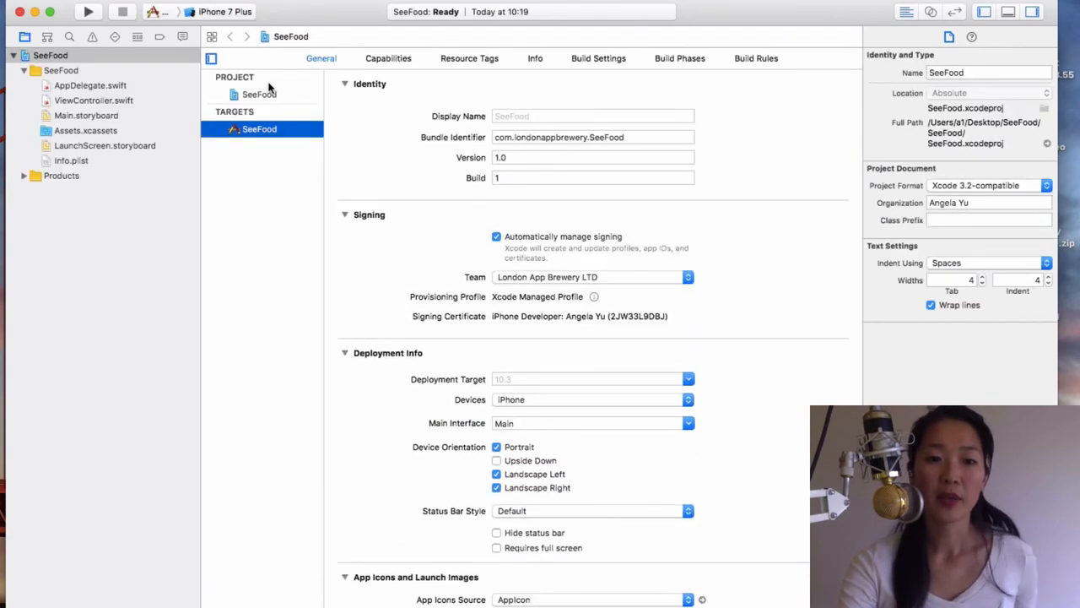
pyautogui.moveTo(495, 262)
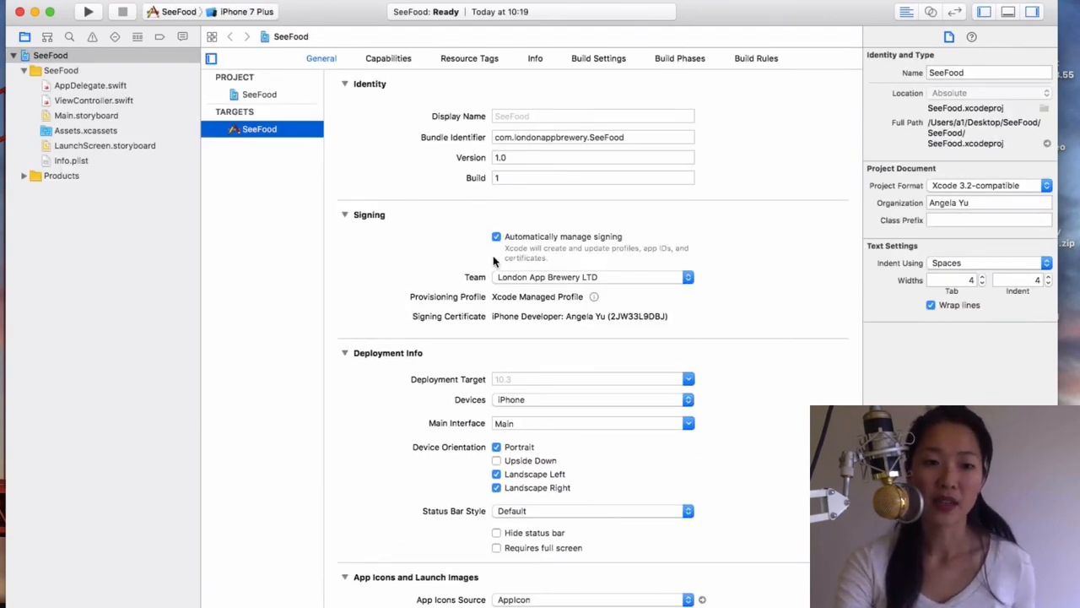
pyautogui.moveTo(433, 337)
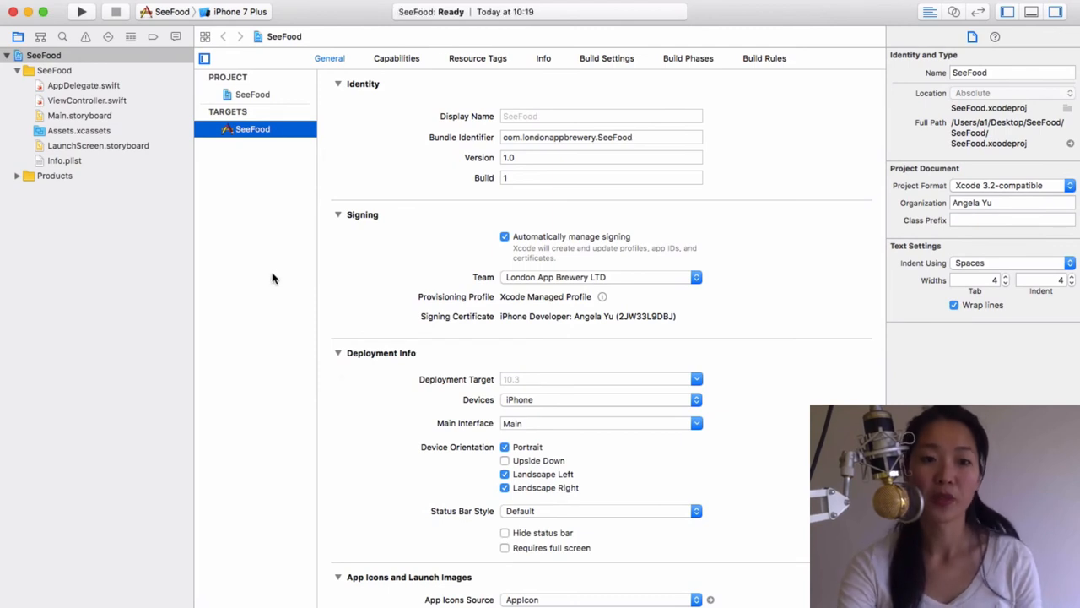
# - Select the SeeFood target and scroll its General tab down to Embedded Binaries
pyautogui.click(43, 55)
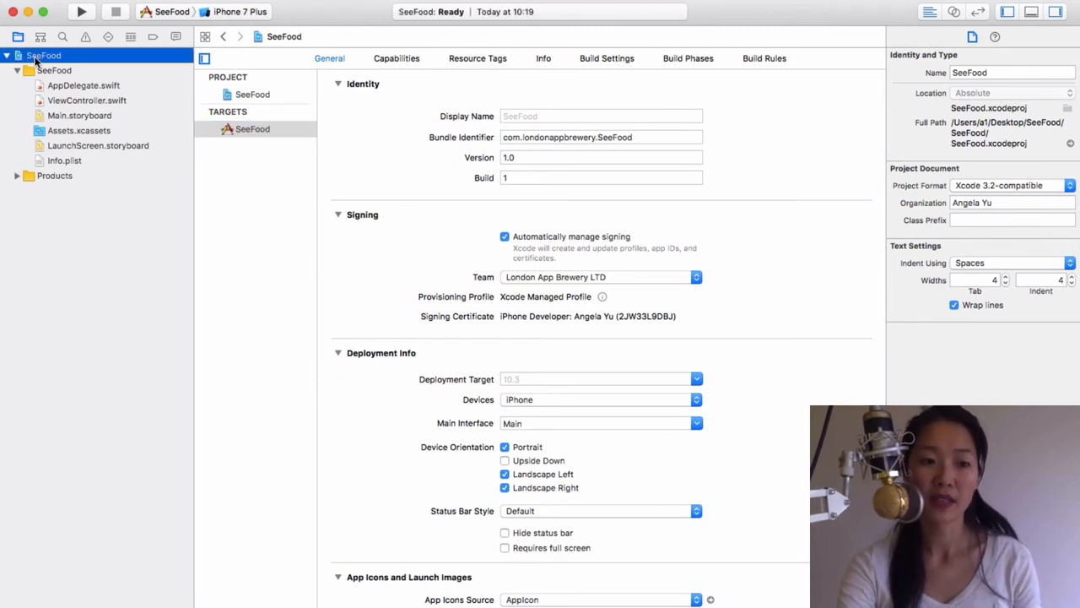
pyautogui.moveTo(262, 198)
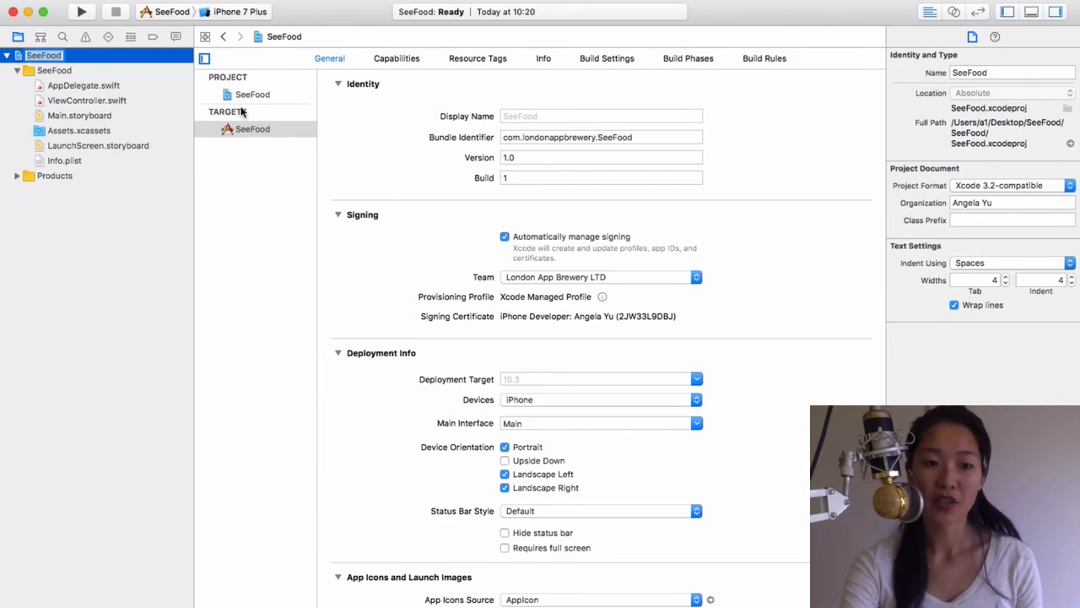
pyautogui.click(252, 128)
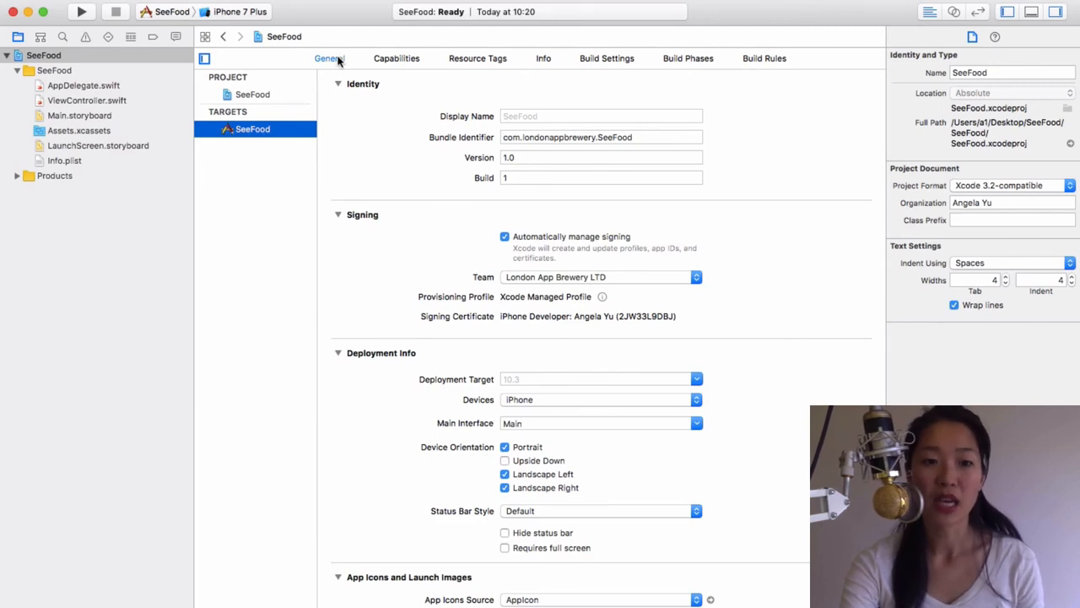
pyautogui.scroll(-3)
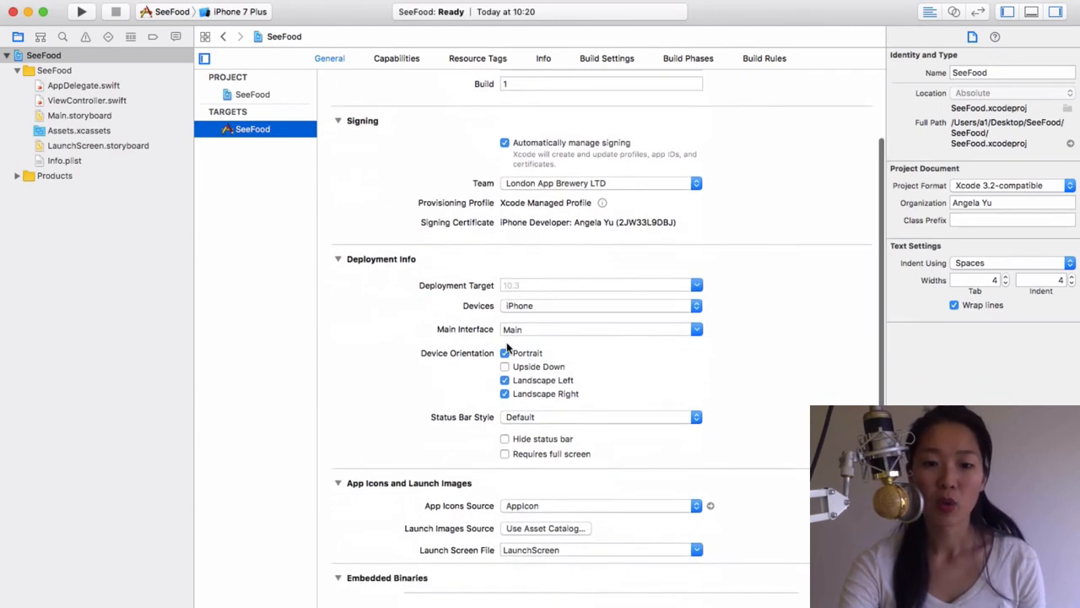
pyautogui.scroll(-3)
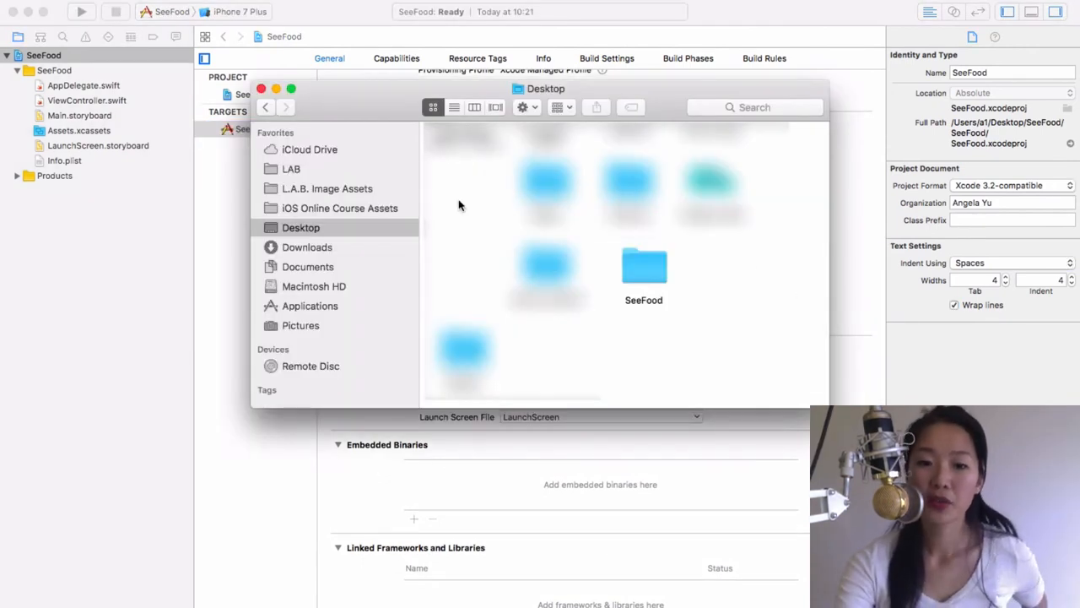
# - Drill into SeeFood > Carthage > Build > iOS in Finder
pyautogui.doubleClick(644, 270)
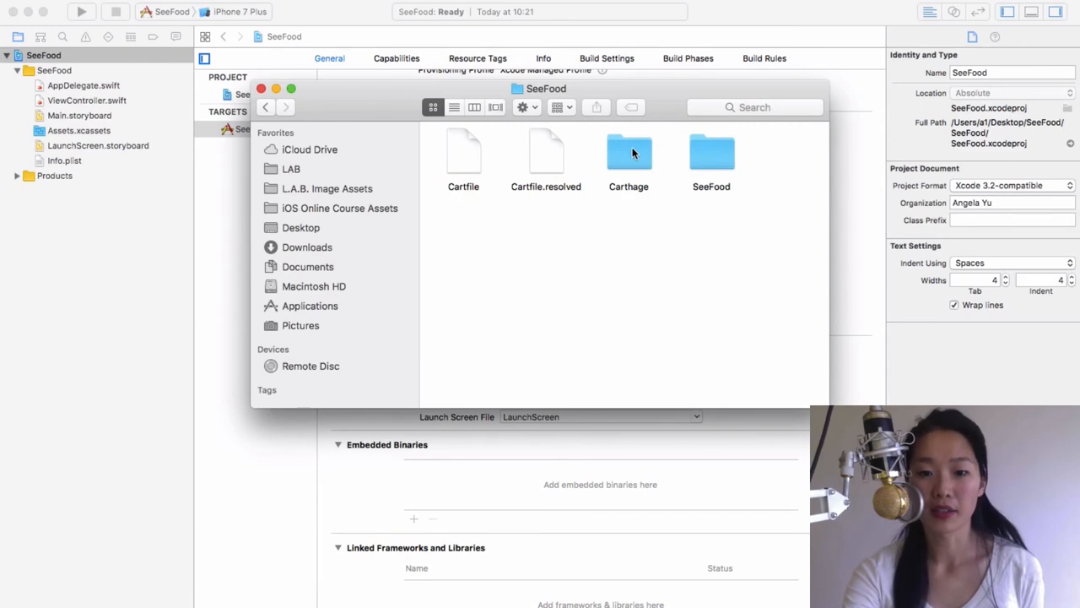
pyautogui.doubleClick(629, 151)
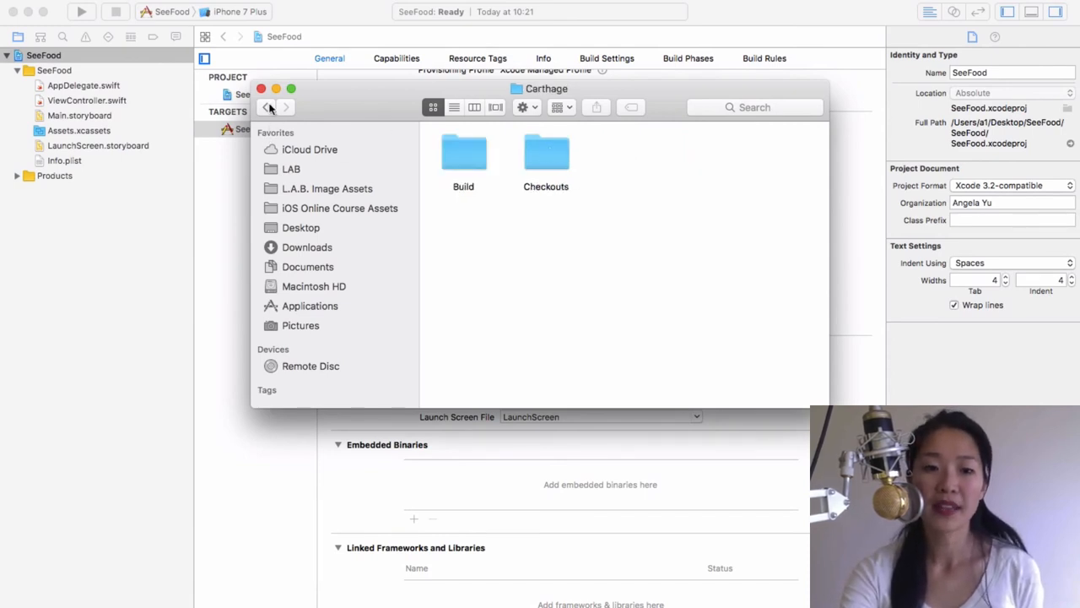
pyautogui.moveTo(450, 155)
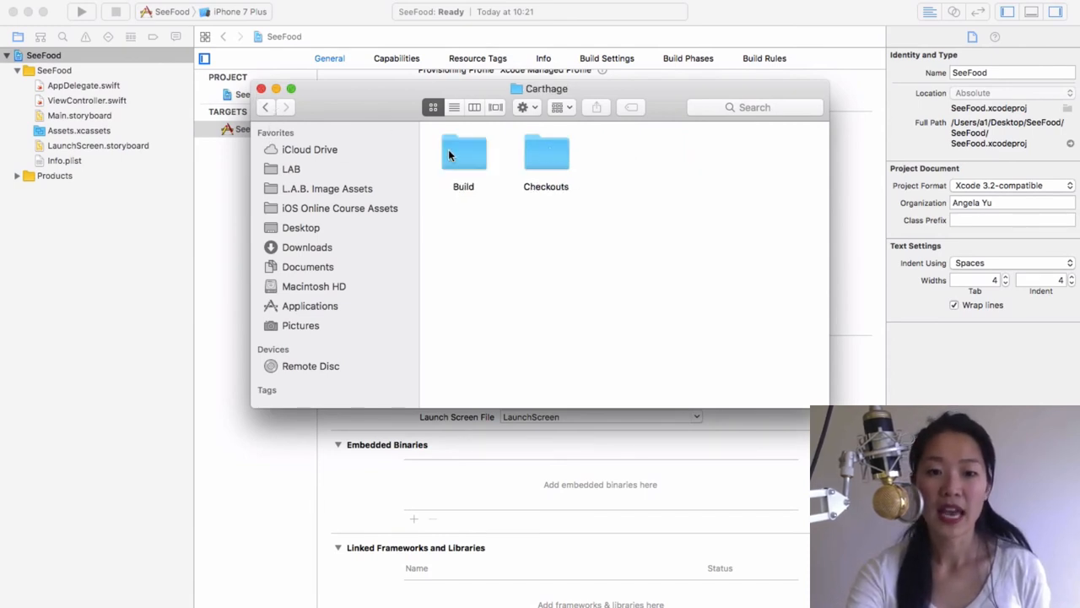
pyautogui.doubleClick(463, 152)
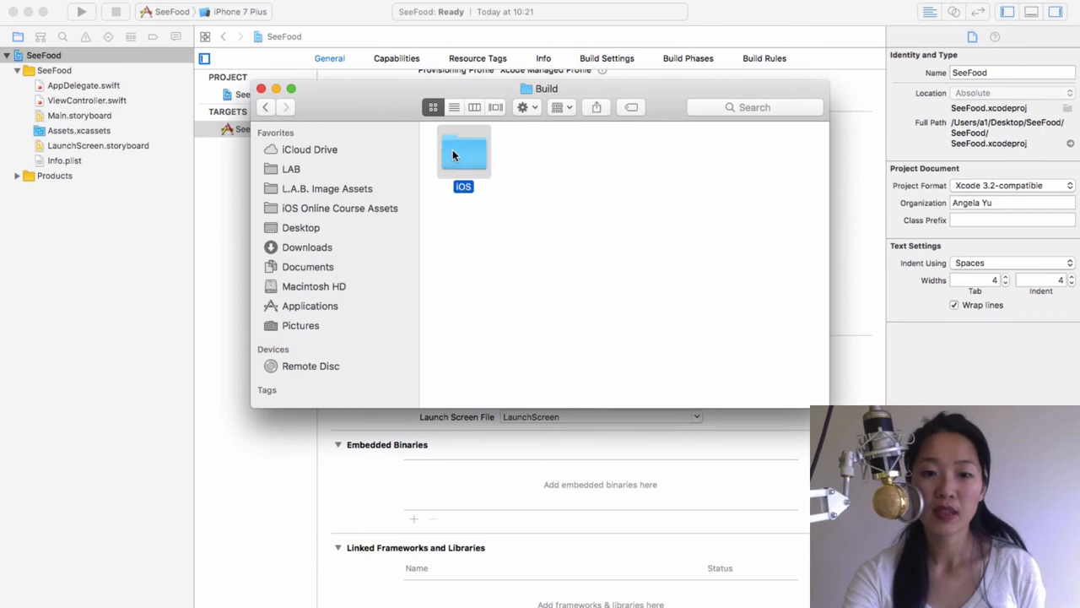
pyautogui.doubleClick(463, 152)
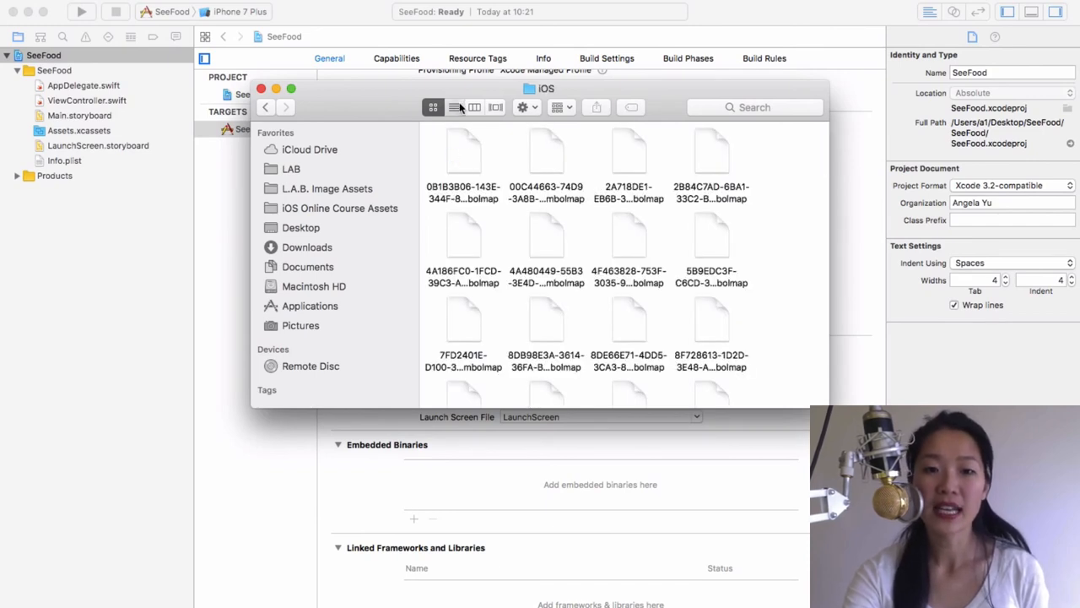
# - In List view, select VisualRecognitionV3.framework and add SVProgressHUD.framework to the selection
pyautogui.click(454, 107)
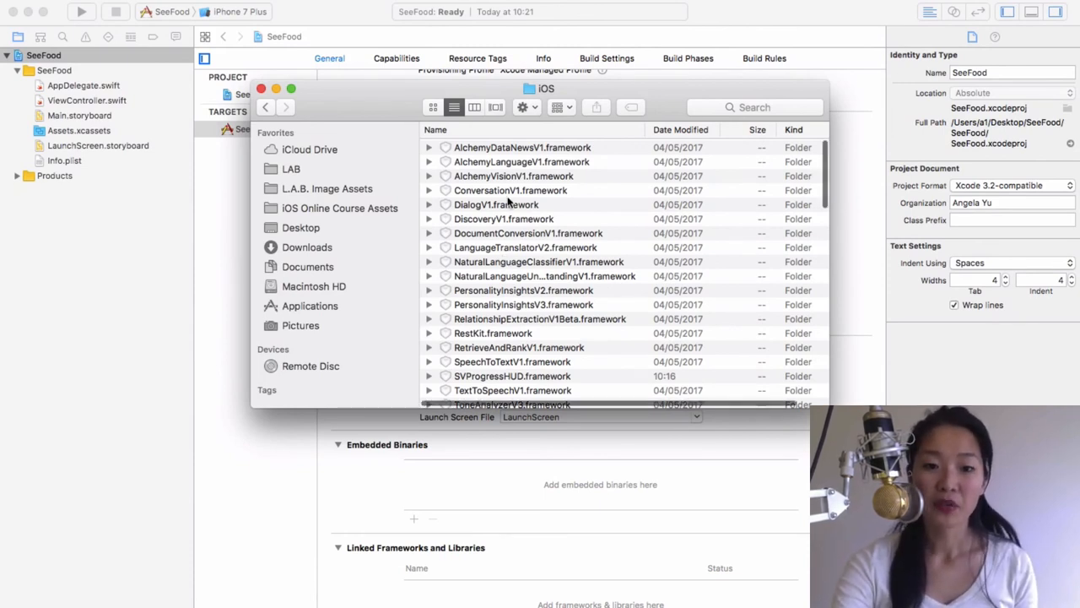
pyautogui.scroll(-3)
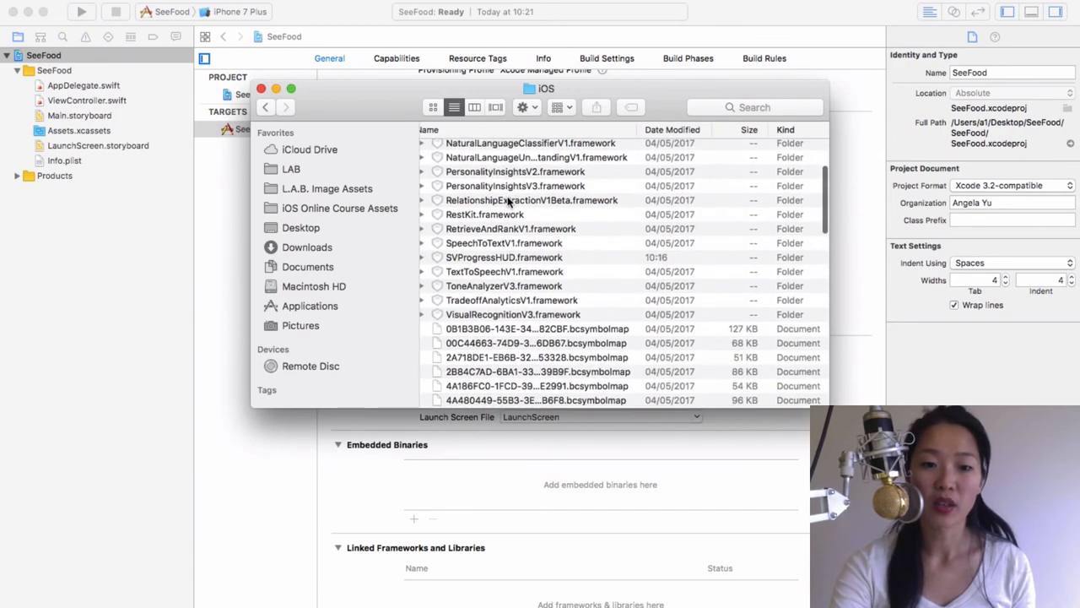
pyautogui.click(512, 314)
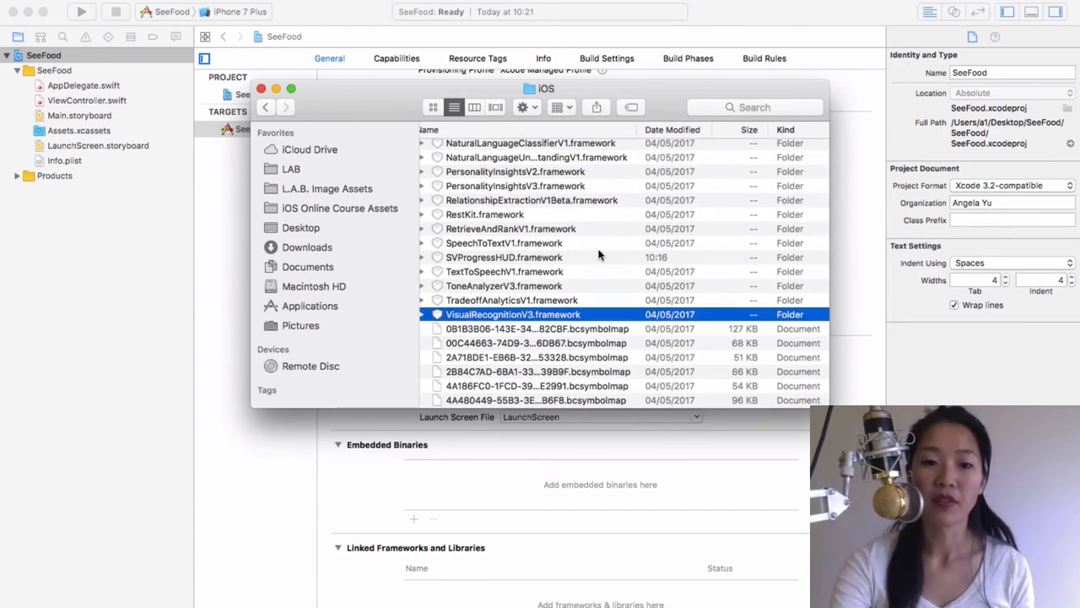
pyautogui.scroll(3)
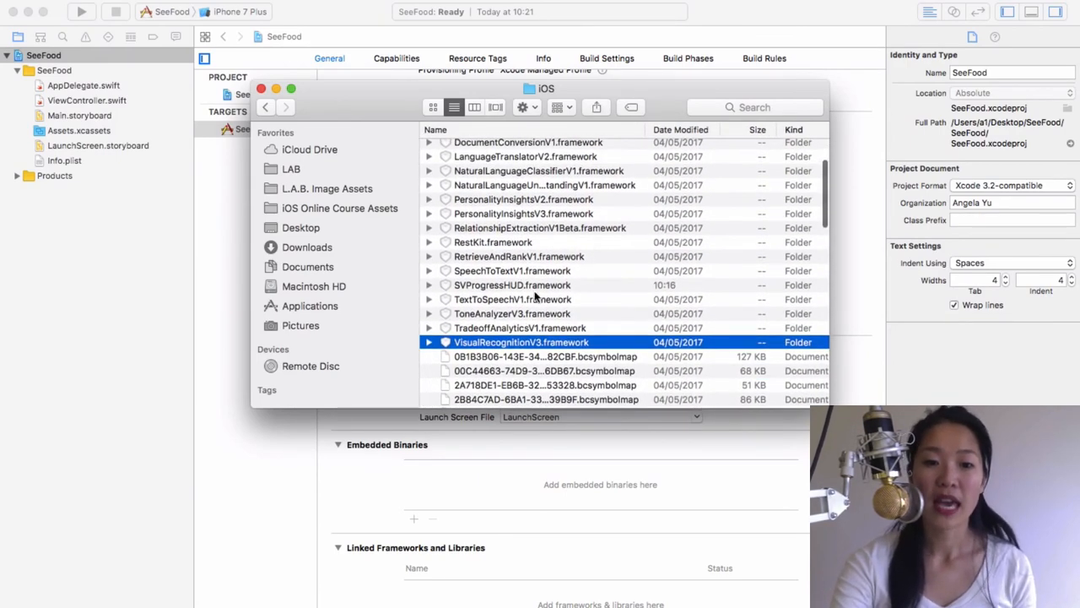
pyautogui.click(512, 284)
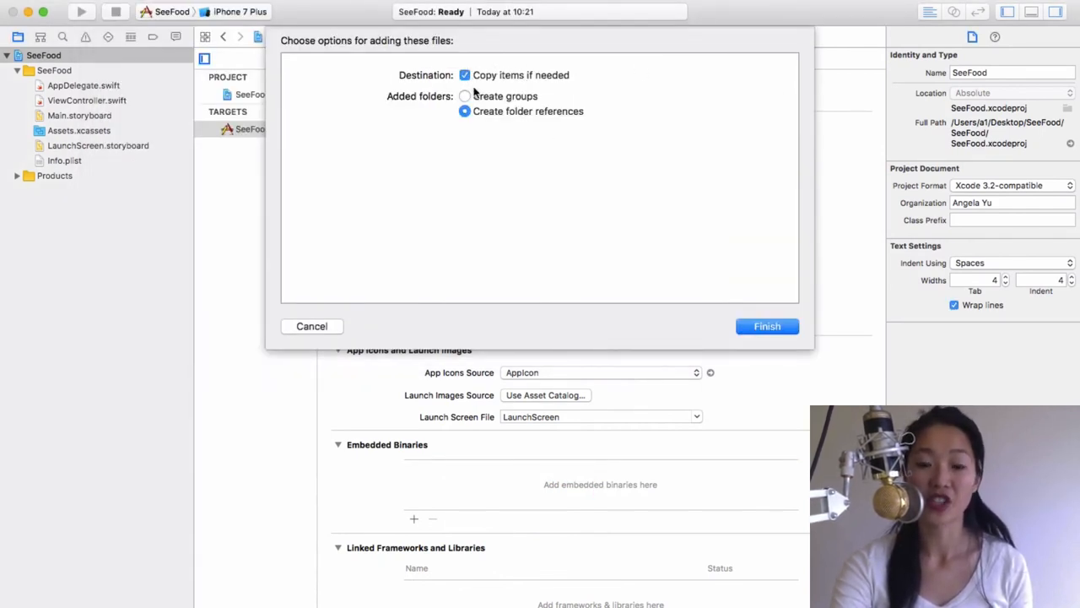
# - Finish adding the frameworks with copying enabled and scroll back to the top of General
pyautogui.click(766, 326)
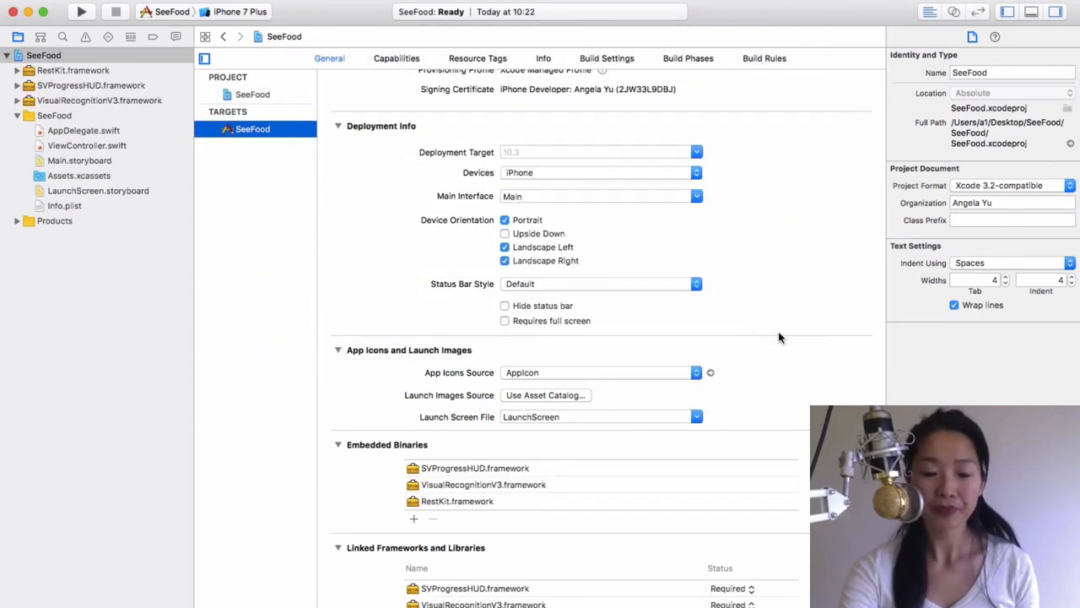
pyautogui.moveTo(74, 76)
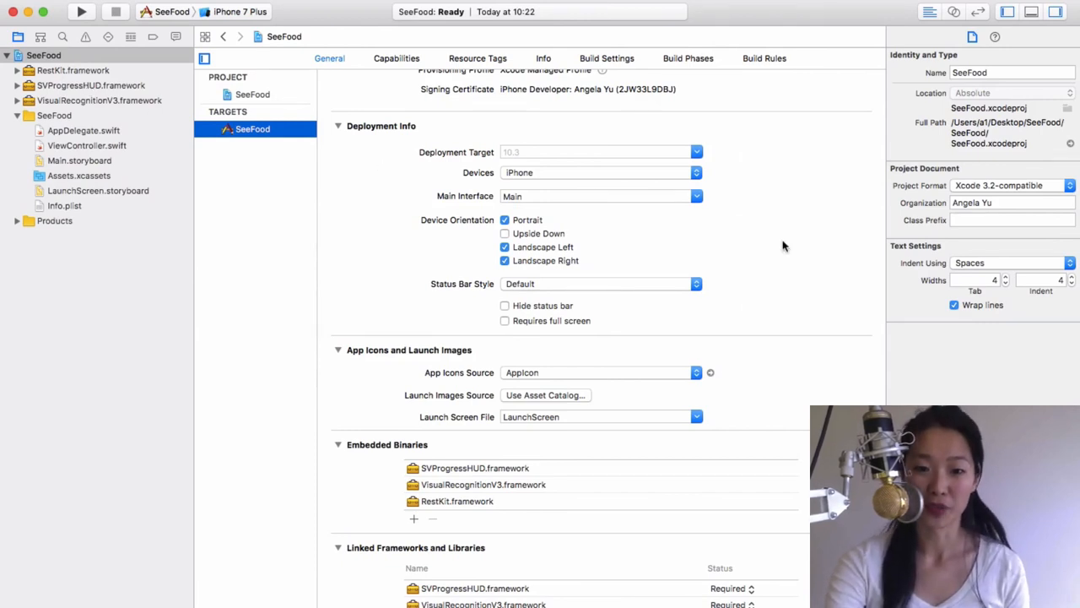
pyautogui.scroll(3)
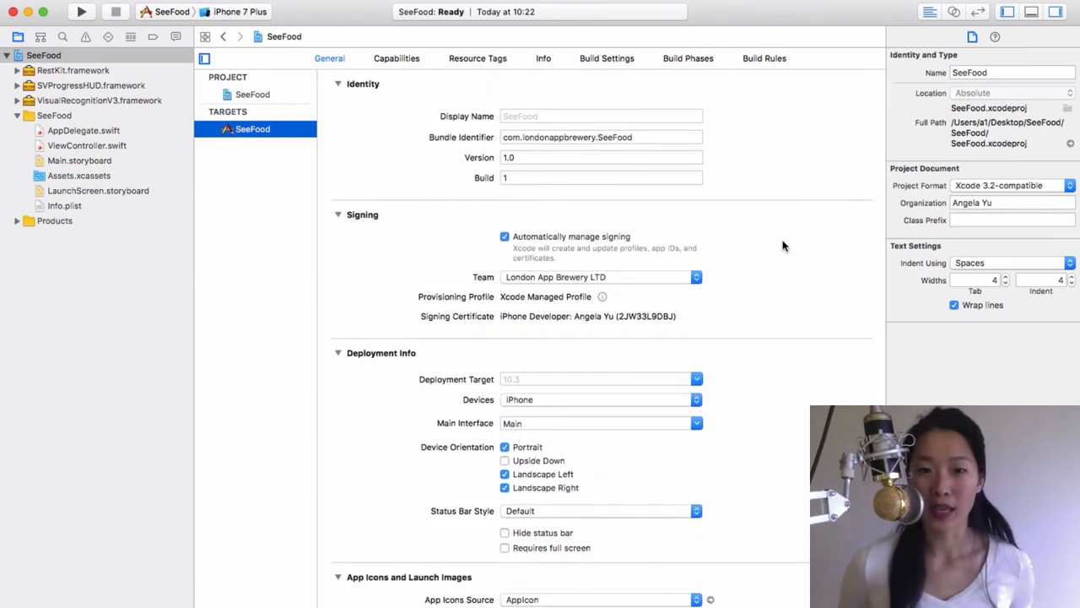